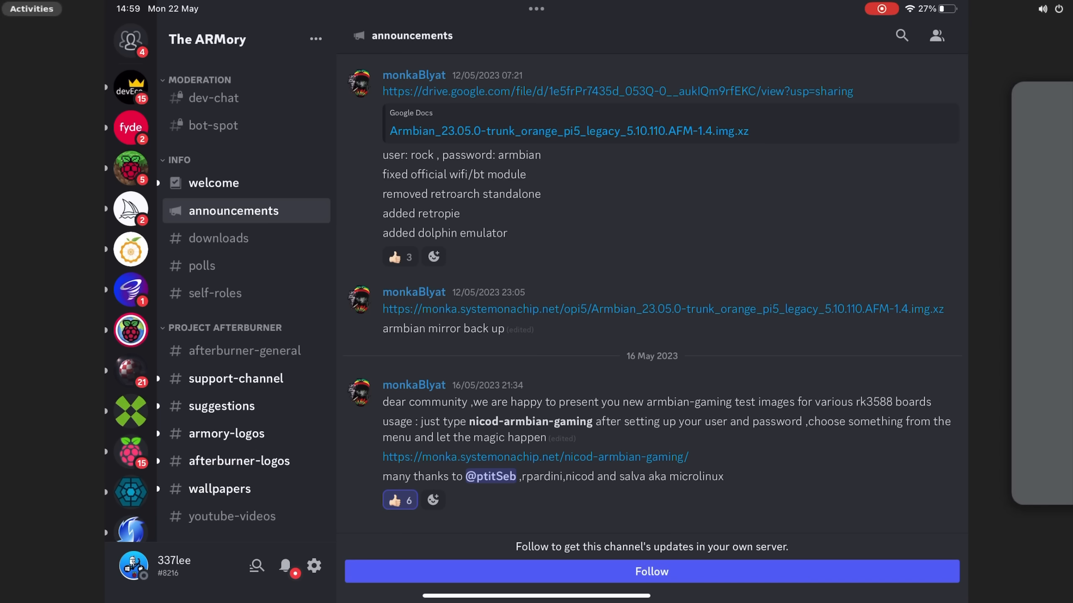
Follow the nicod-armbian-gaming link to the Armbian gaming image download listing
click(535, 456)
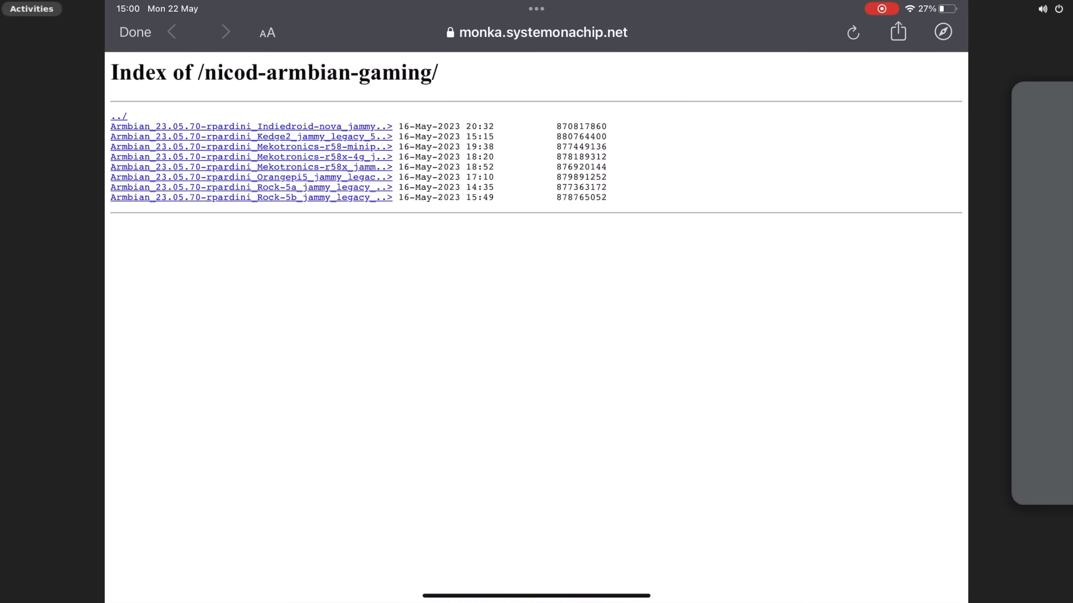
click(274, 32)
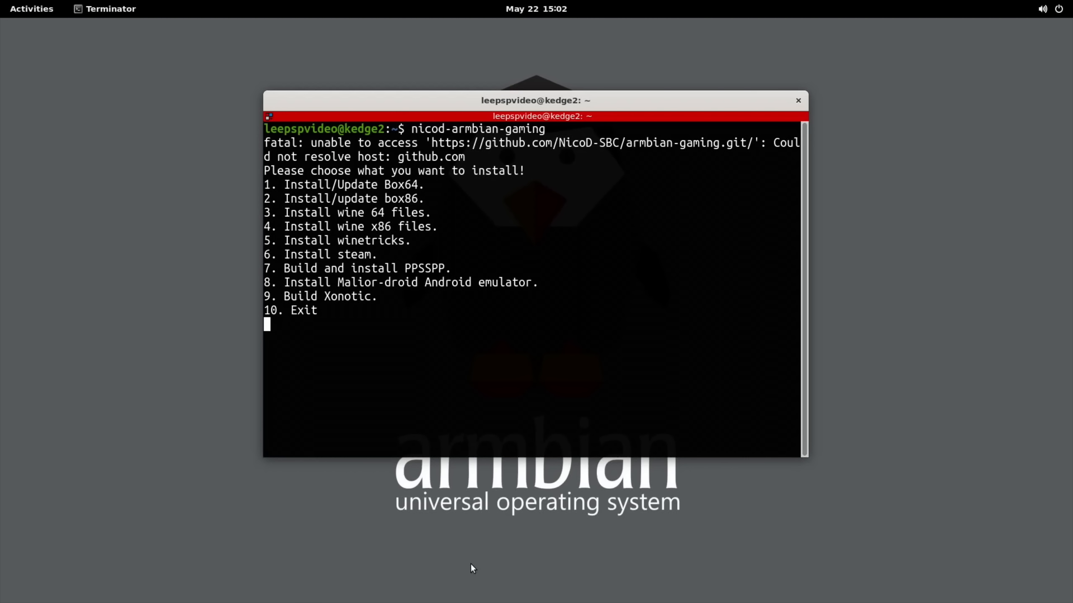
mouse_move(503, 388)
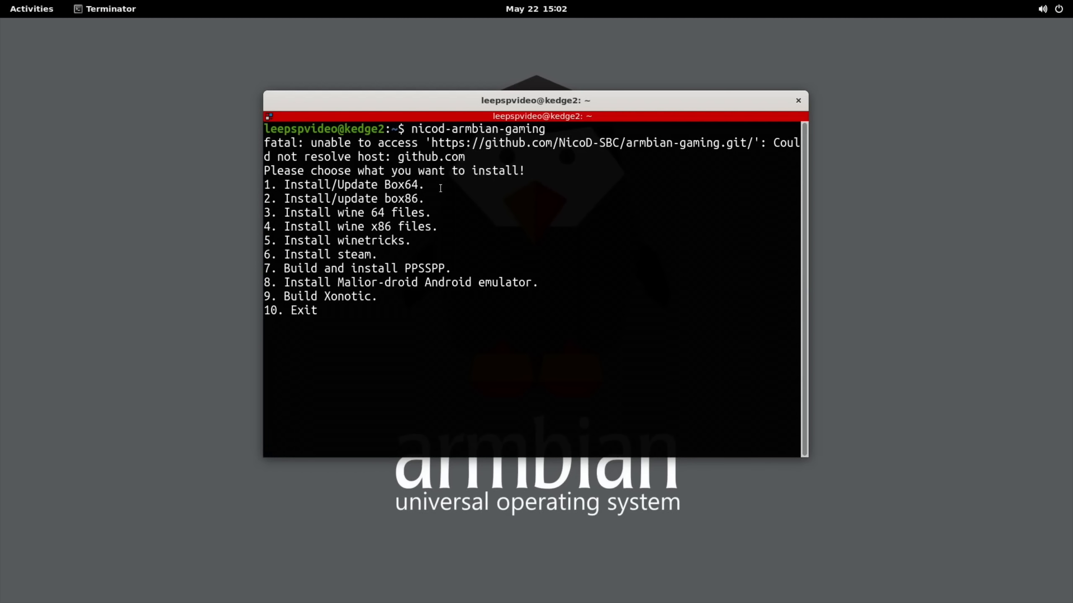
mouse_move(428, 204)
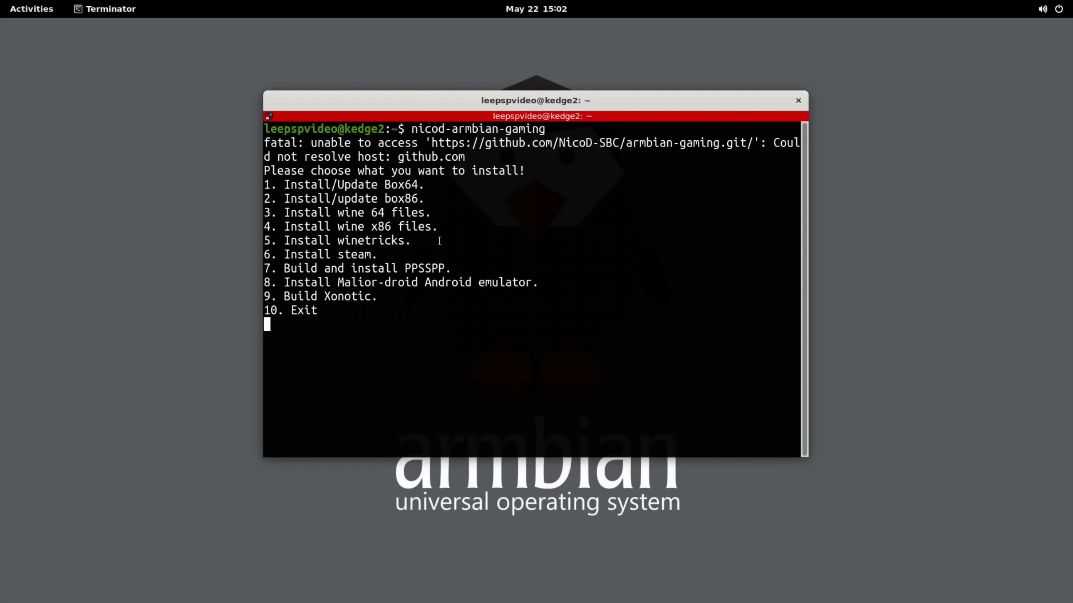
mouse_move(458, 236)
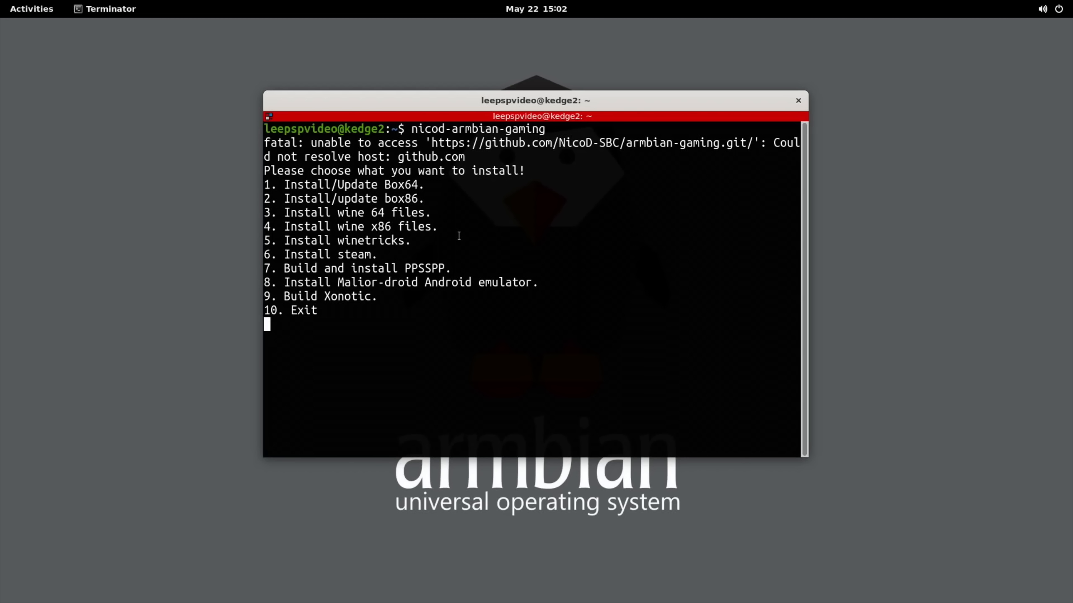
mouse_move(416, 256)
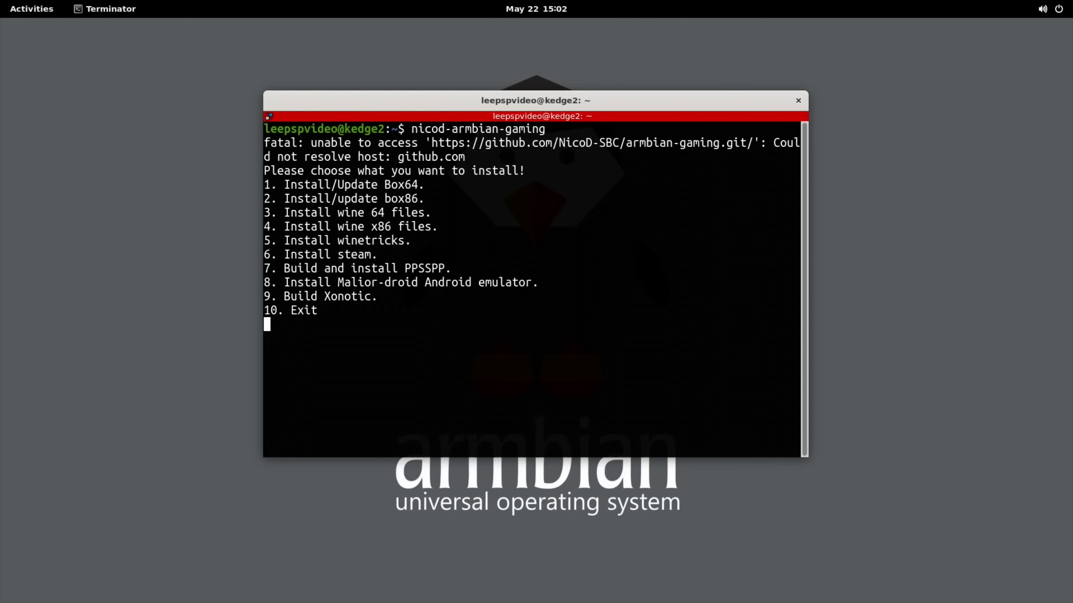
mouse_move(388, 303)
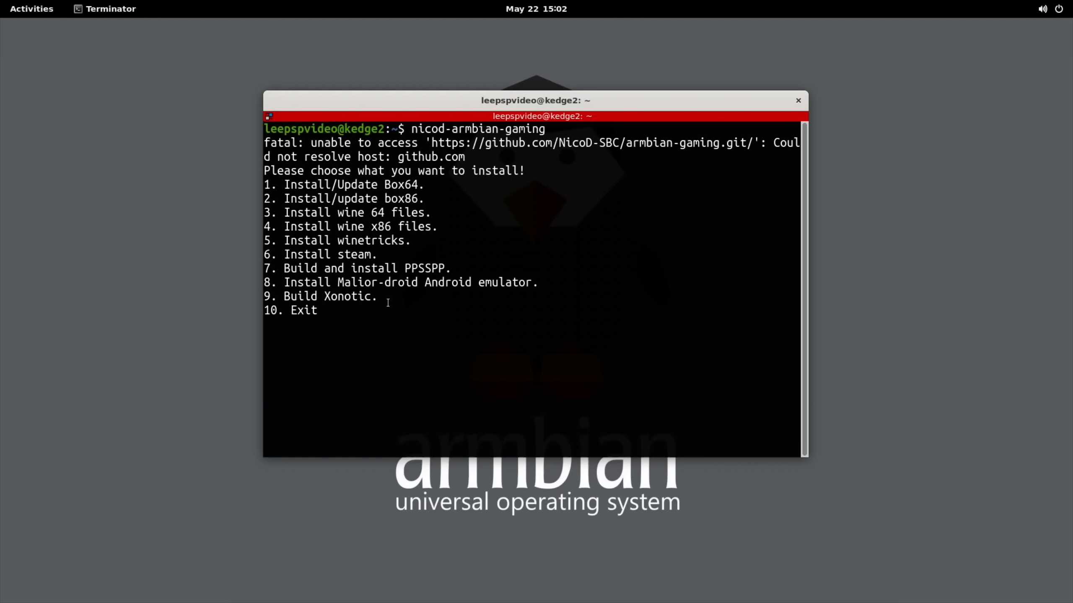
Launch Xonotic's singleplayer campaign Level 1, Deathmatch on Boil, at Medium difficulty
click(798, 101)
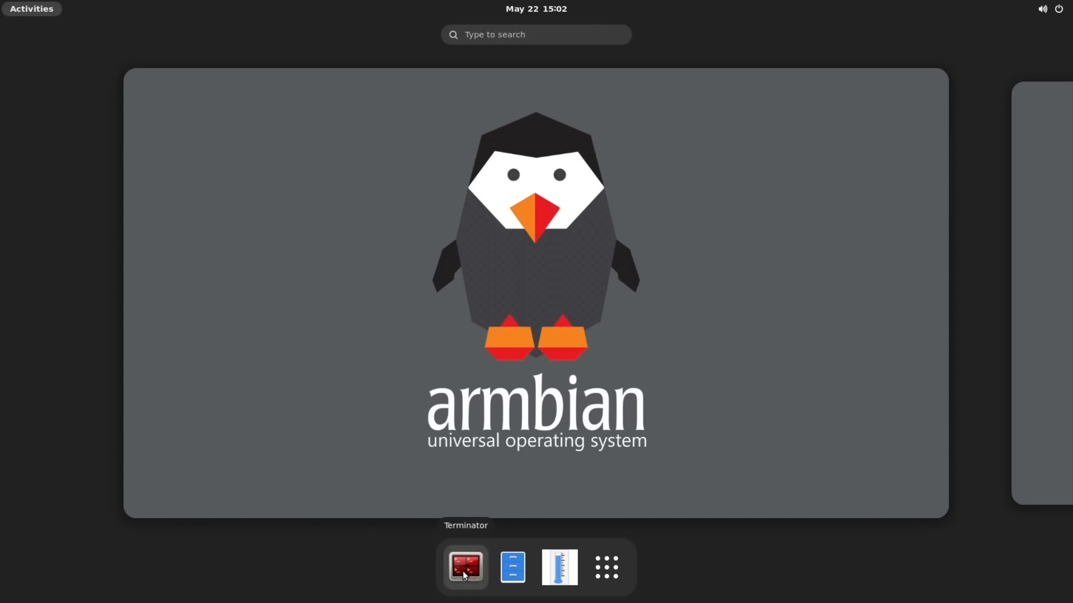
click(465, 566)
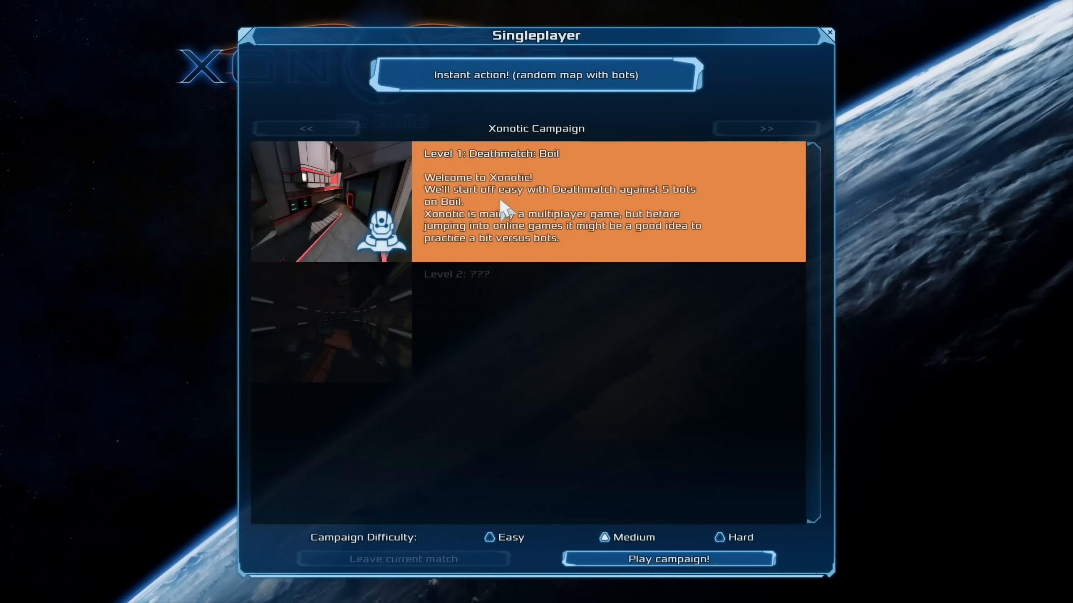
mouse_move(649, 478)
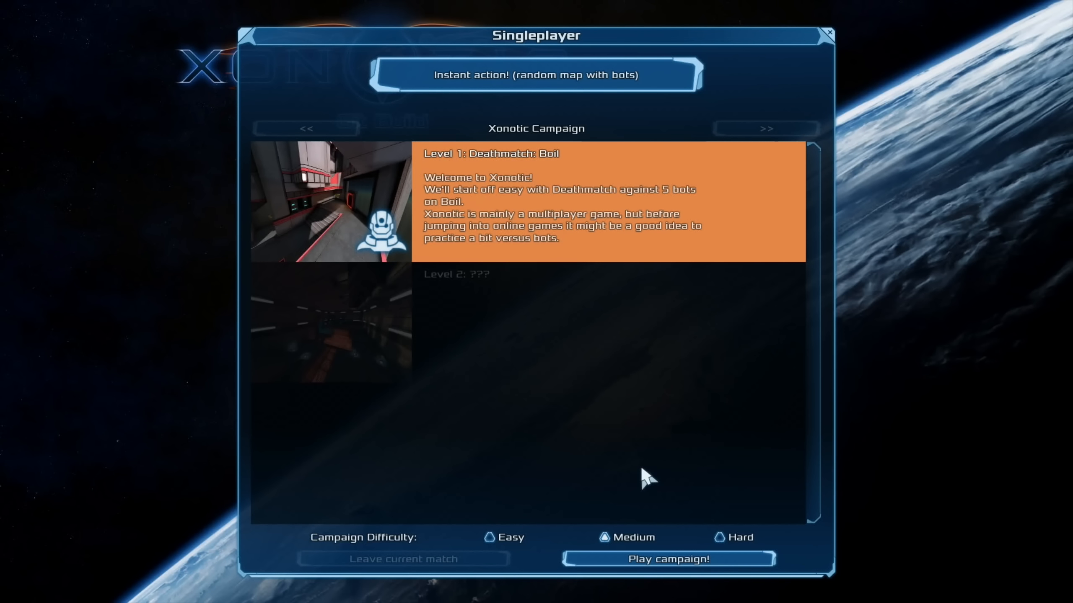
click(667, 559)
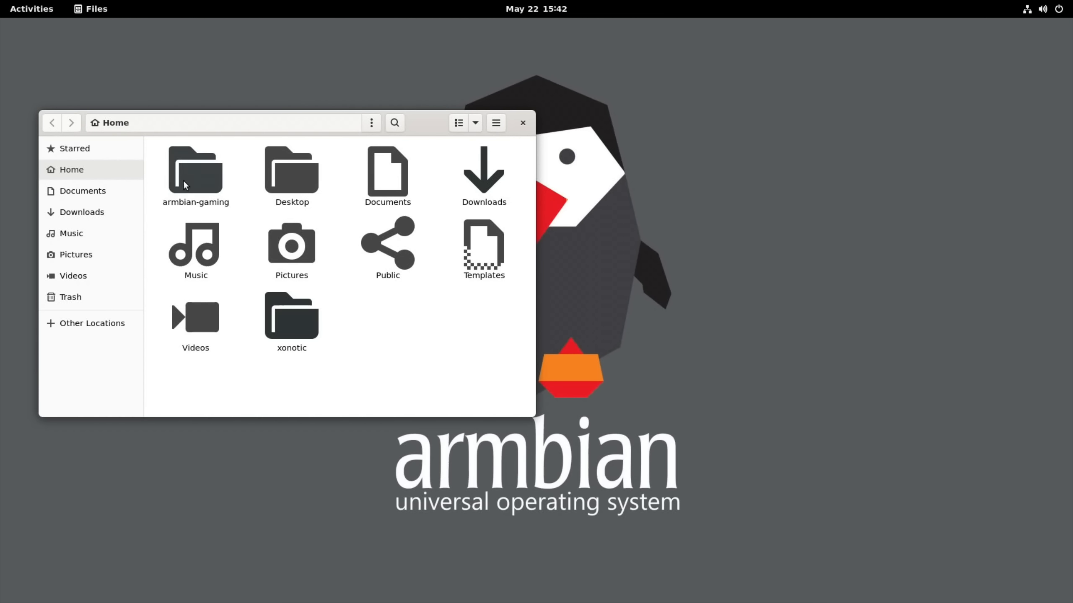
View README.txt from the armbian-gaming folder and scroll to the Malior-droid notes
double_click(195, 171)
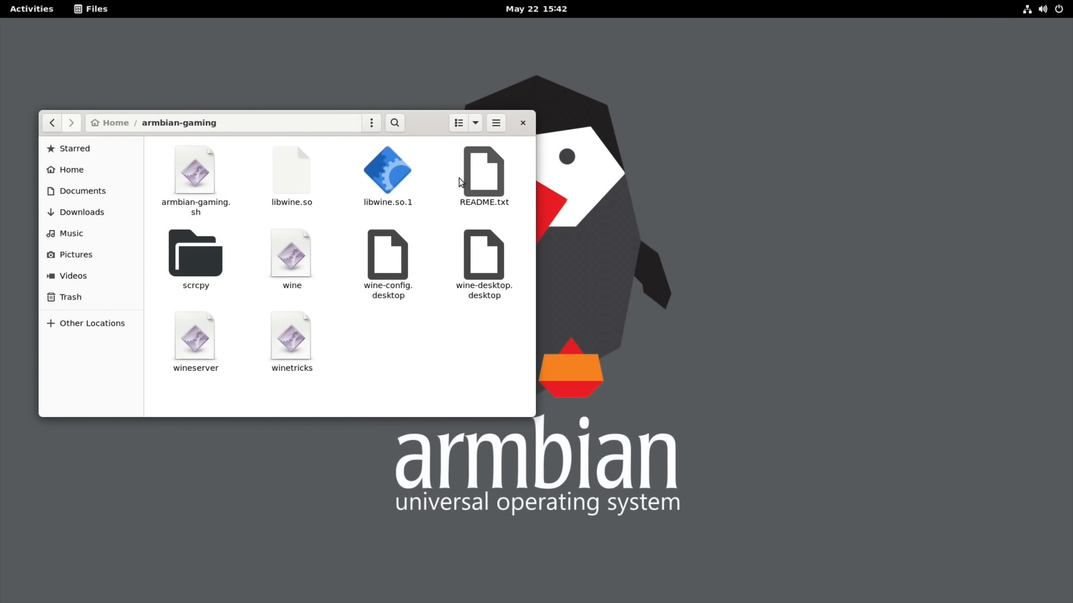
double_click(484, 164)
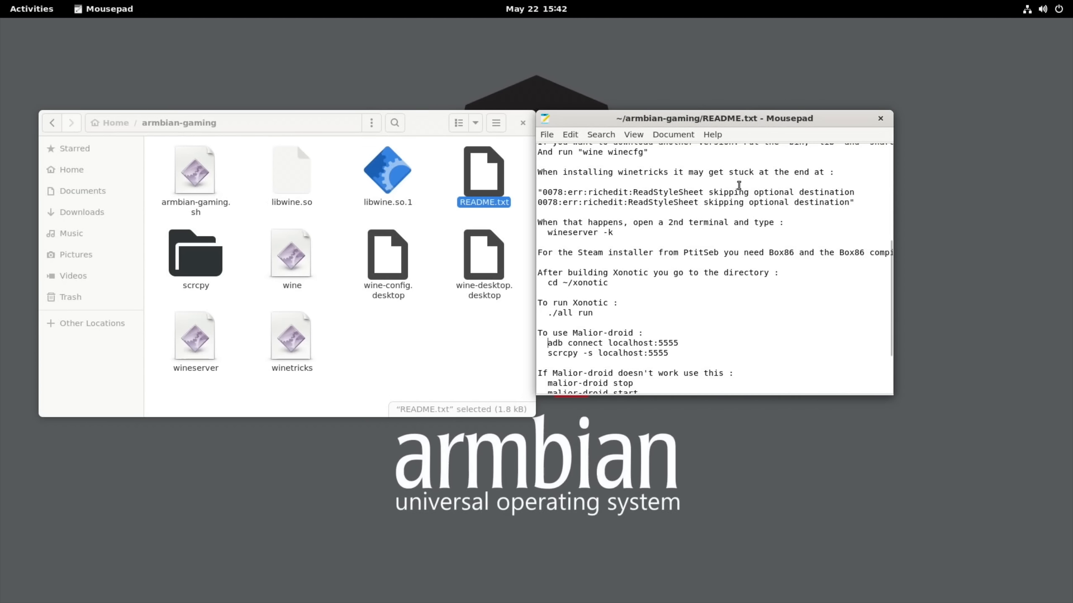
scroll(down, 3)
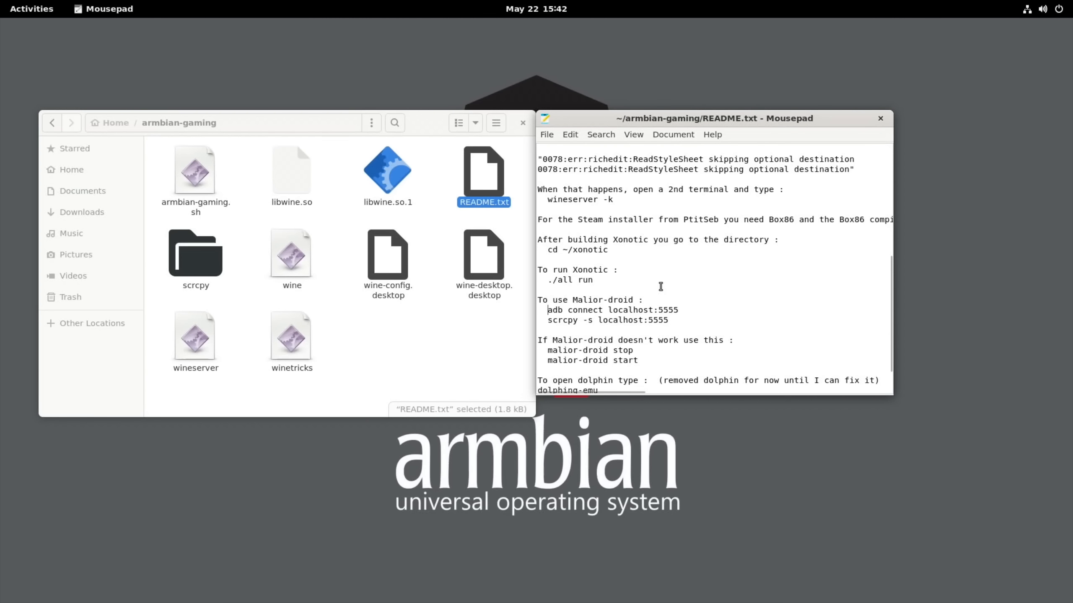
mouse_move(597, 315)
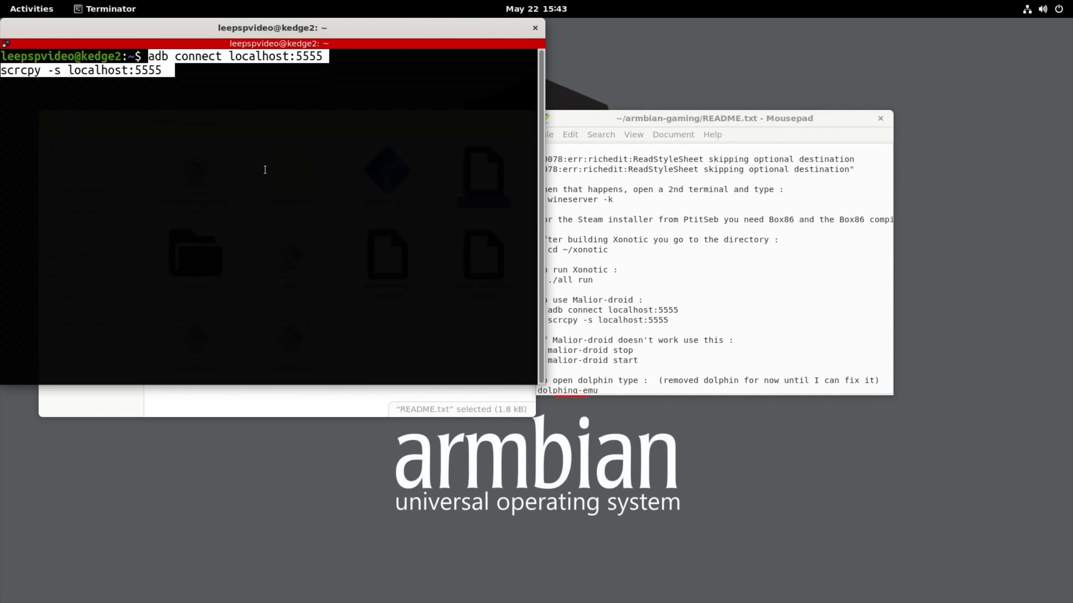
Run adb connect and scrcpy, move the Android window right and dismiss the Play Protect warning
key(Return)
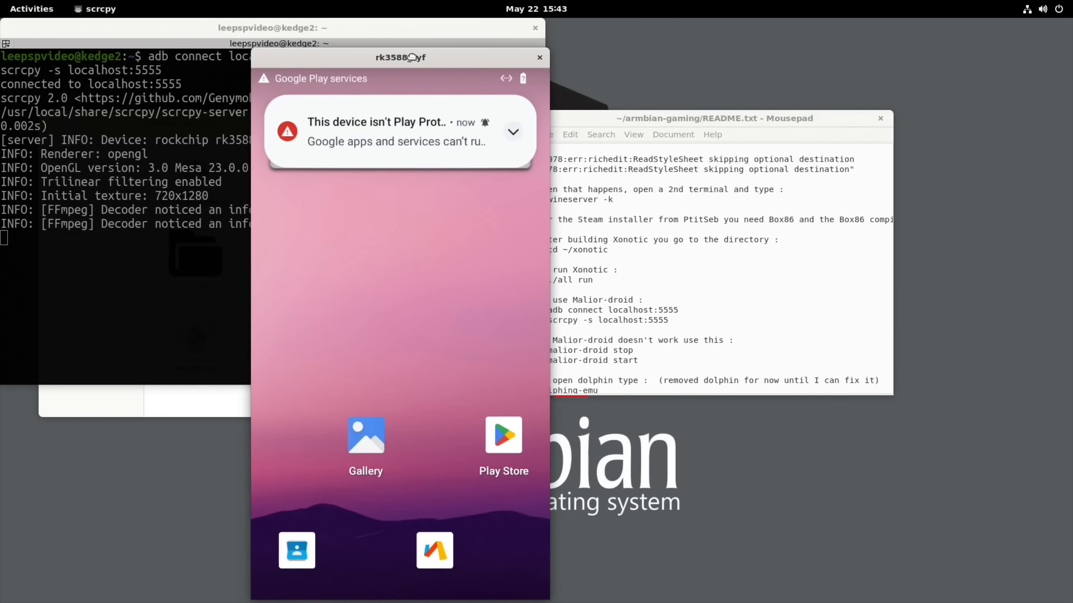
drag(400, 57, 847, 34)
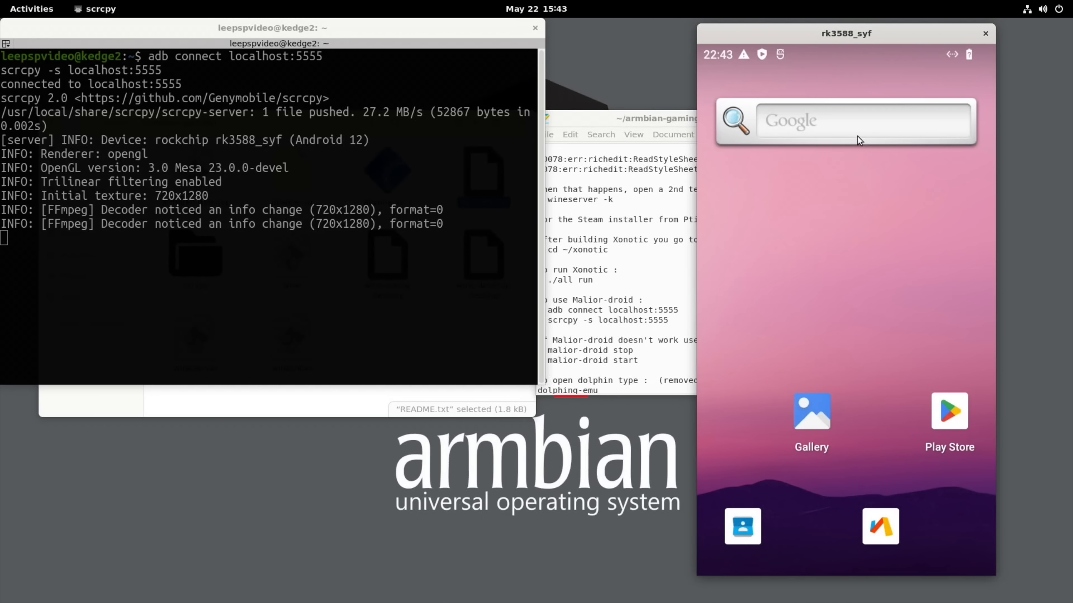
click(948, 411)
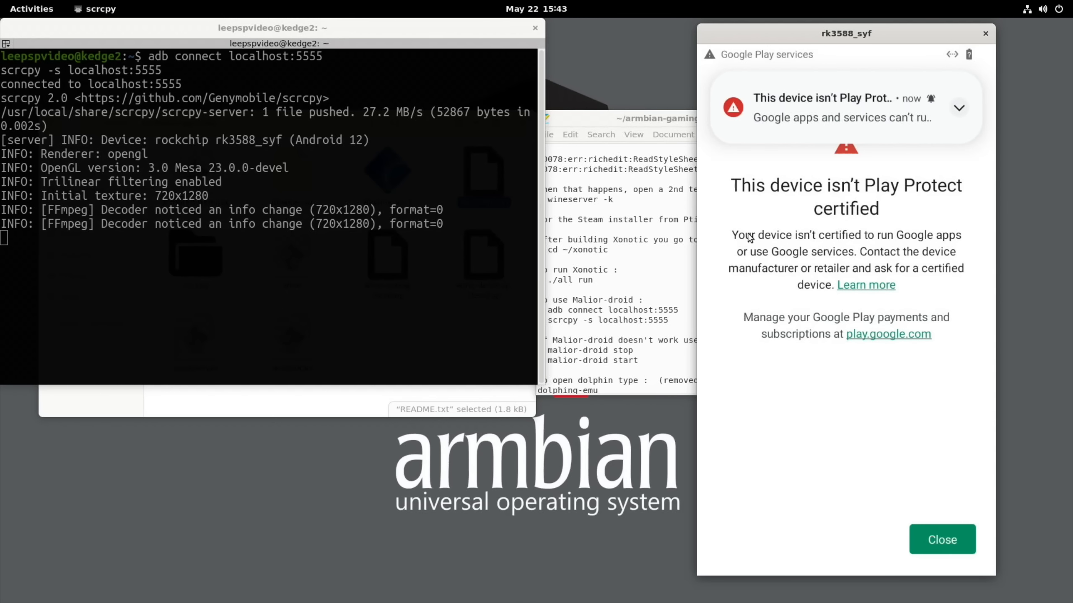
click(942, 538)
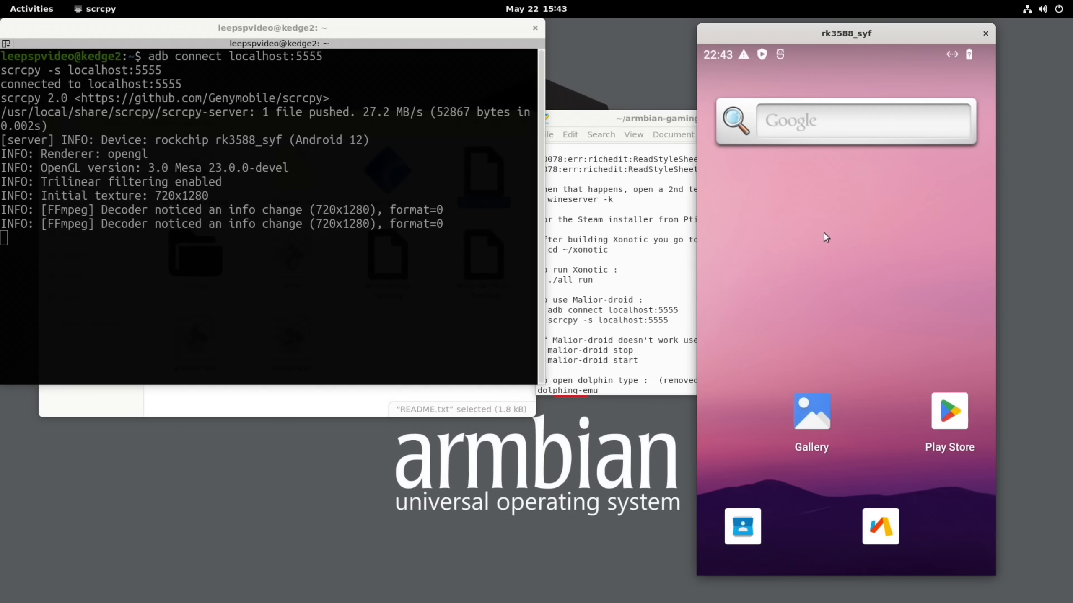
mouse_move(869, 409)
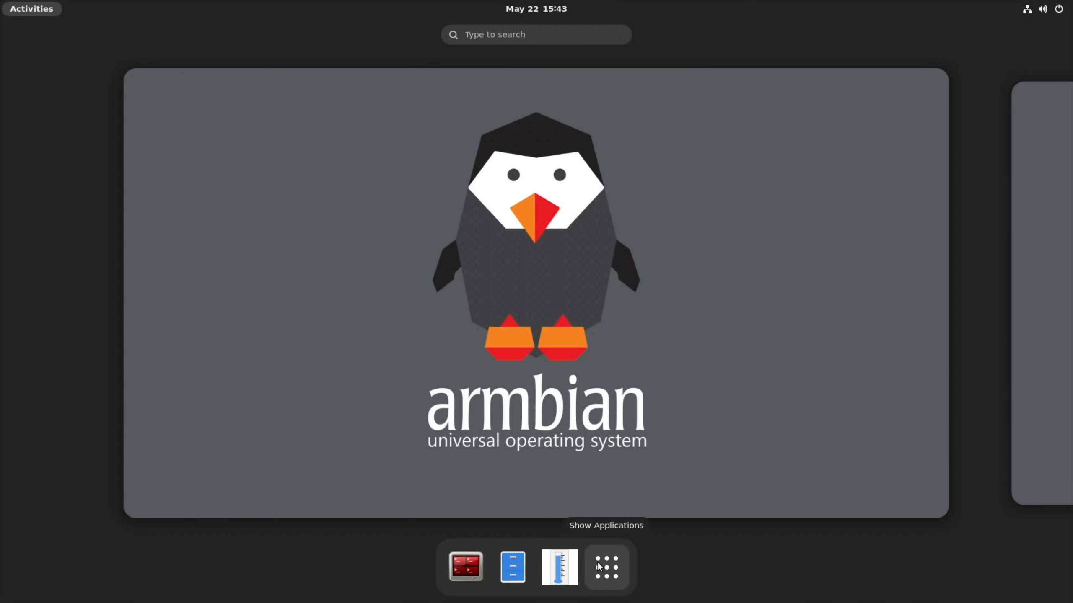
Search Google for 'nico d armbian youtube' in Chromium and go to the NicoD's SBCs channel
click(464, 566)
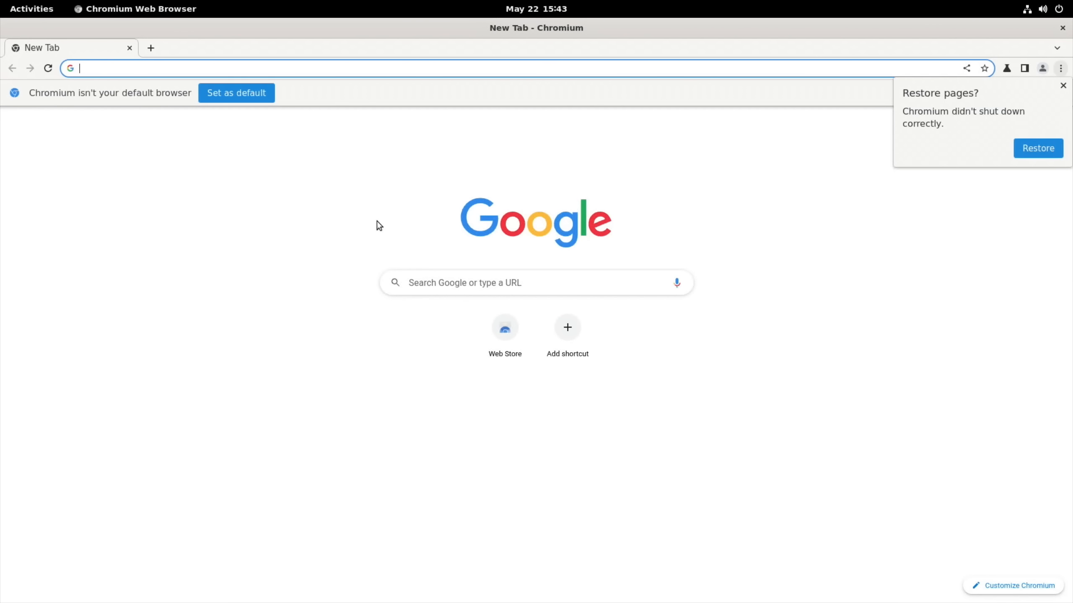
text(nico d armbian youtube)
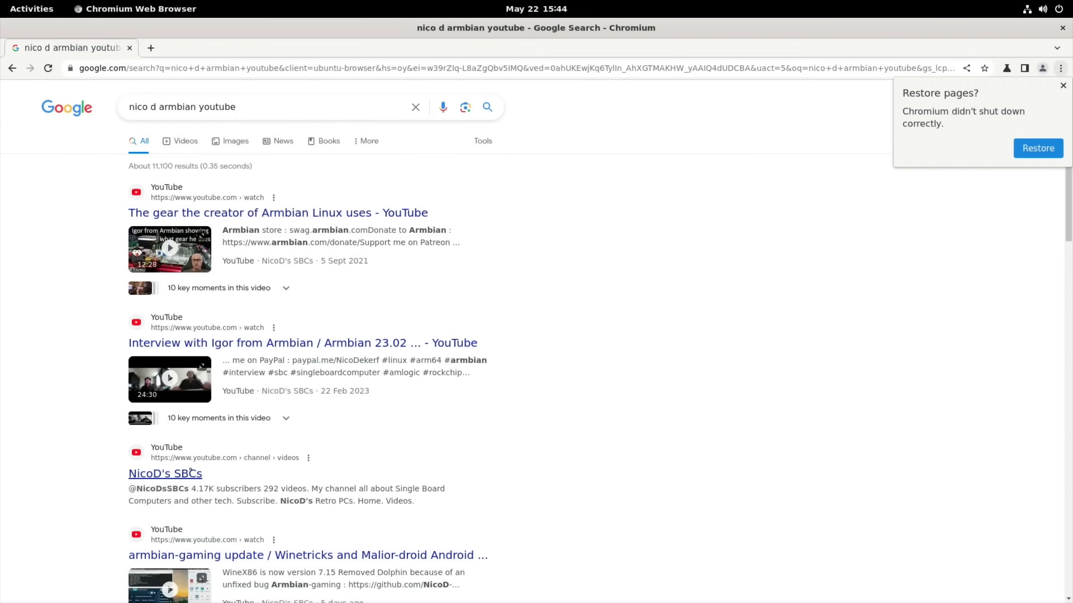
click(166, 474)
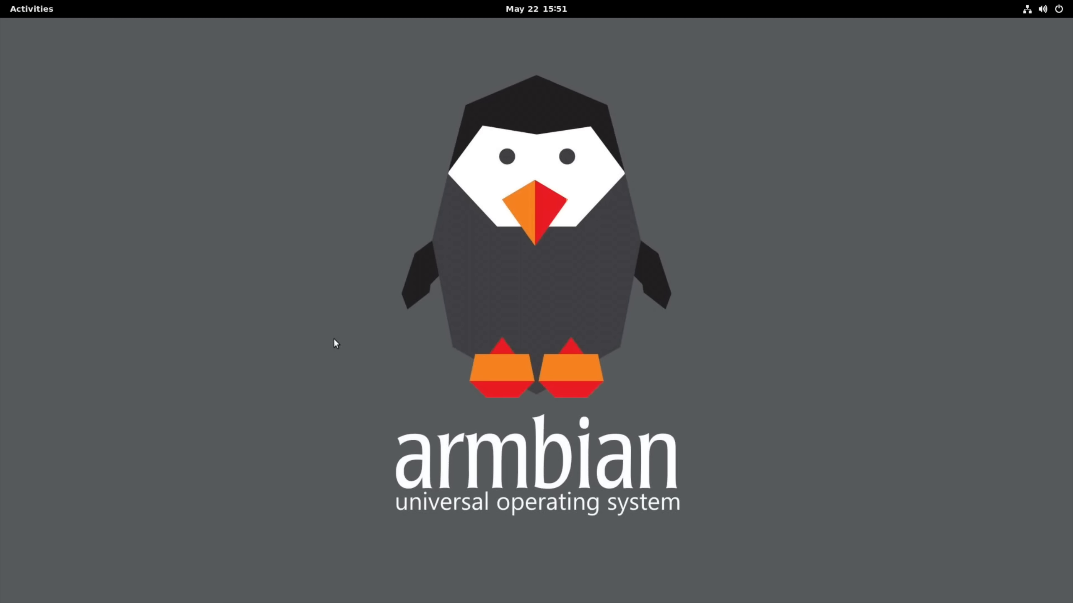
Relaunch Chromium, search for 'openfyde' and go to the openfyde.io website
click(31, 9)
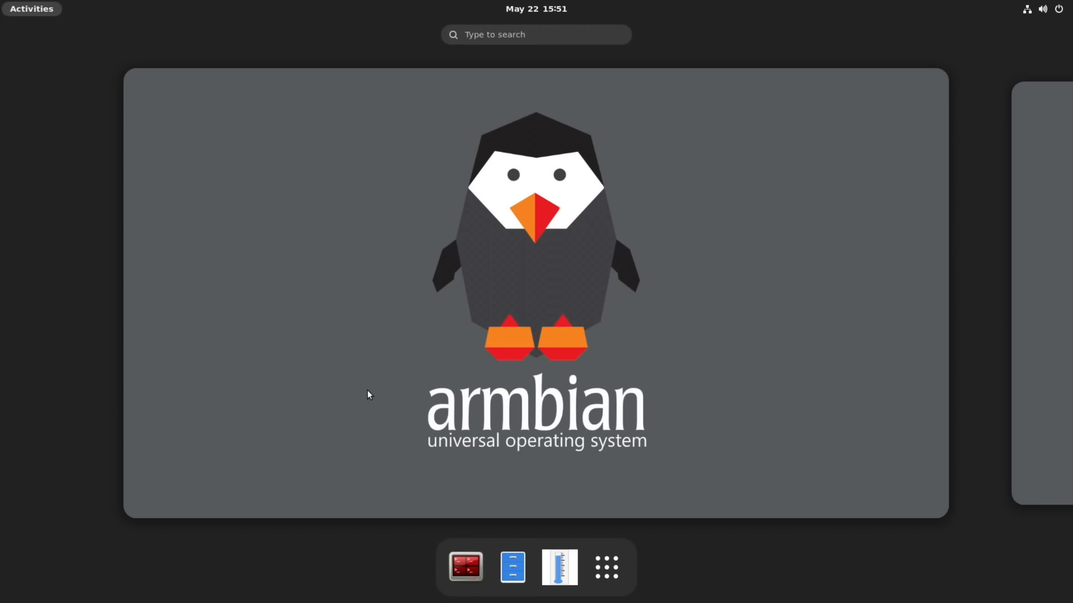
click(605, 568)
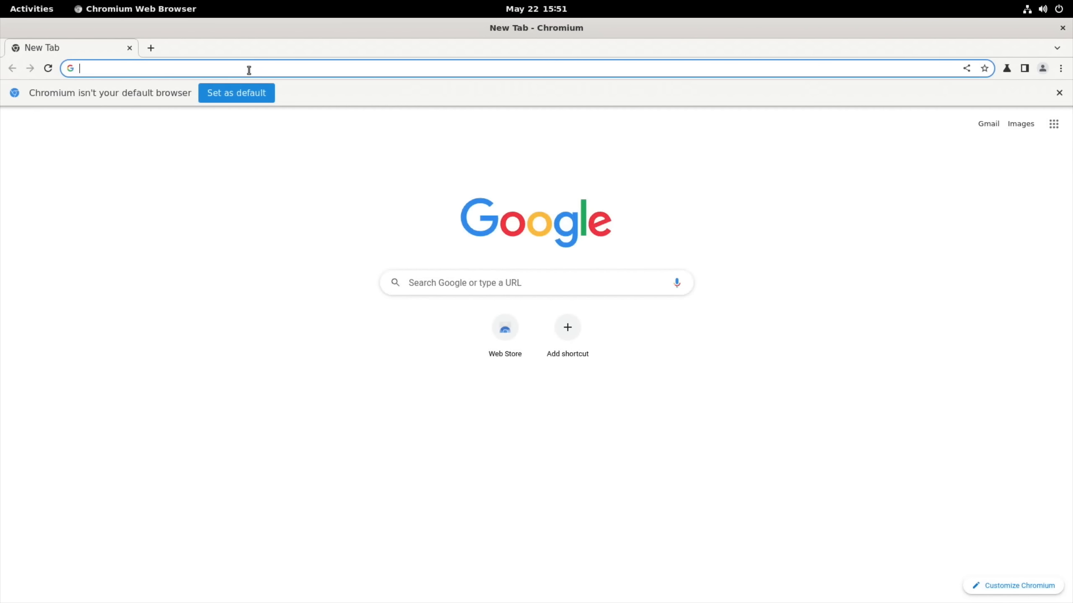
text(open)
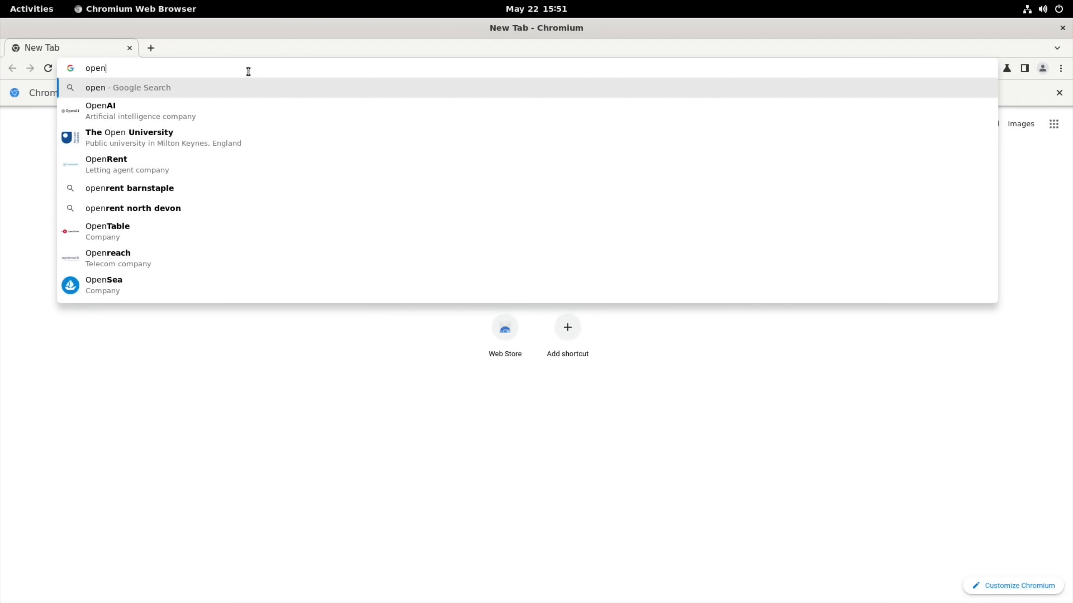
text(openfyde)
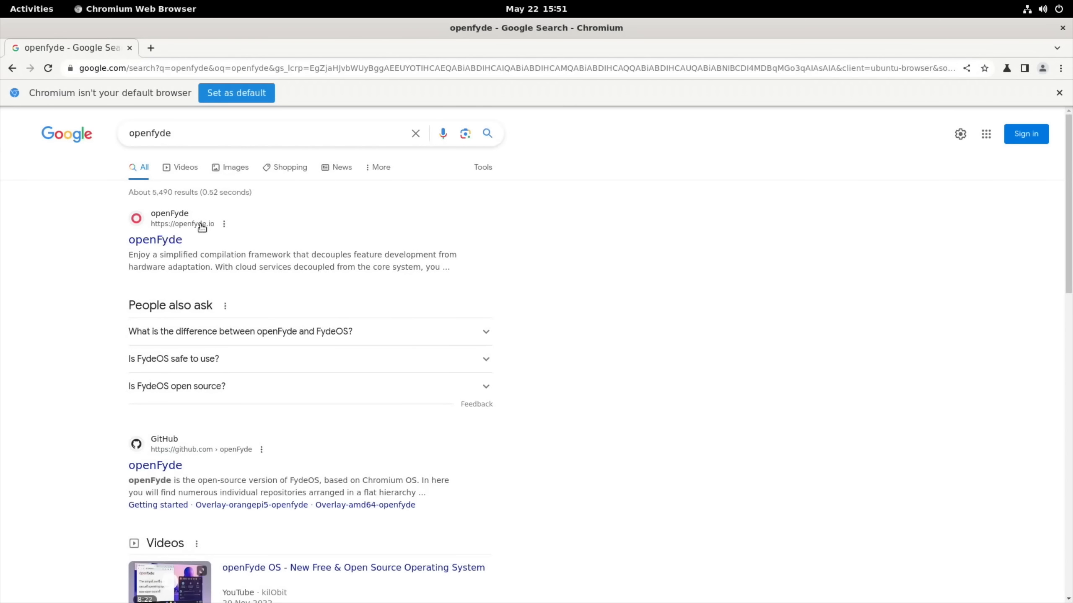
click(154, 240)
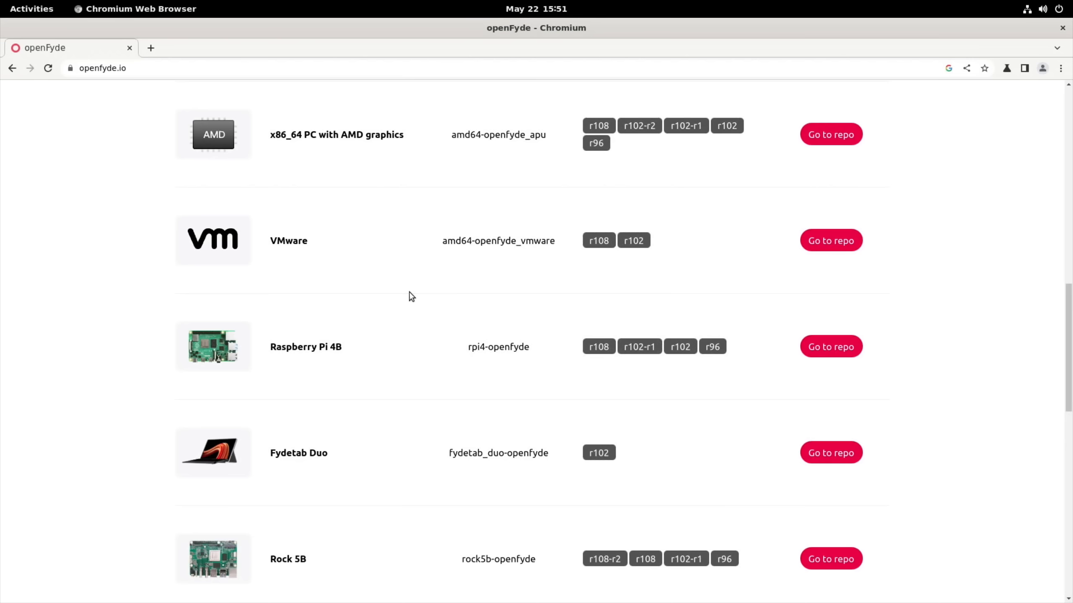
Find Edge2 in the supported boards list and follow its Go to repo link
scroll(down, 3)
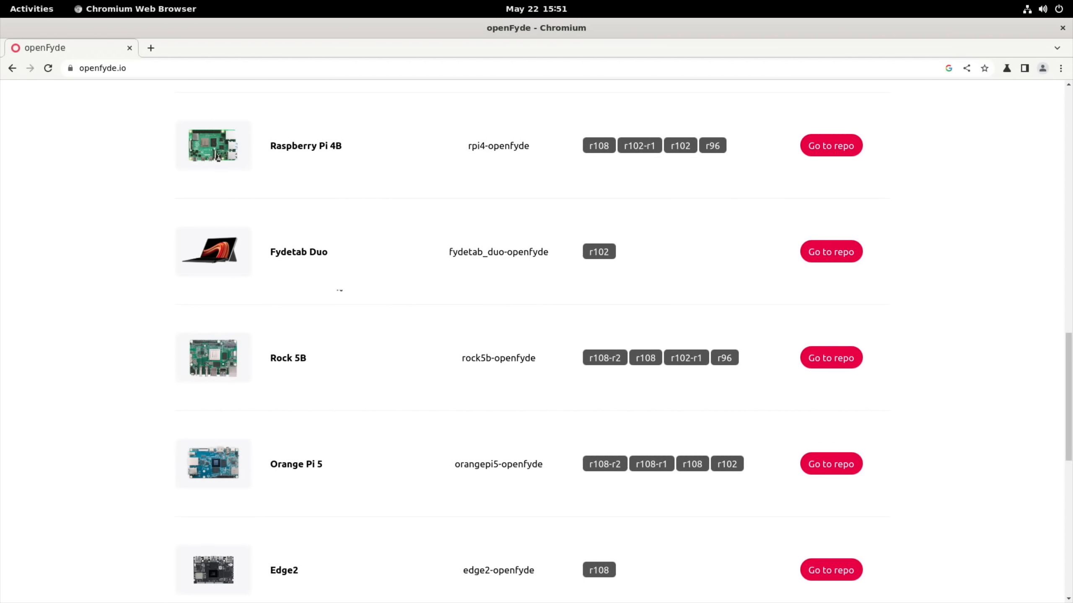
mouse_move(335, 322)
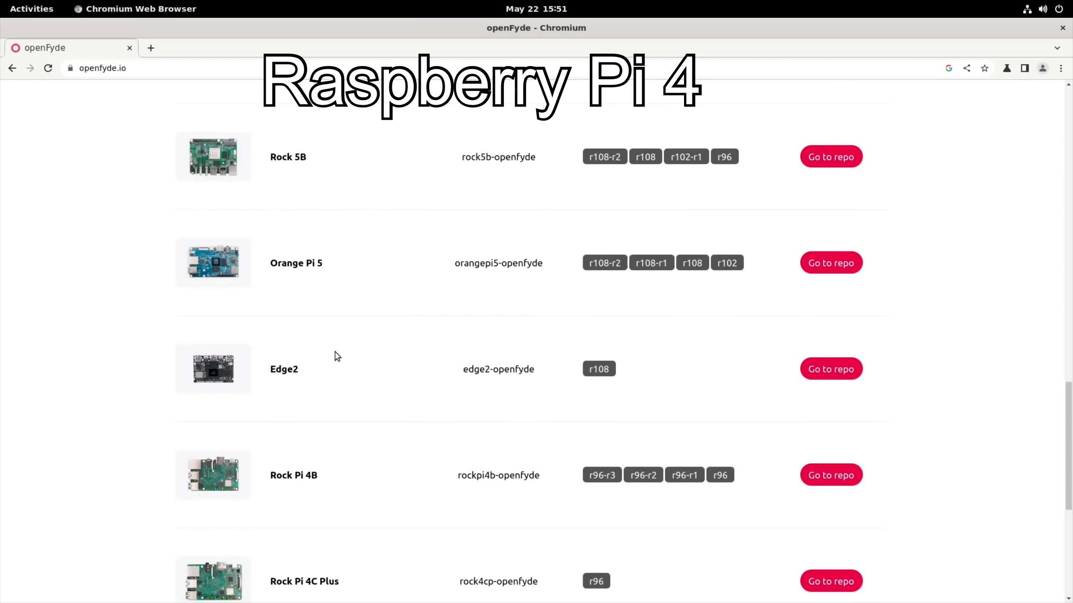
scroll(down, 3)
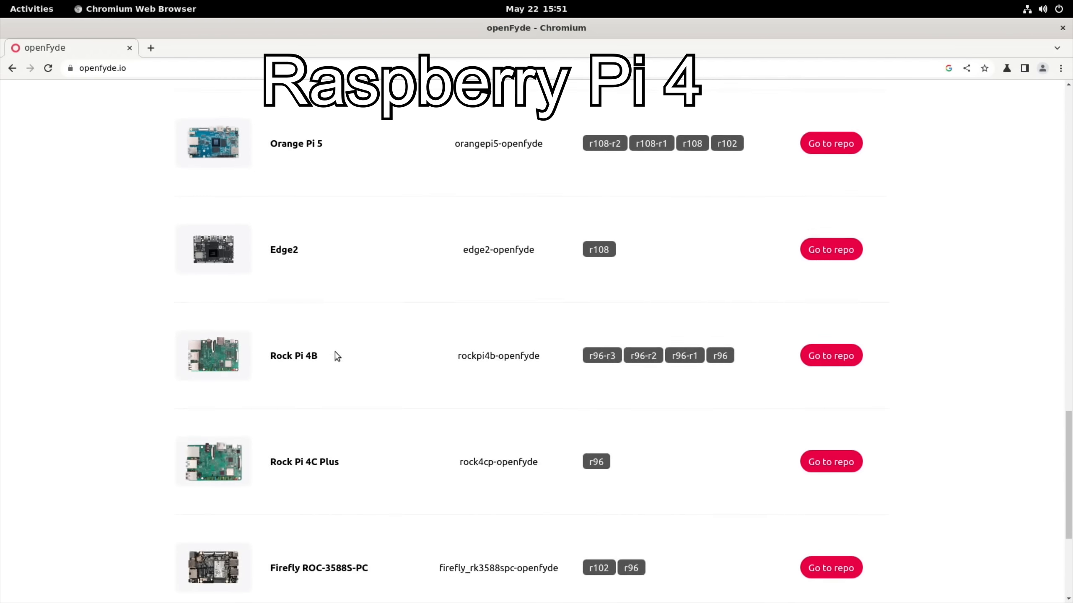
scroll(down, 3)
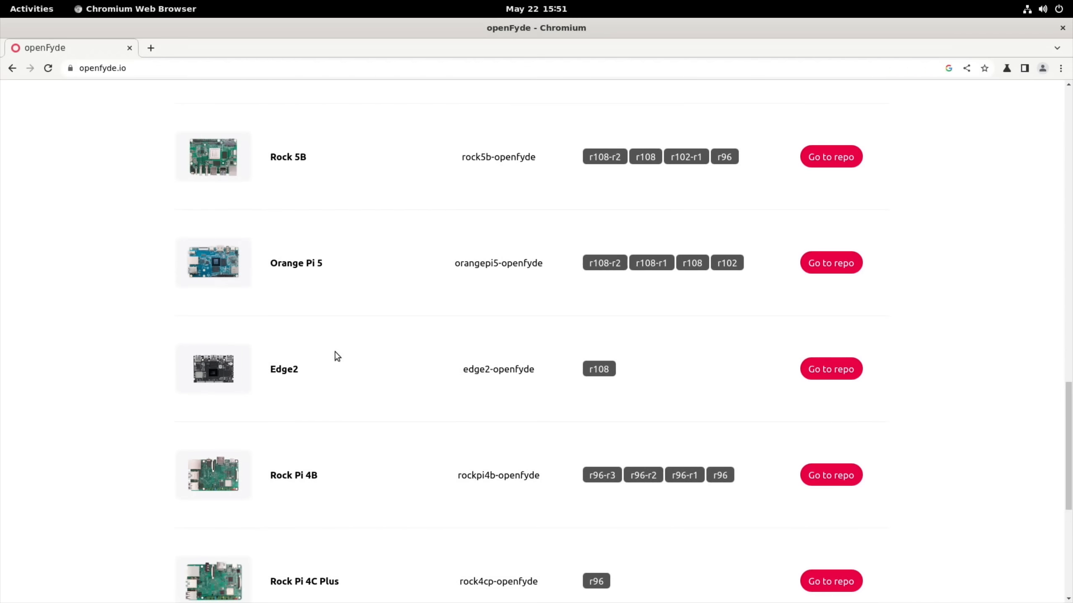
scroll(up, 3)
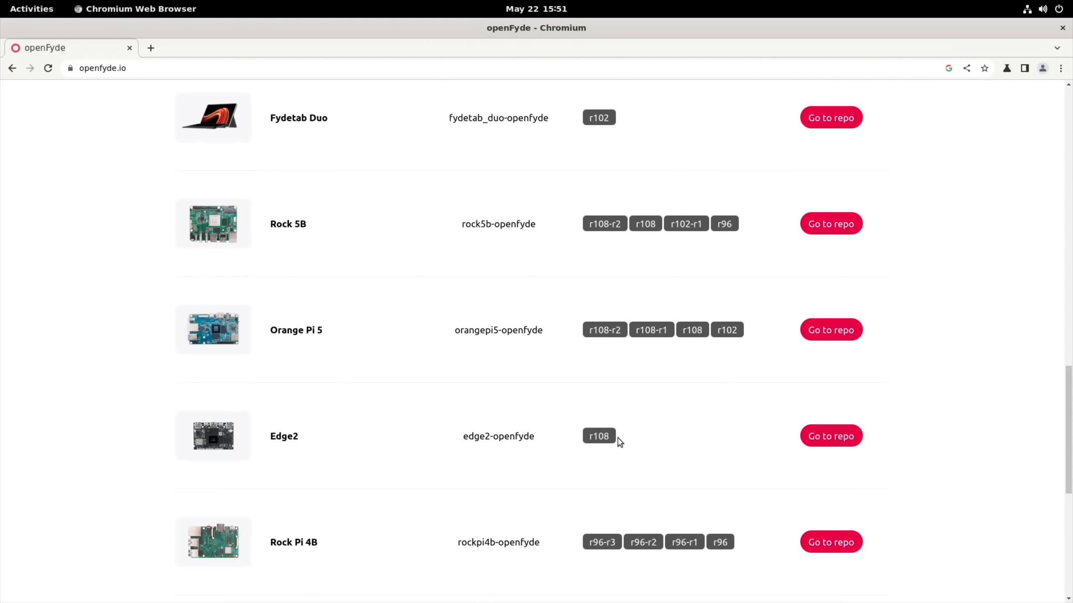
click(831, 436)
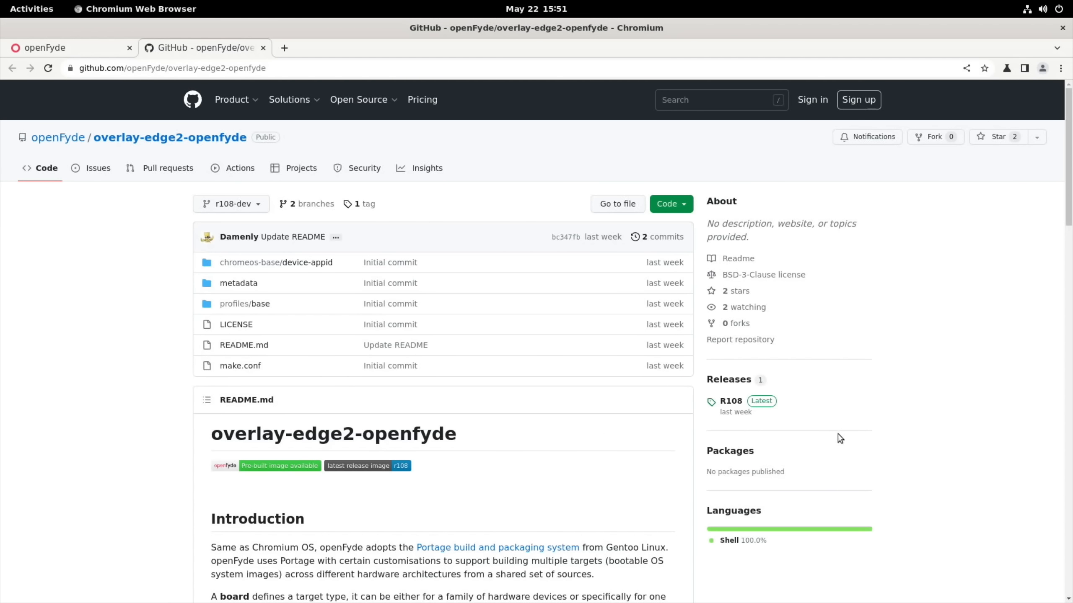
mouse_move(630, 428)
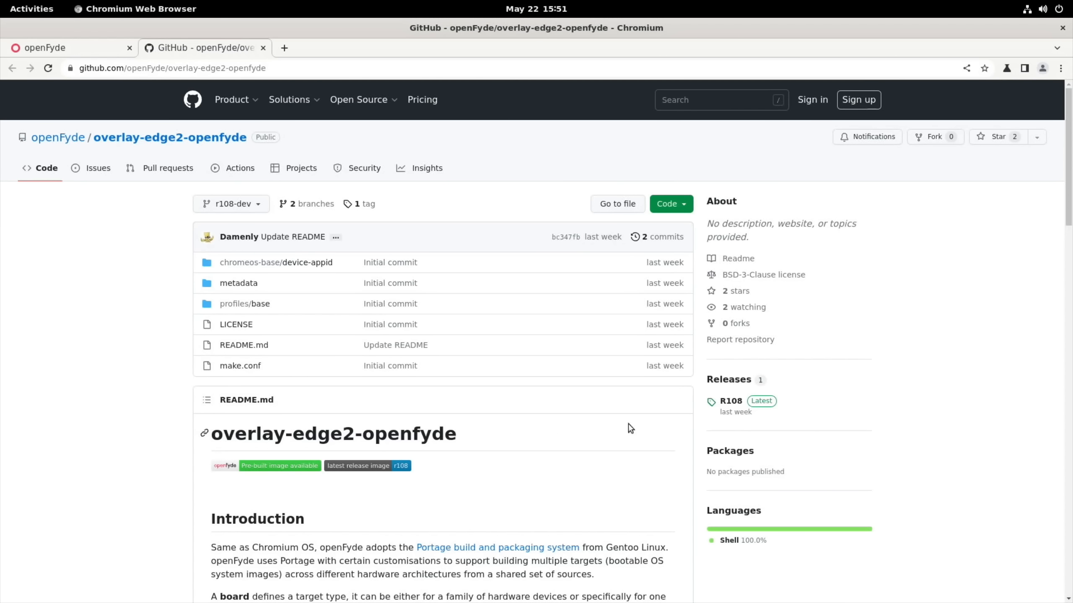
mouse_move(730, 400)
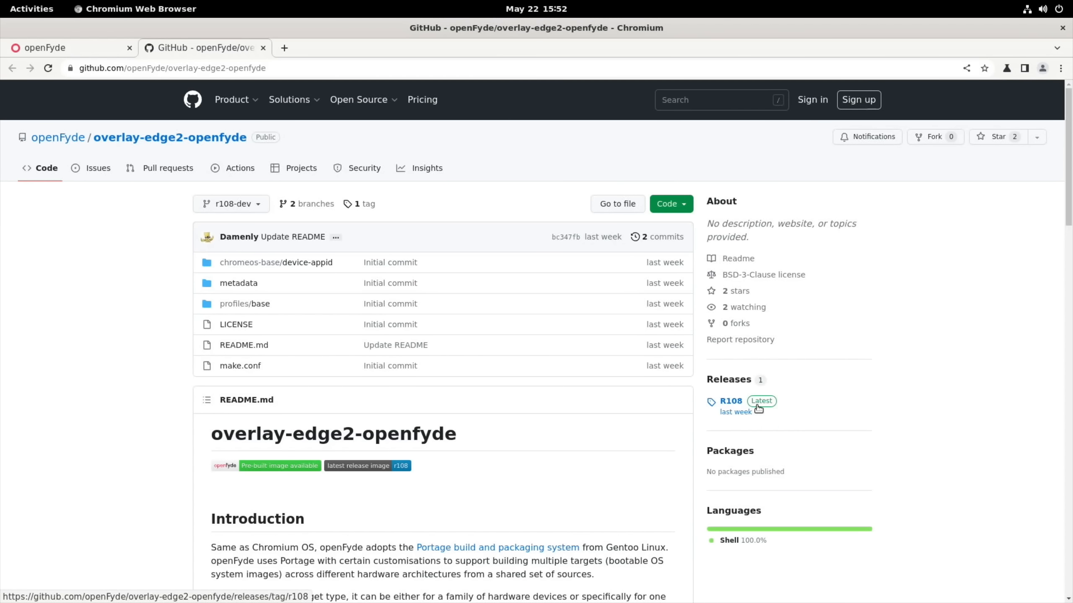
View the R108 release of overlay-edge2-openfyde and read its How To Install notes
click(729, 401)
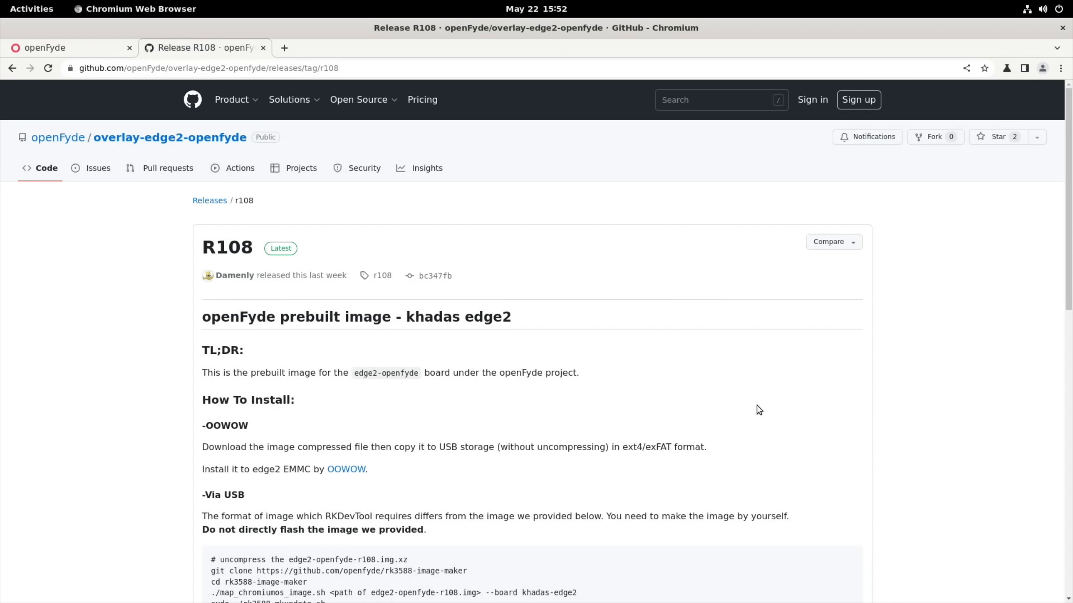
mouse_move(780, 393)
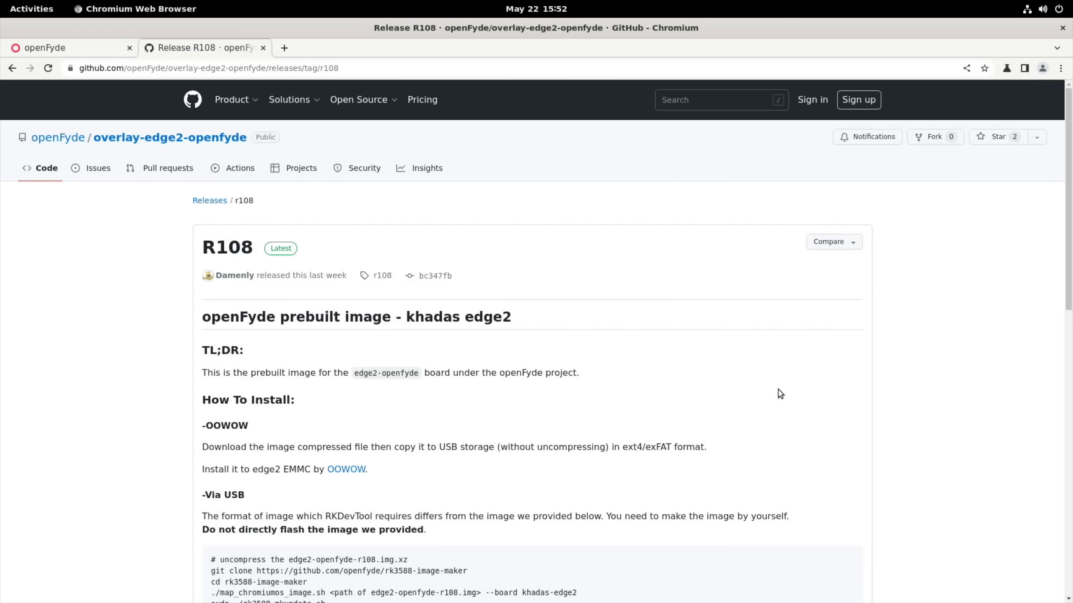
scroll(down, 3)
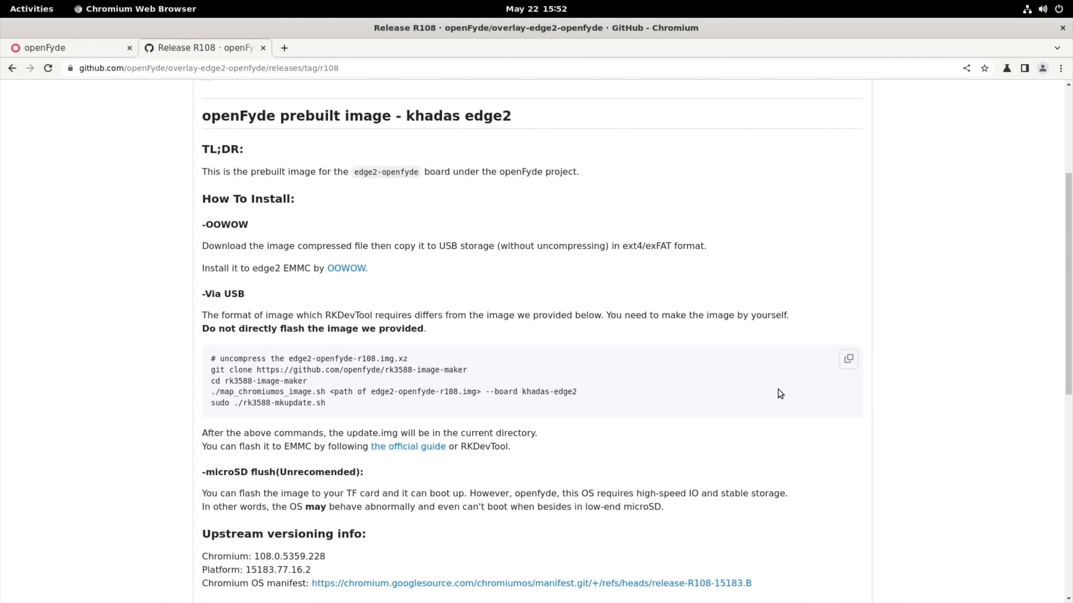
mouse_move(483, 373)
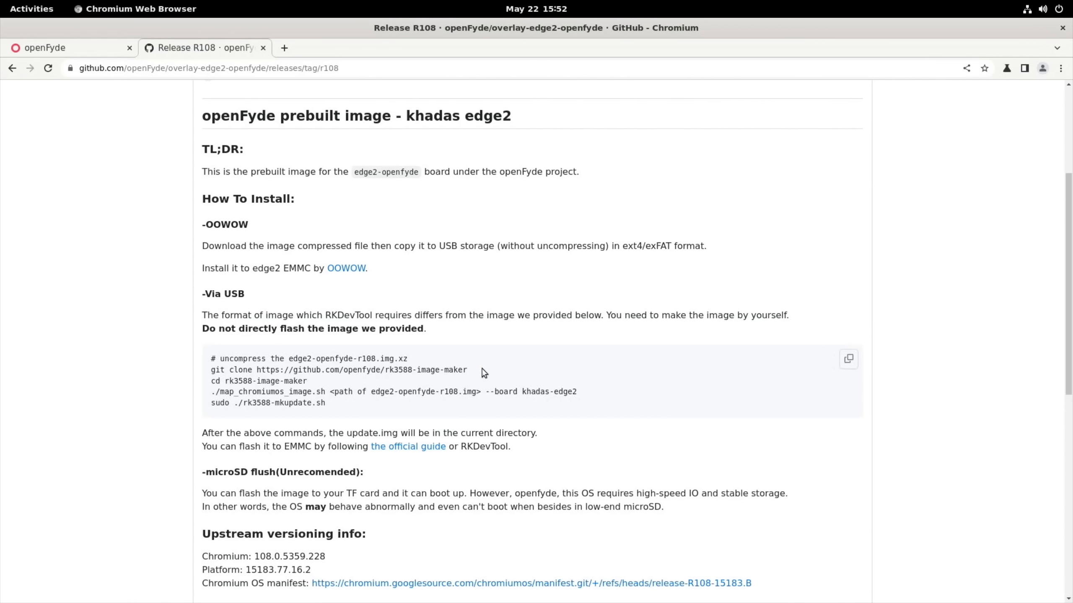
scroll(down, 3)
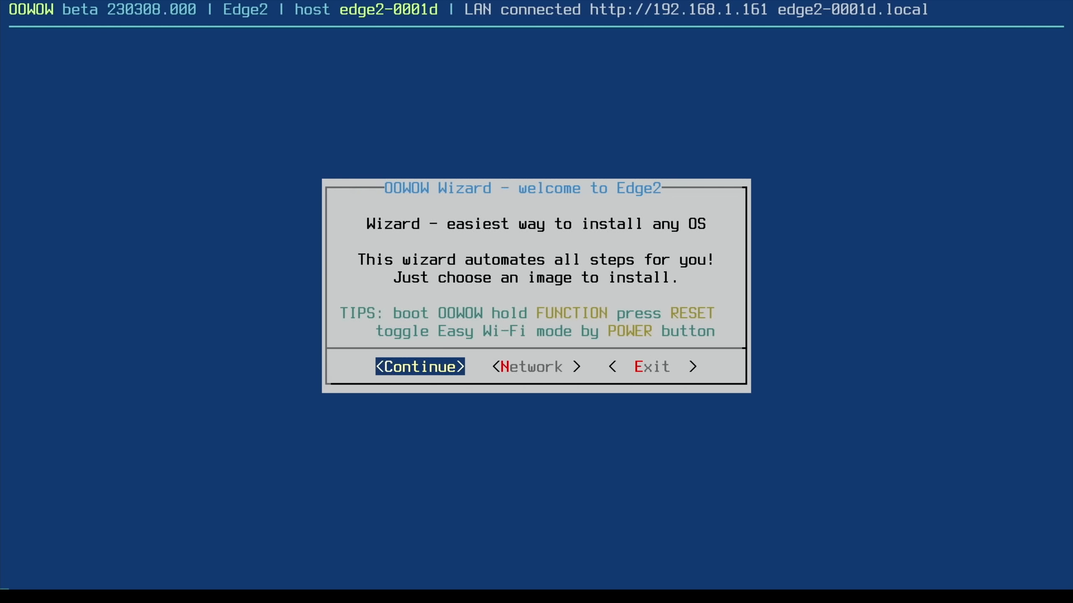
Advance the OOWOW wizard past welcome and internet check, skipping online downloads
click(419, 367)
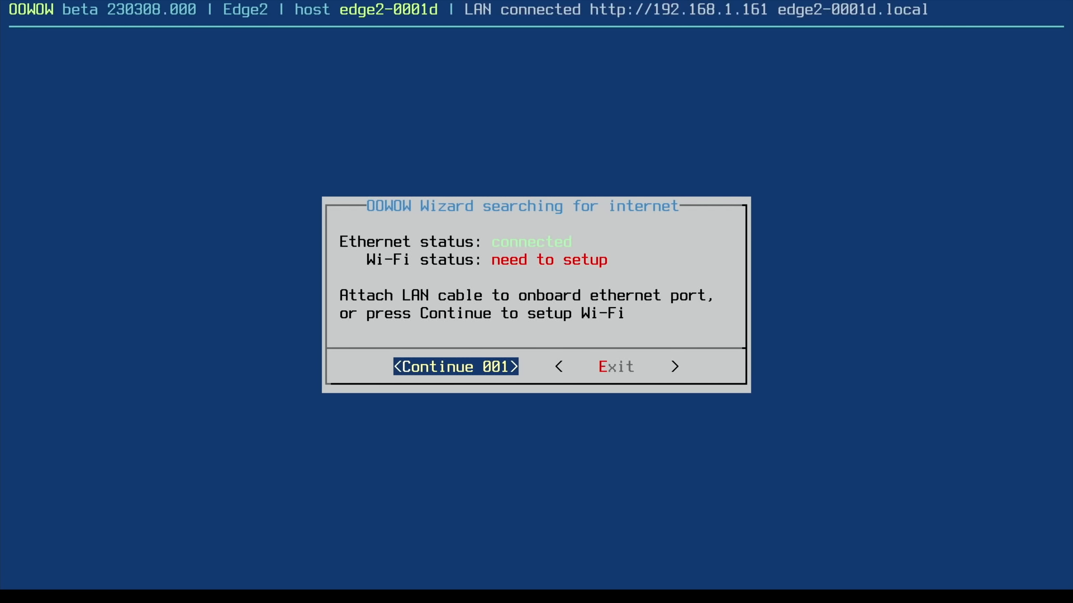
click(454, 367)
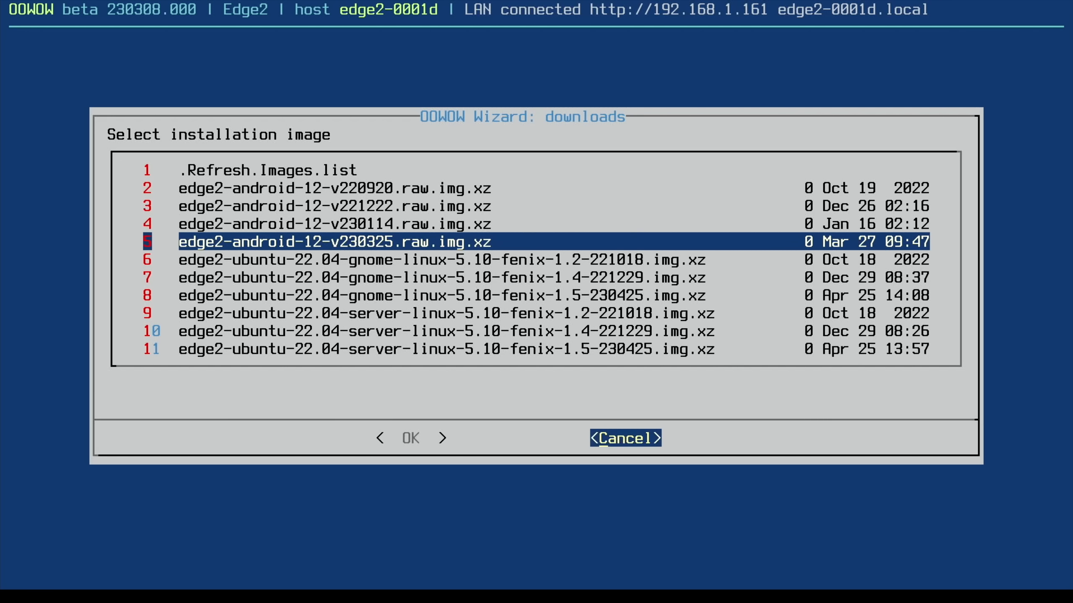
click(623, 437)
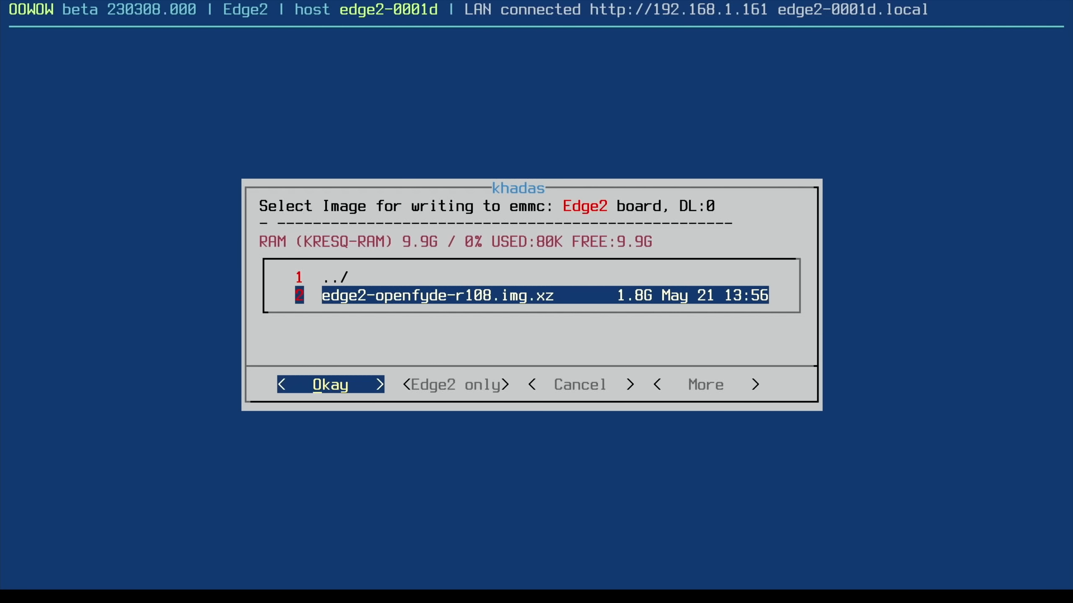
Choose edge2-openfyde-r108.img.xz, accept the warning and write it to the board
click(330, 384)
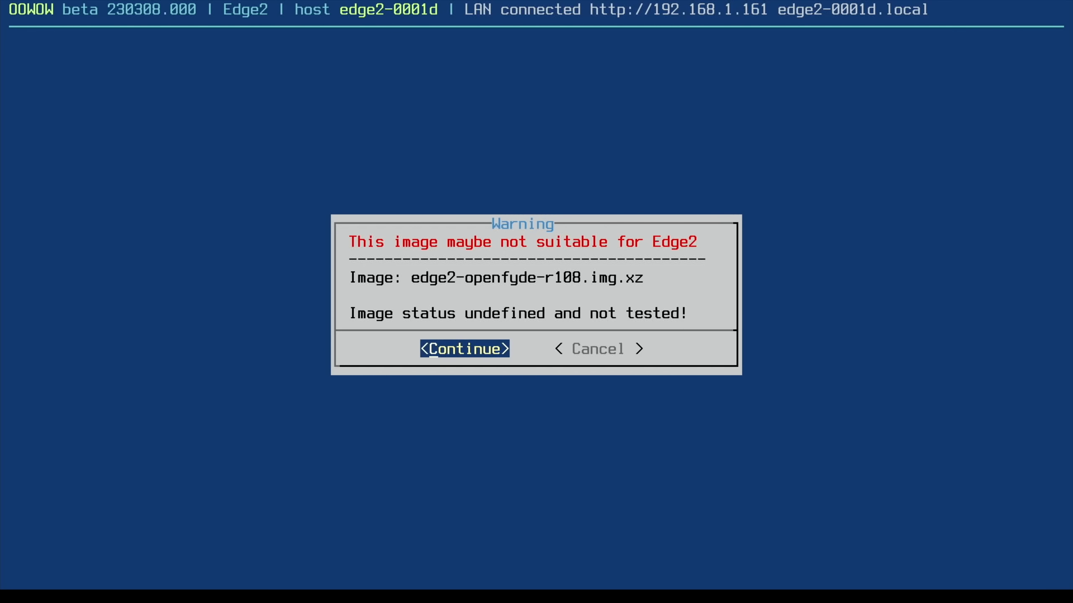
click(463, 349)
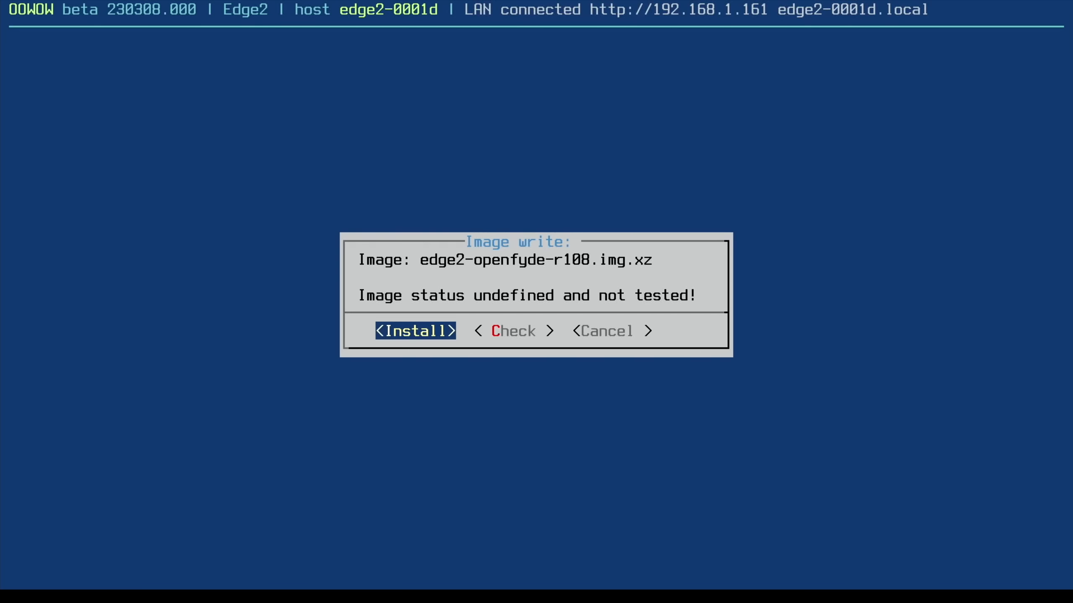
click(415, 330)
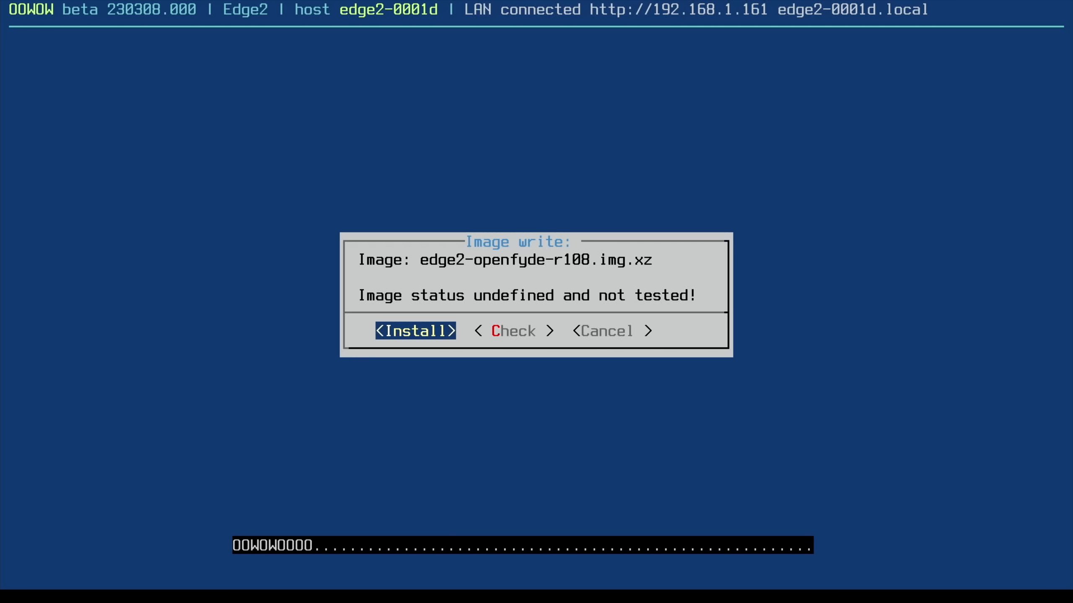
click(414, 330)
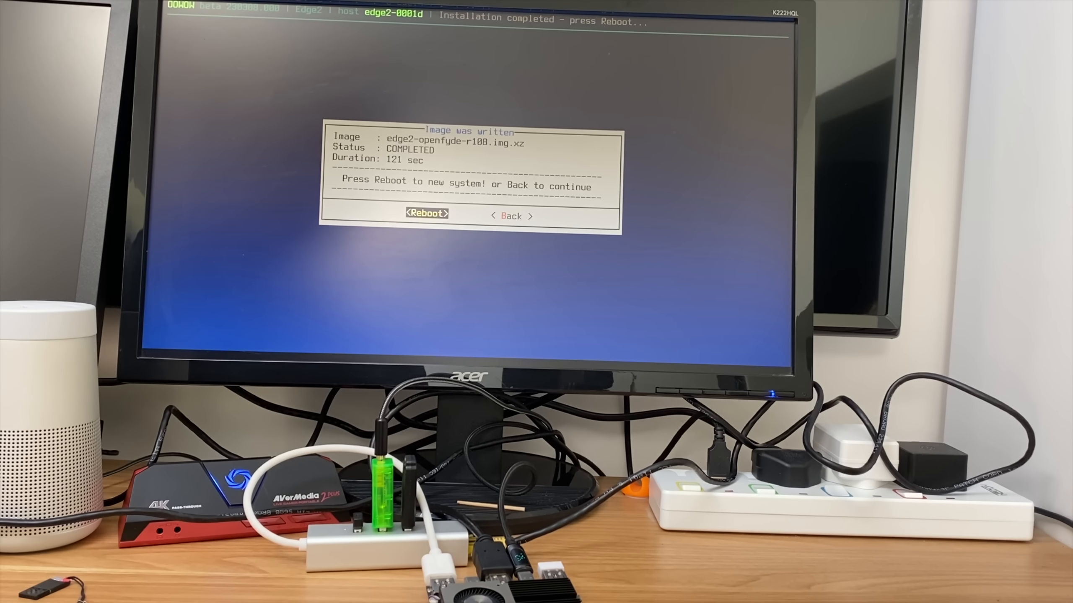
Reboot from the Image was written dialog into the fresh openFyde desktop
click(426, 213)
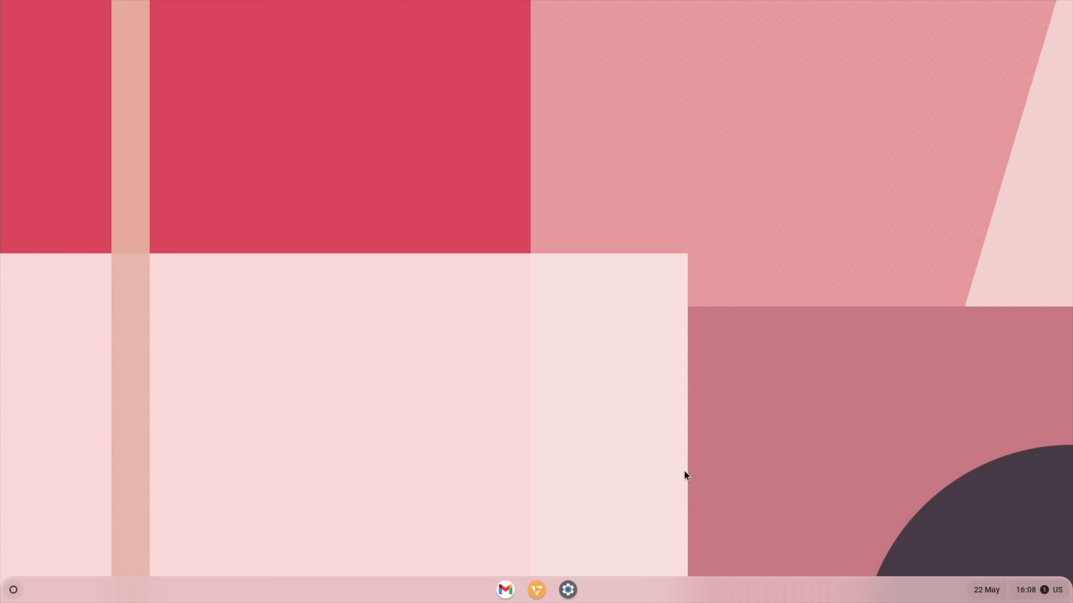
Search Chrome for aptoide and reach the en.aptoide.com site
click(536, 590)
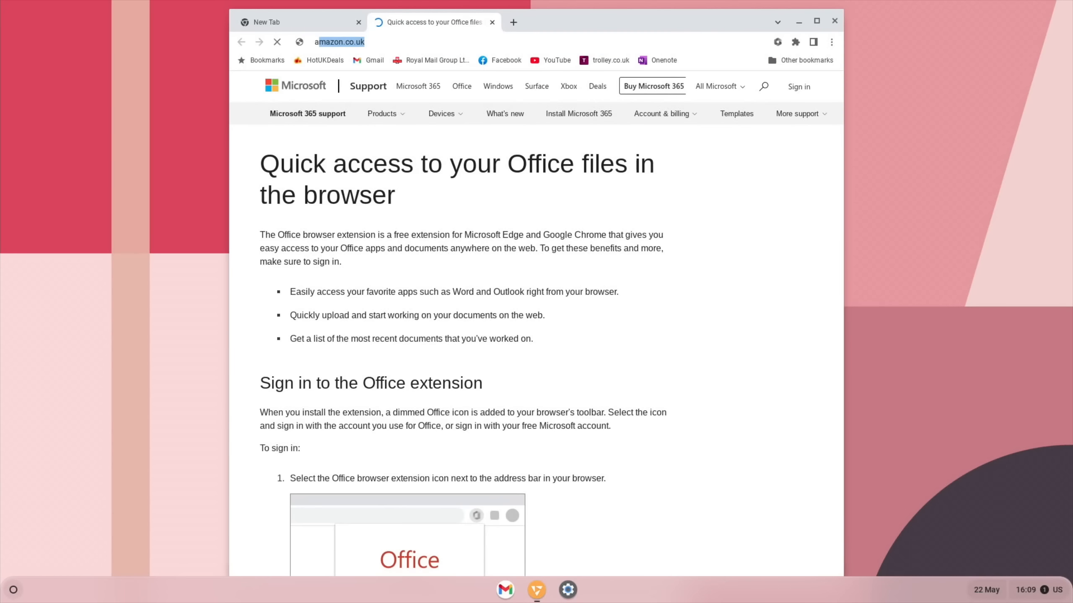
text(aptoide&oq=aptoide&aqs=chrome..69i57.2032j0j4&sourceid=chrome&ie=UTF-8)
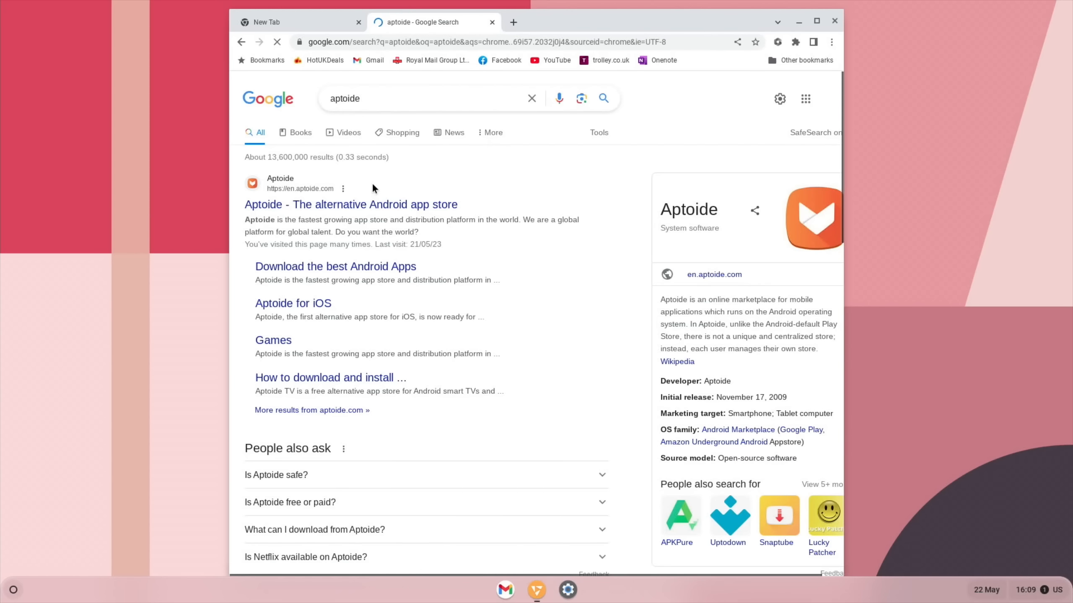
click(352, 203)
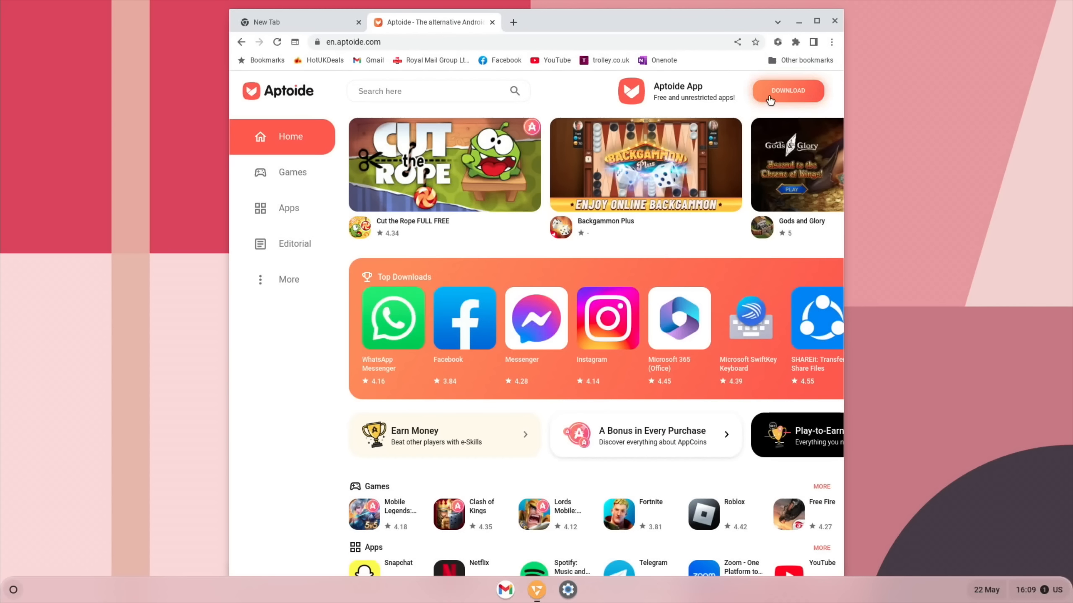
Download the Aptoide APK and save aptoide-latest.apk into Downloads
click(787, 90)
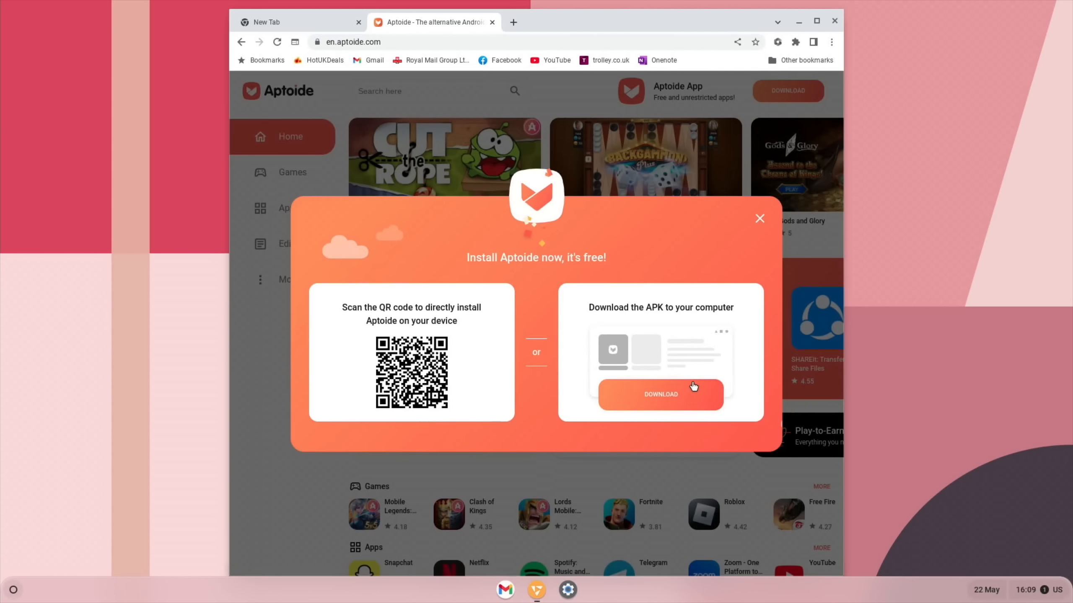
click(660, 394)
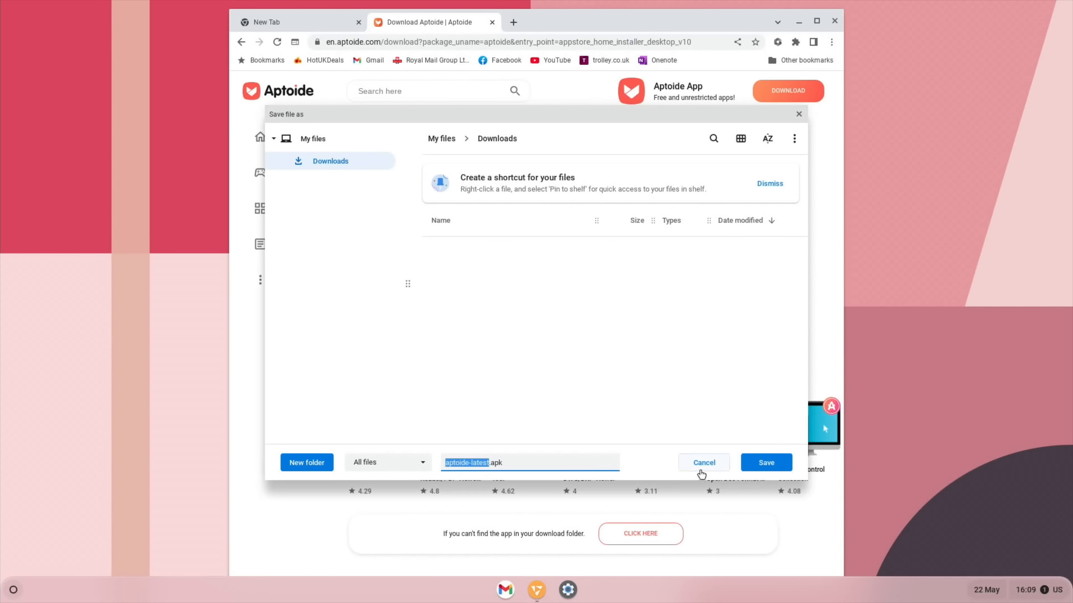
click(765, 463)
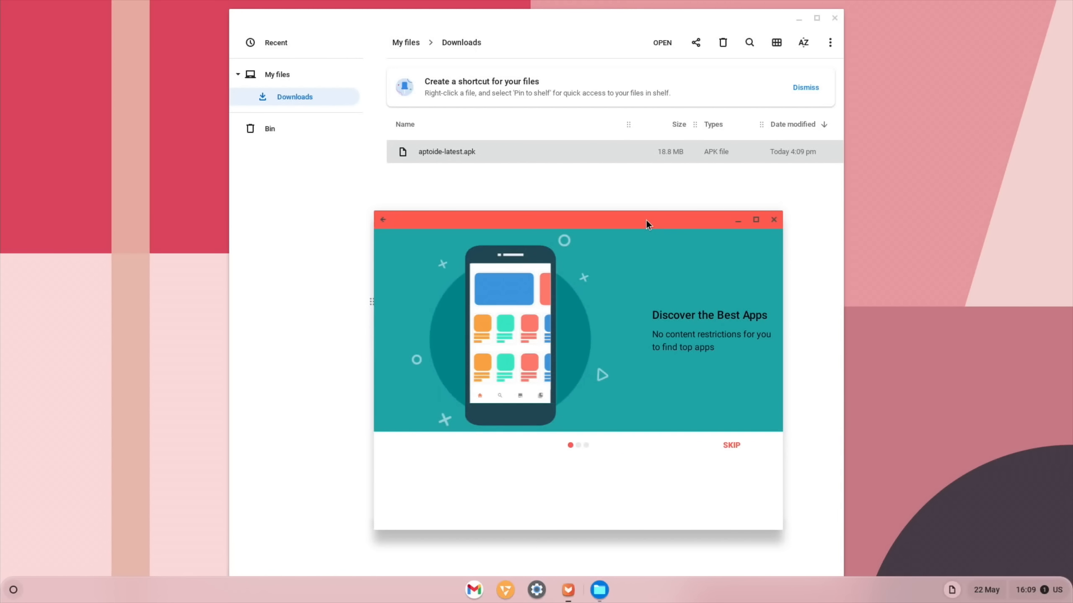
Reposition and maximise the Aptoide app window, then return to the download page
drag(646, 223, 753, 164)
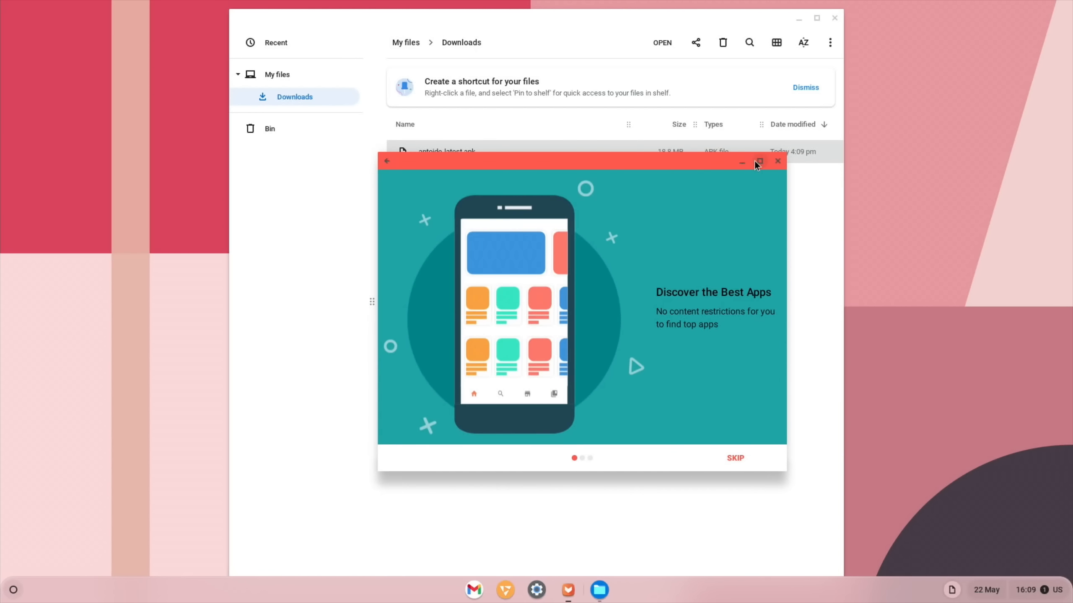
click(758, 161)
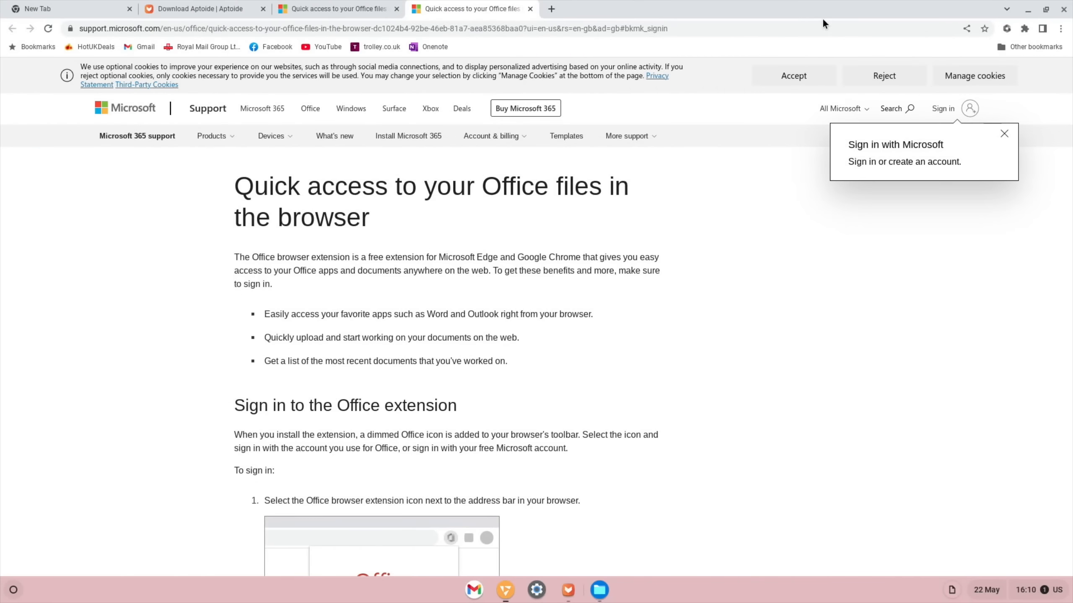
mouse_move(545, 77)
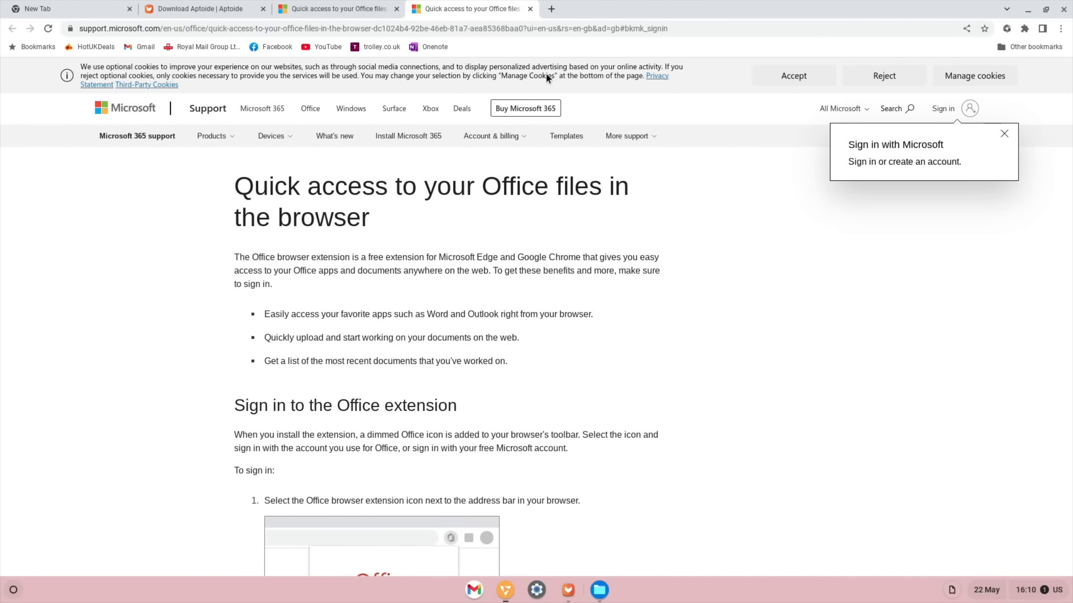
click(531, 8)
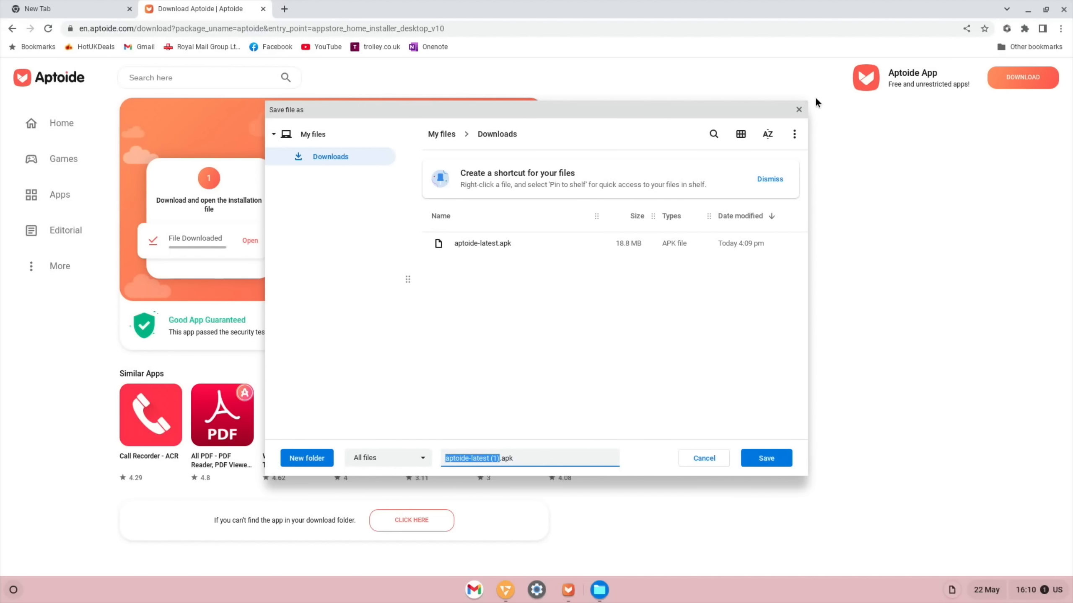
click(765, 458)
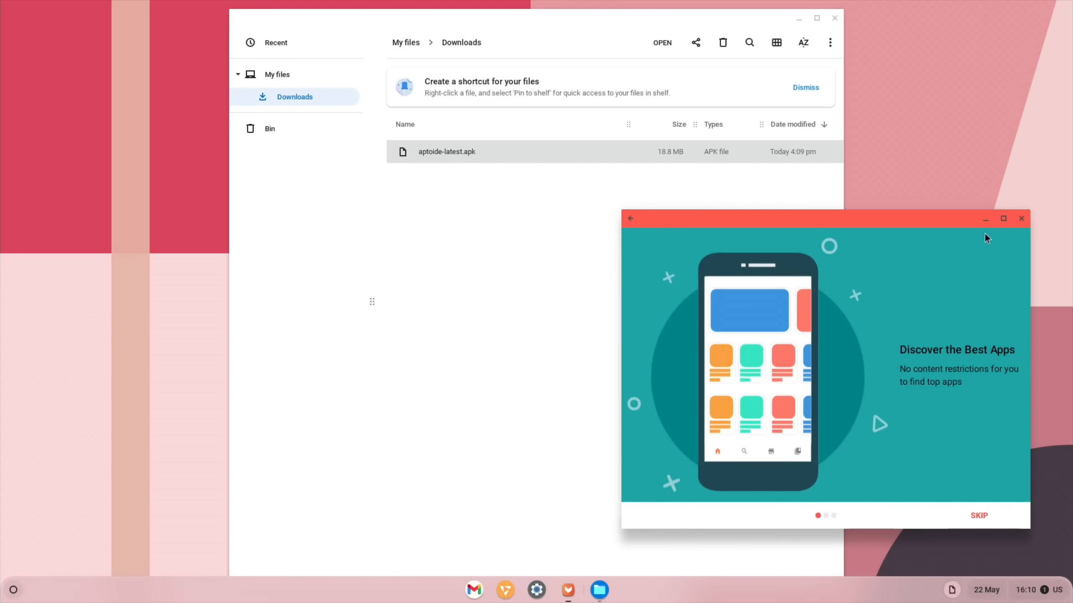
mouse_move(1026, 595)
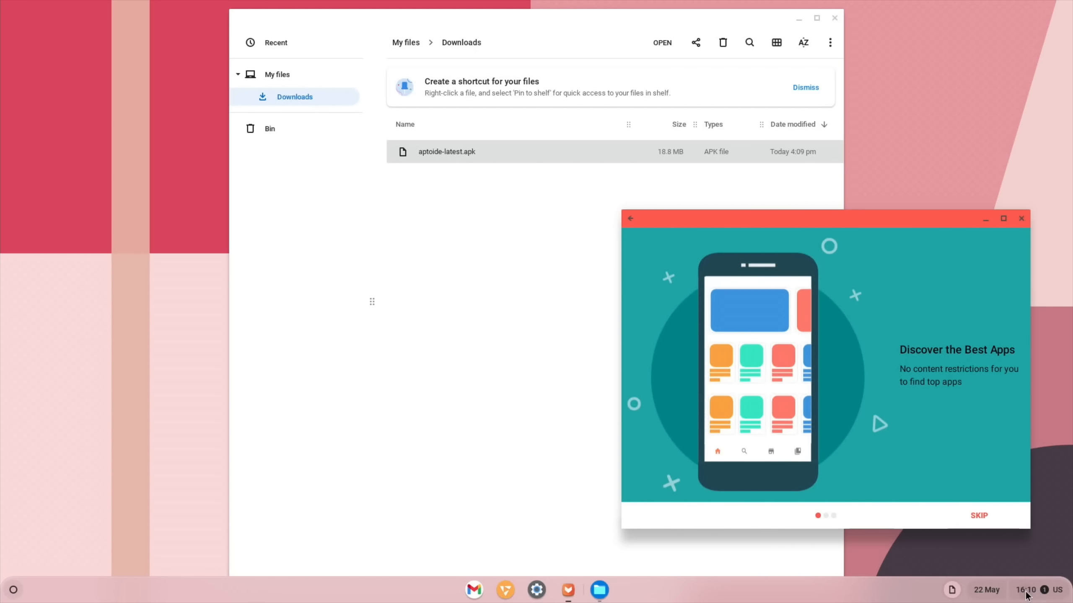
Turn on the Linux development environment from Settings' Developers section
click(1024, 590)
text(linux)
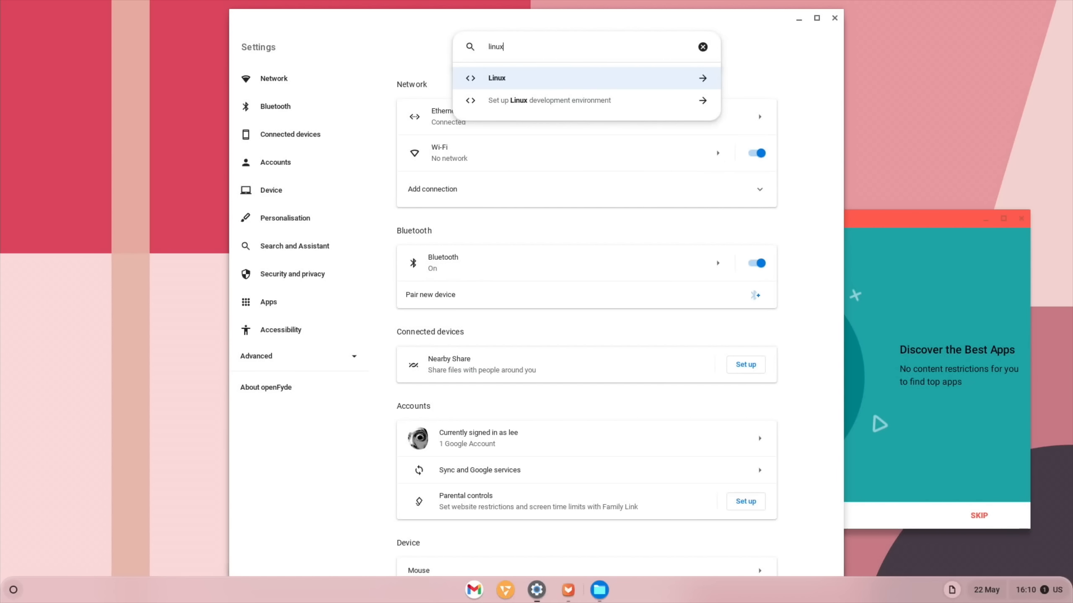
mouse_move(546, 82)
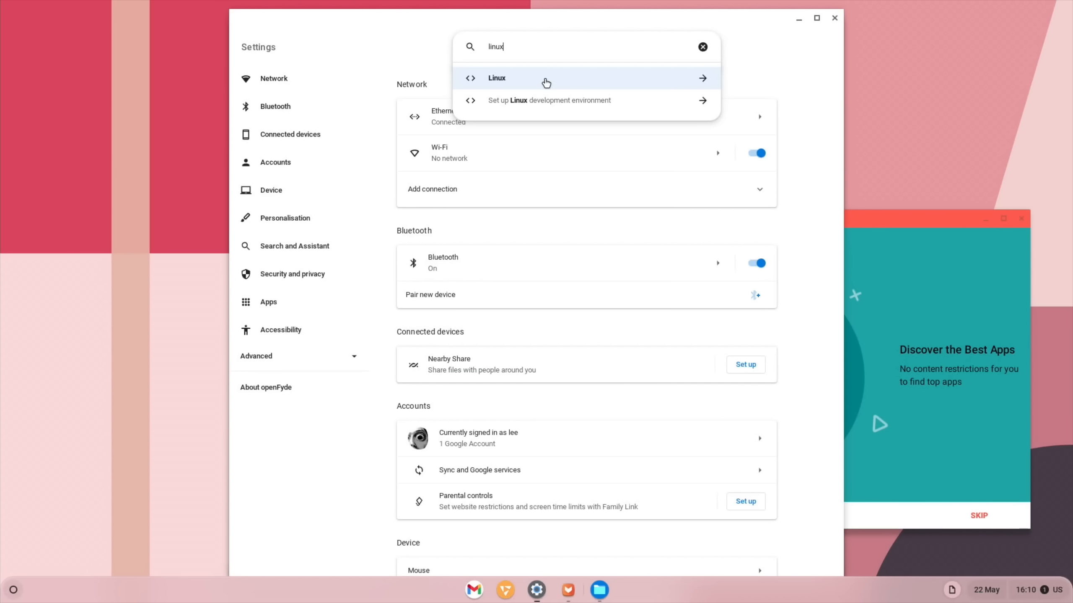
mouse_move(540, 100)
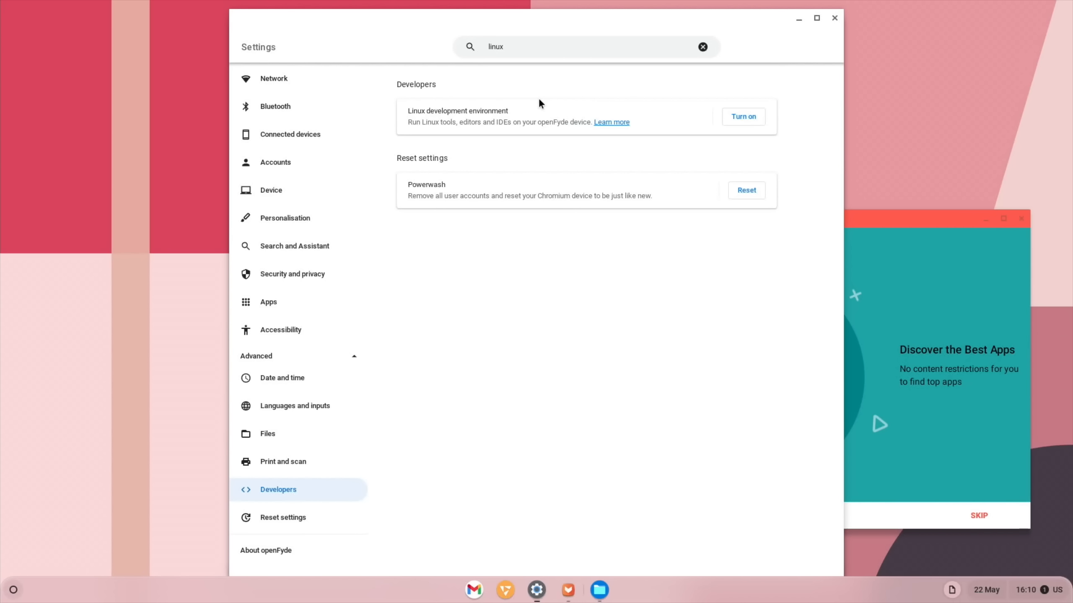
click(744, 116)
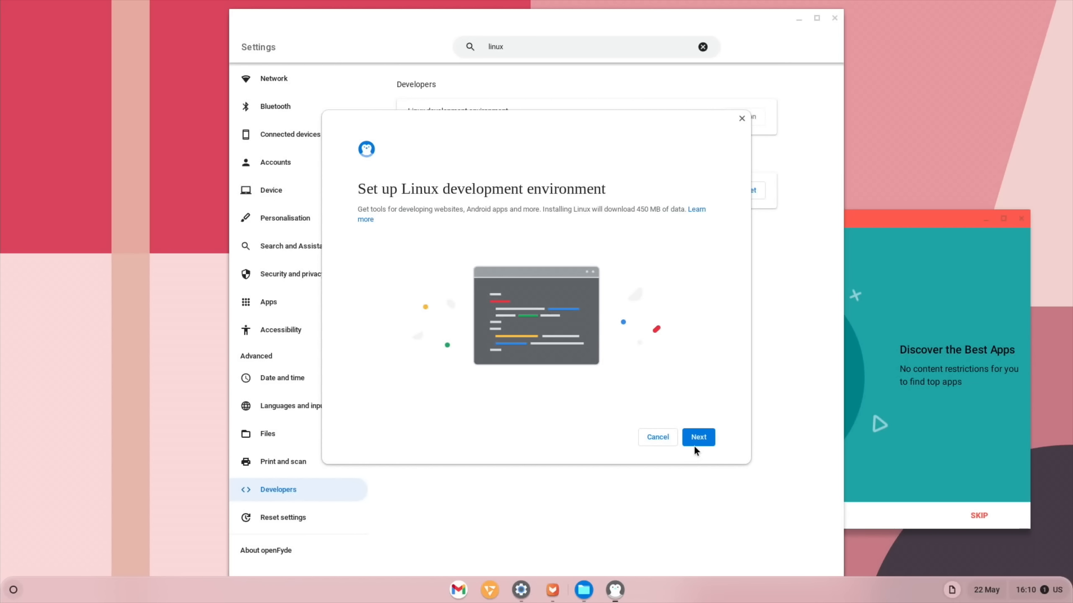
click(697, 437)
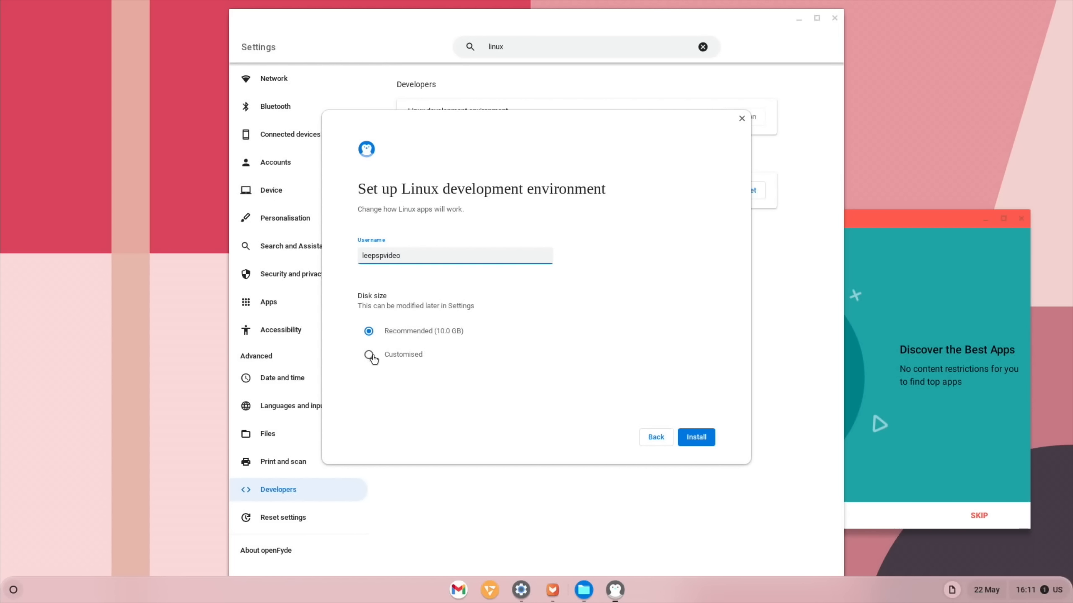
Choose a customised disk of about 20 GB and install the Linux environment
click(368, 354)
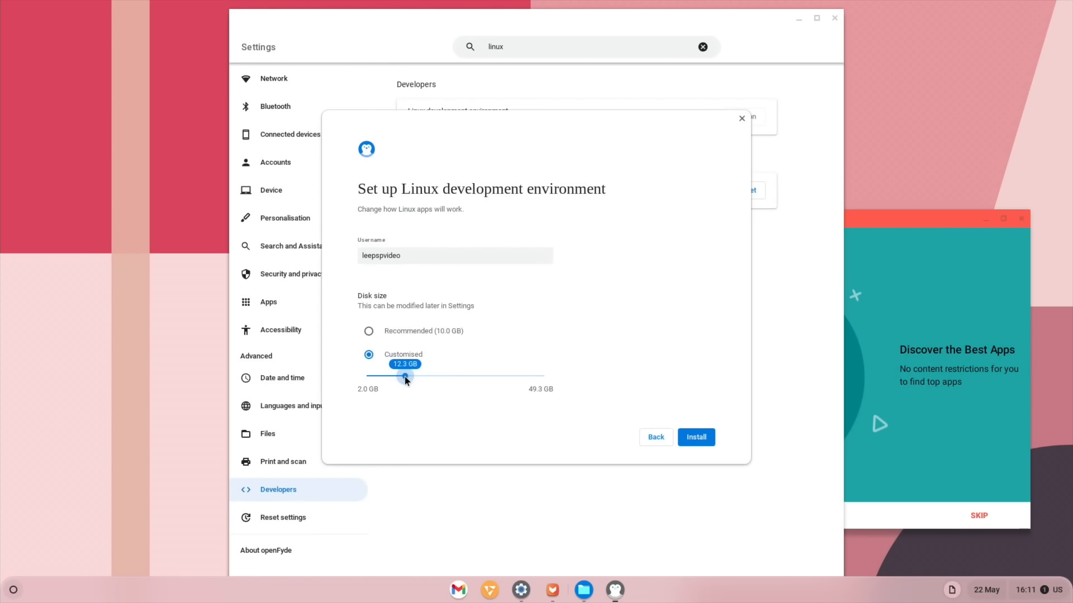
drag(404, 375, 434, 375)
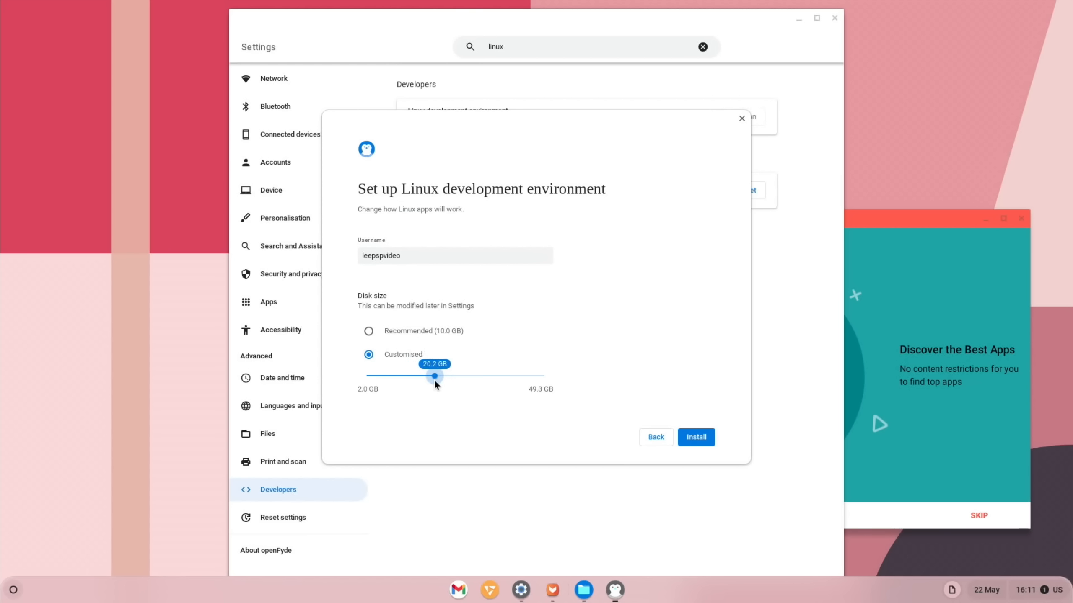
click(695, 438)
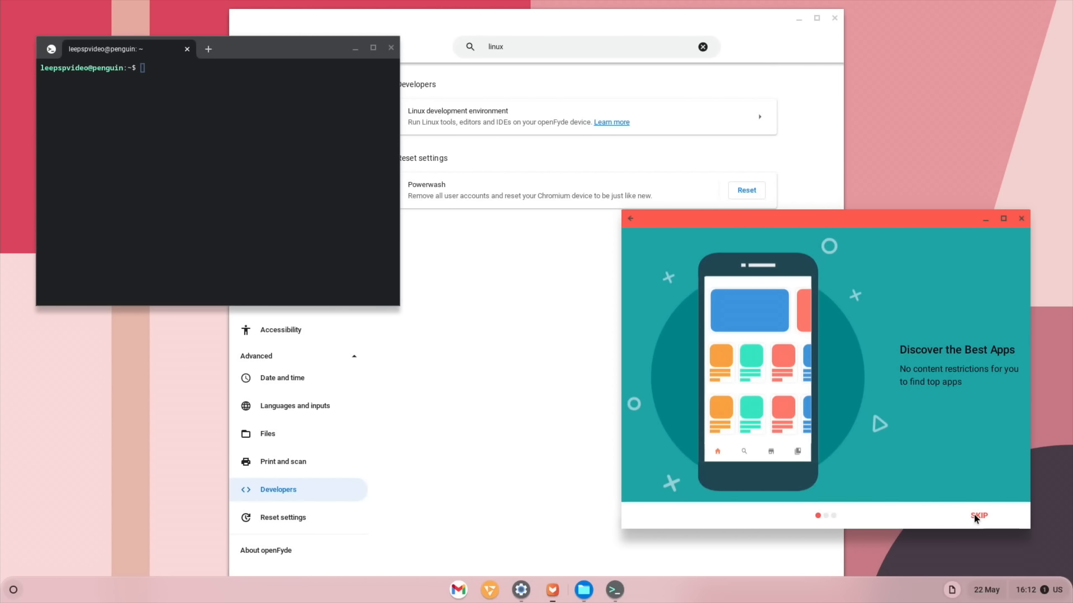
Skip Aptoide's welcome screens and search for cut the rope 2
click(978, 516)
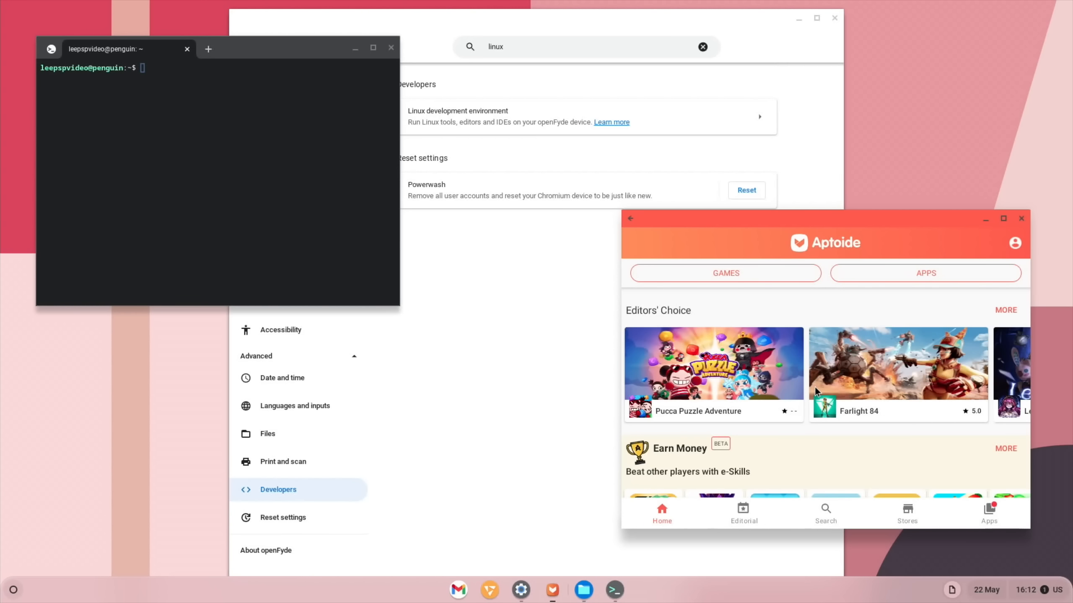
click(825, 512)
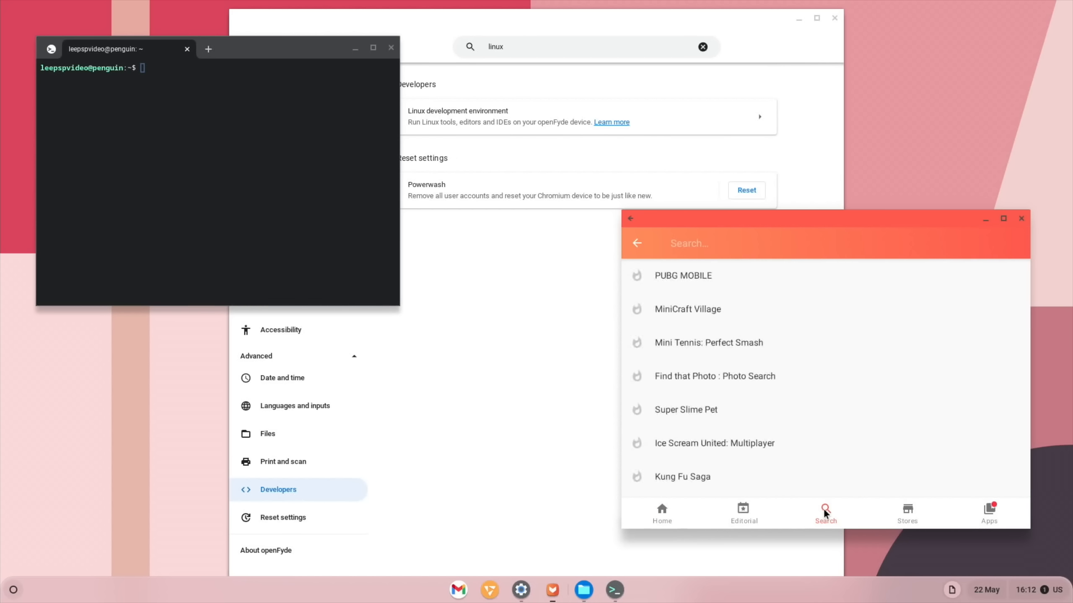
text(cut)
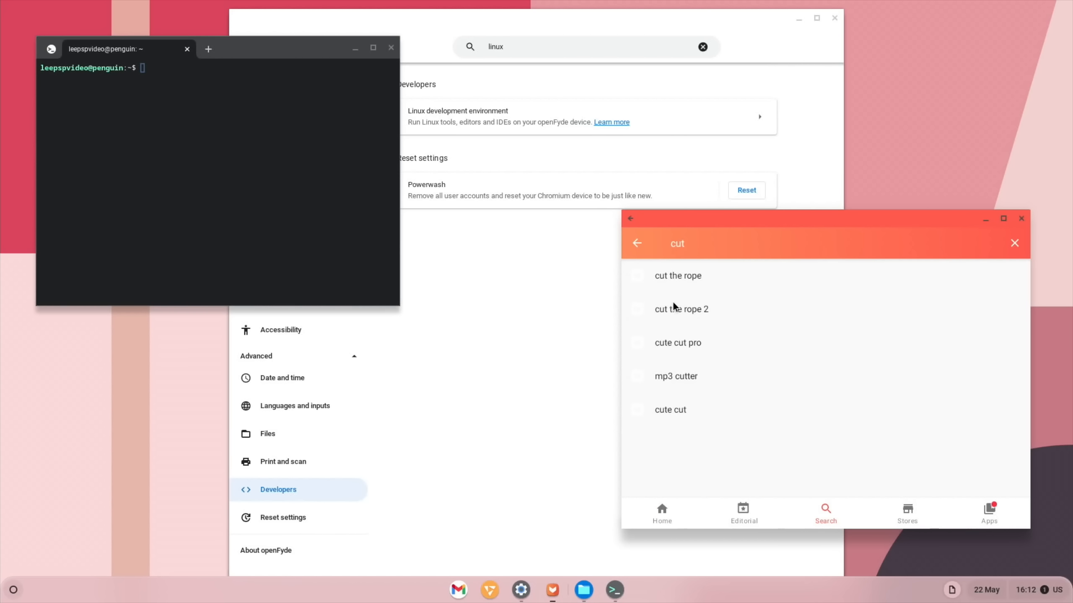
click(680, 308)
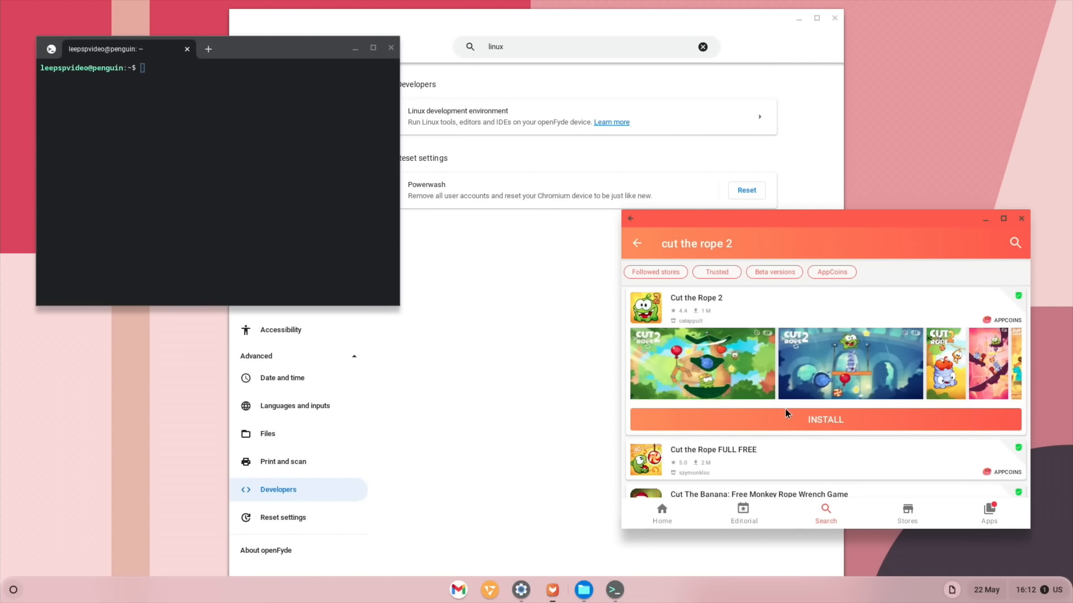
Install Cut the Rope 2, allowing storage access so the download begins
click(824, 419)
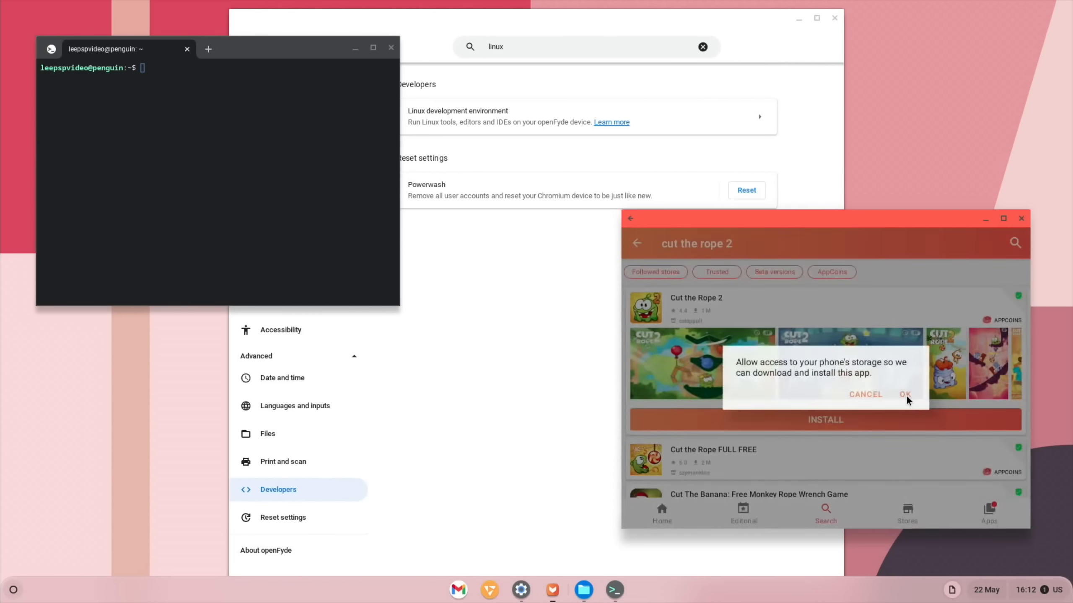
click(905, 394)
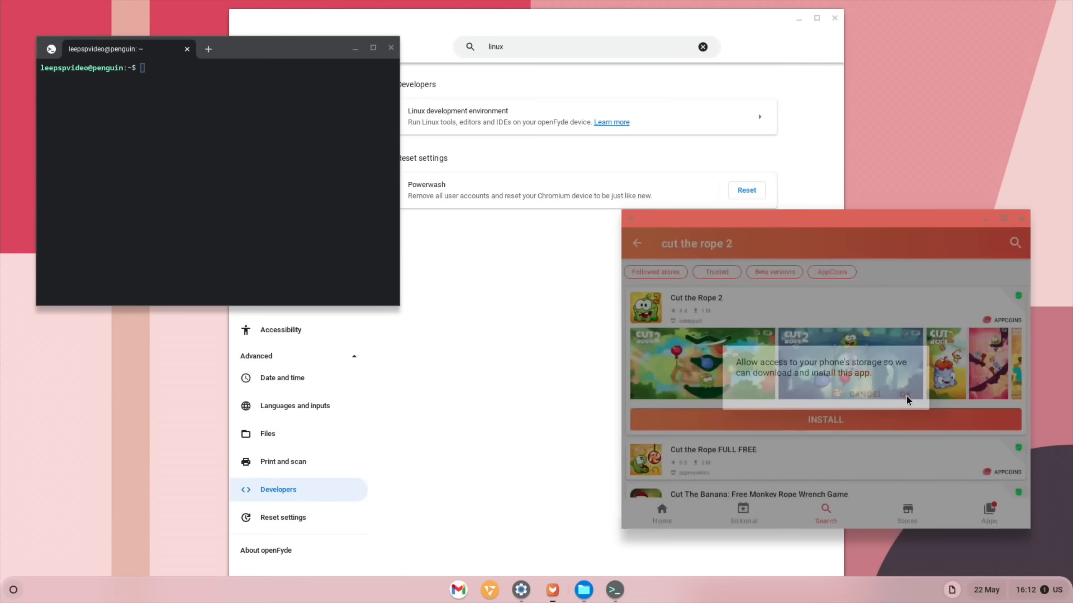
click(882, 394)
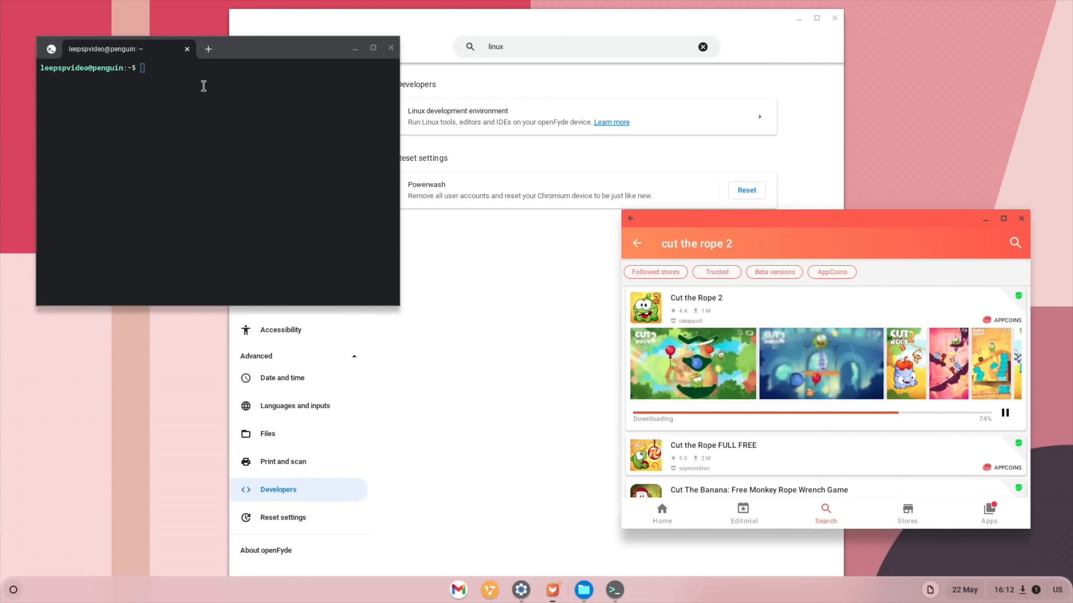
Run sudo apt install xmoto in the terminal and answer y to proceed
text(sudo)
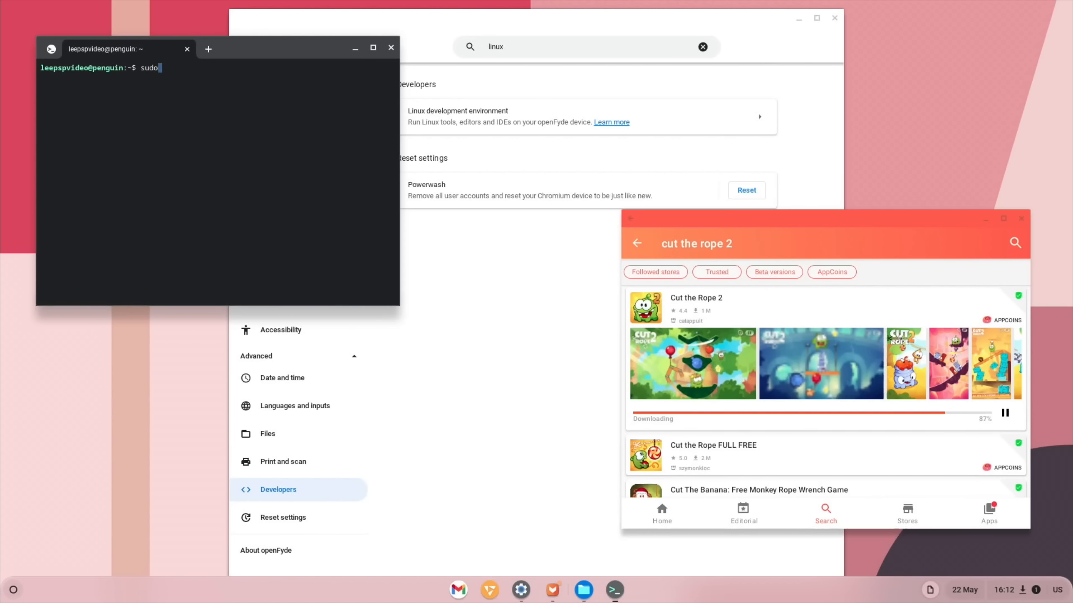
text(apt)
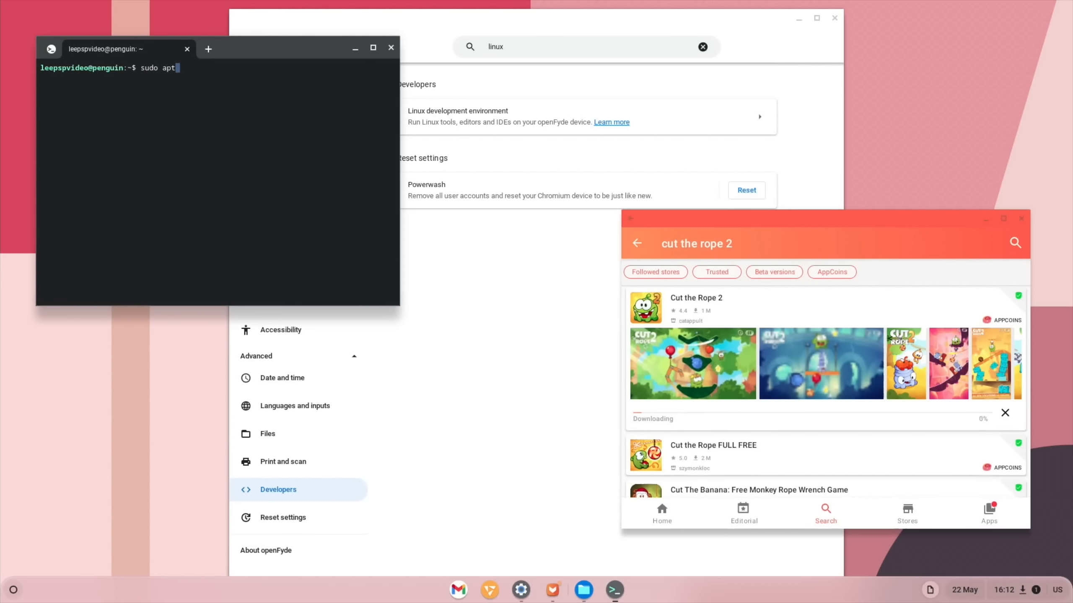
text(instxmoto)
text(sudo apt install xmoto)
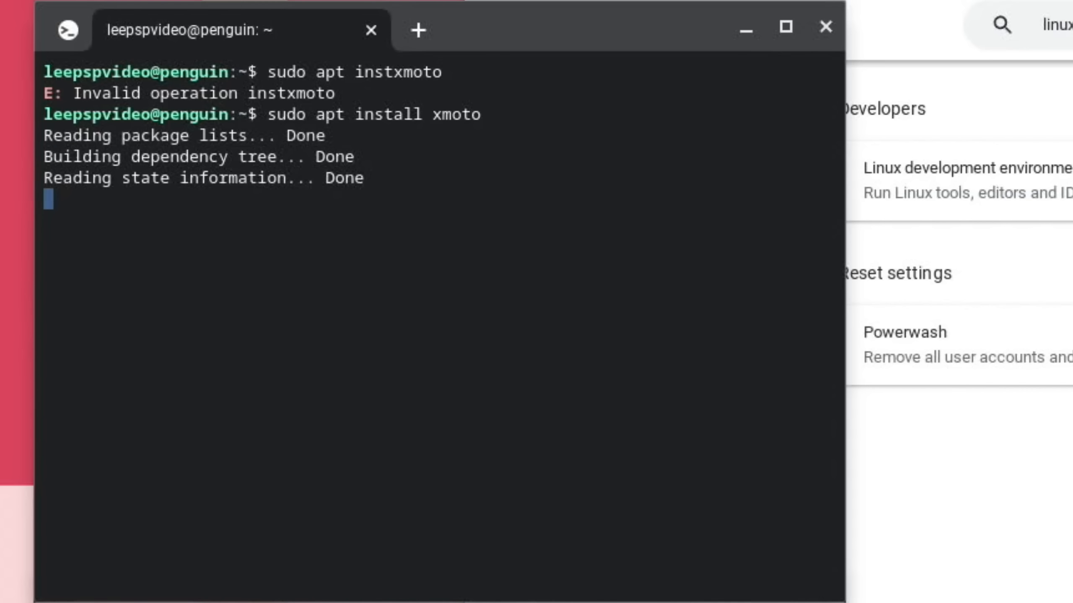
text(y)
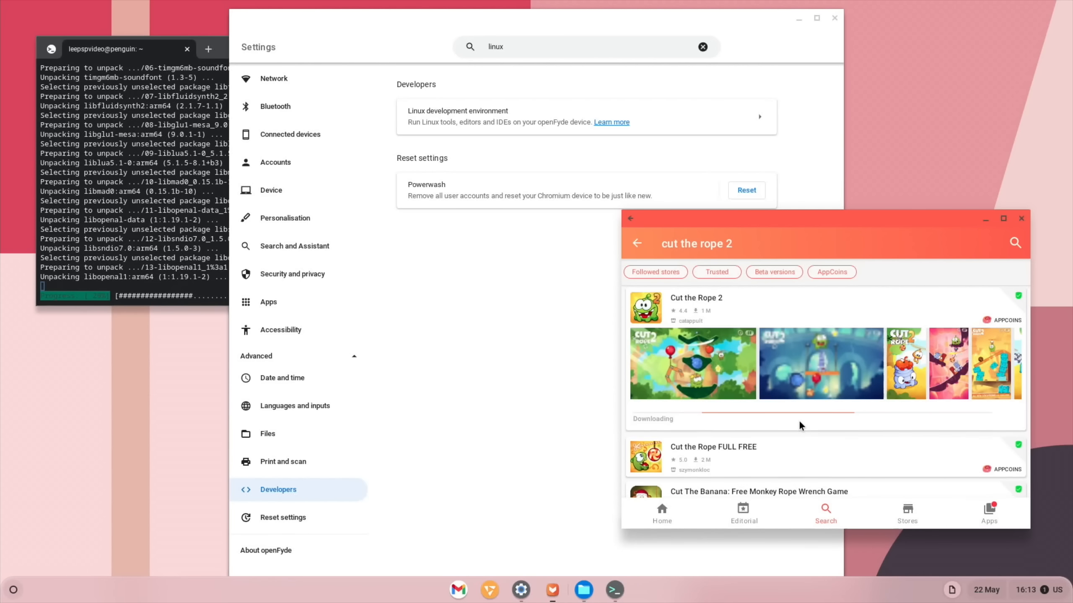
Confirm installing the downloaded Cut the Rope 2 app
click(824, 419)
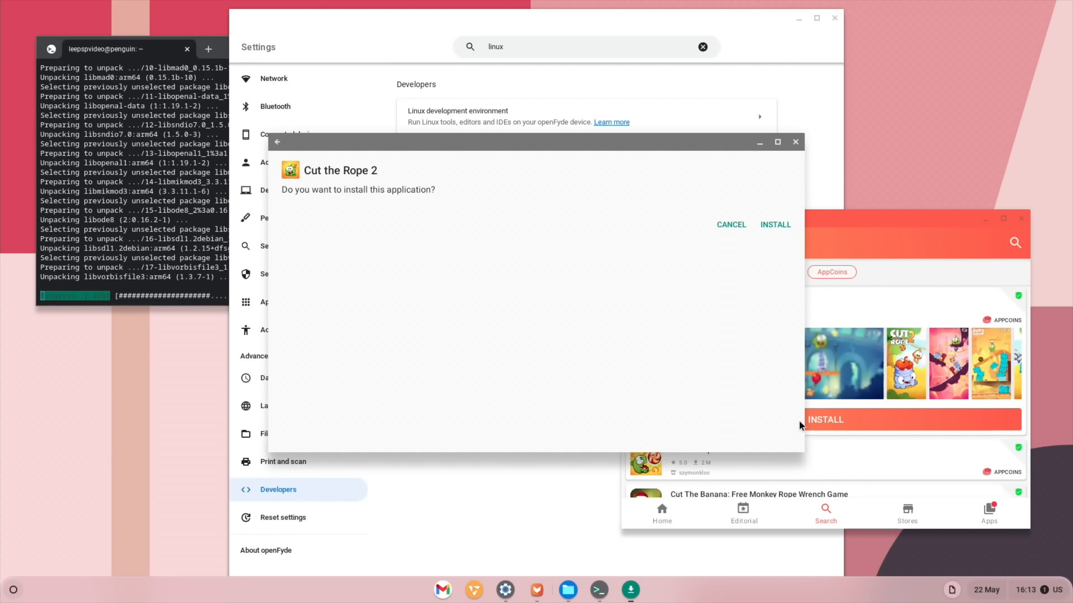
click(775, 225)
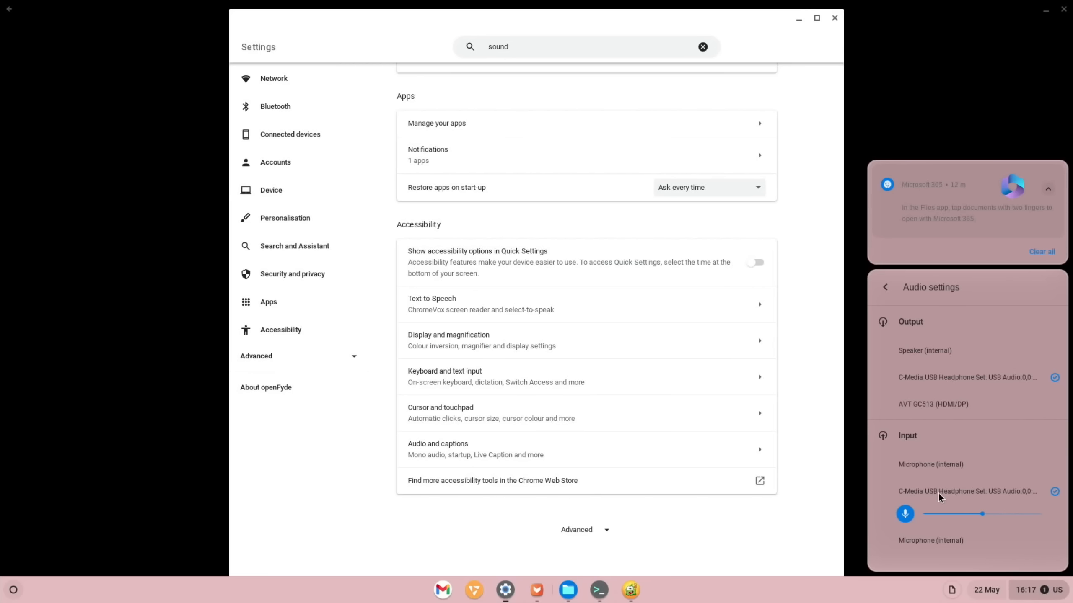
Bring Cut the Rope 2 forward, dismiss the Google Play services warning and continue to the next level
click(630, 590)
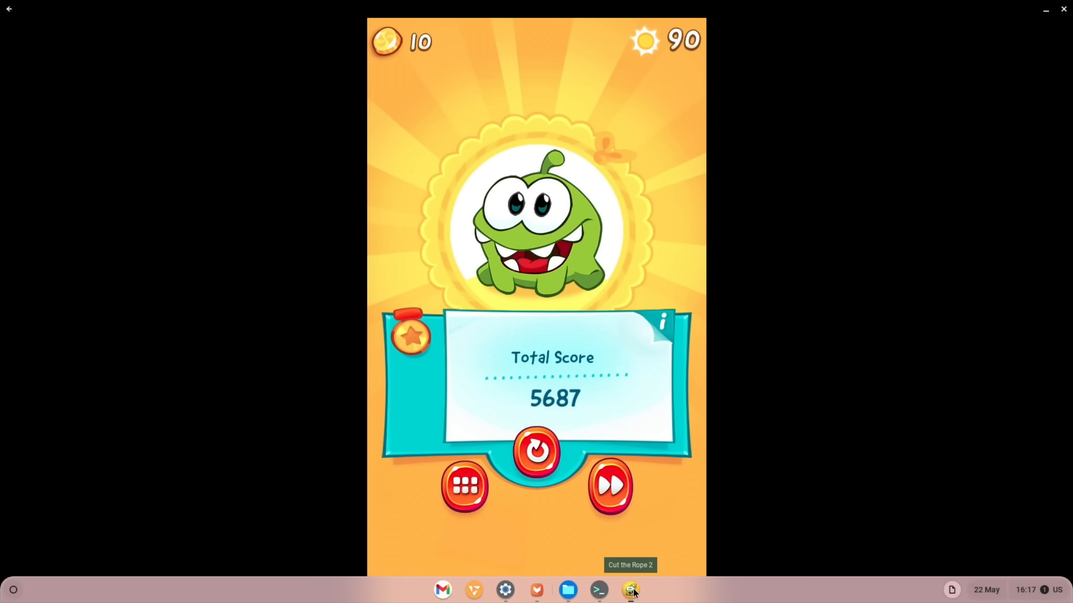
click(630, 590)
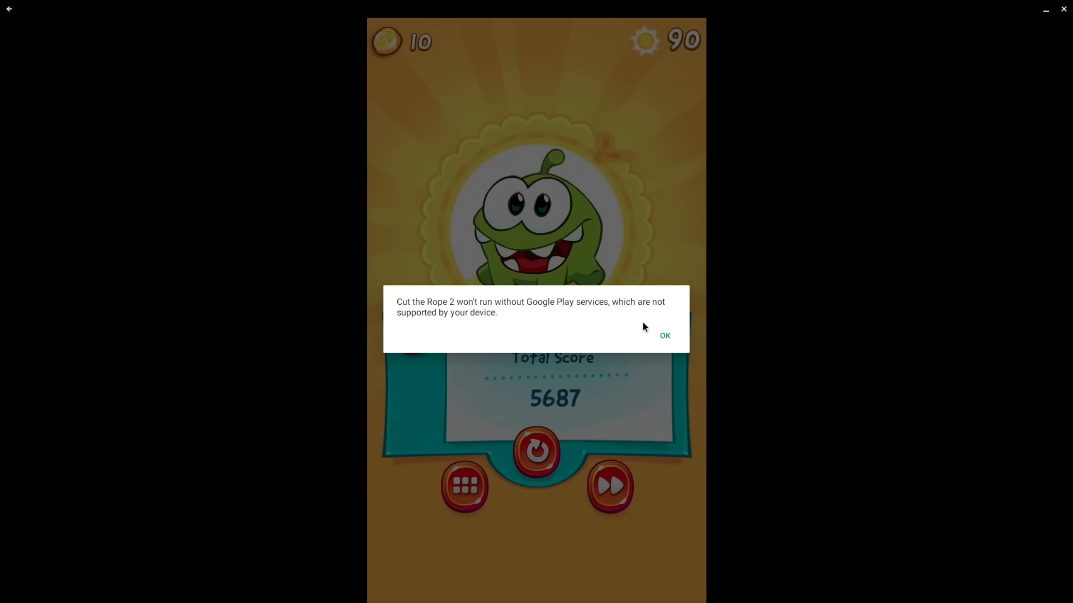
click(663, 335)
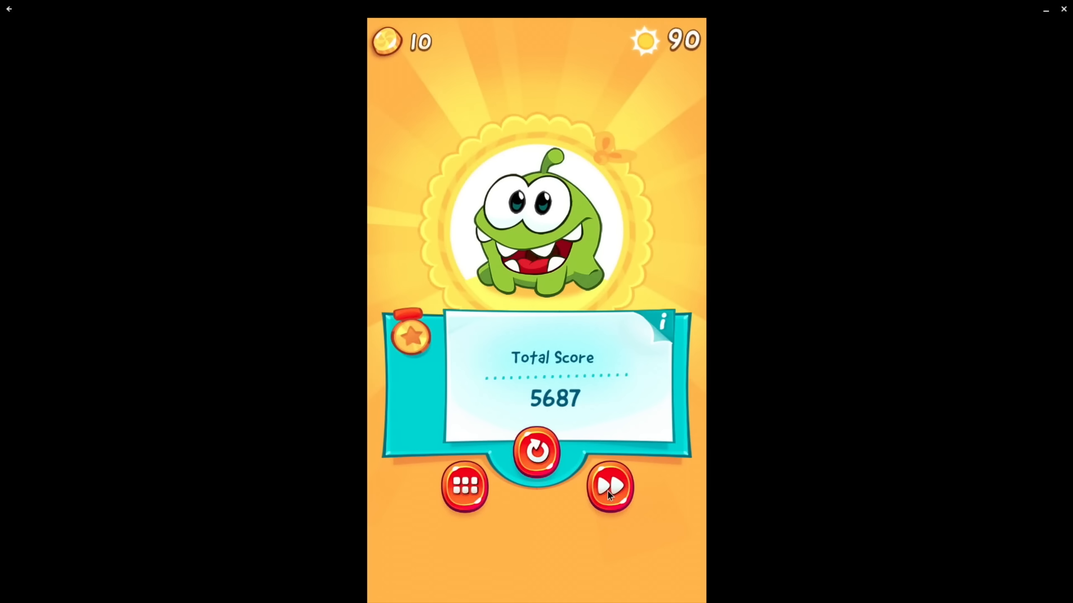
click(609, 487)
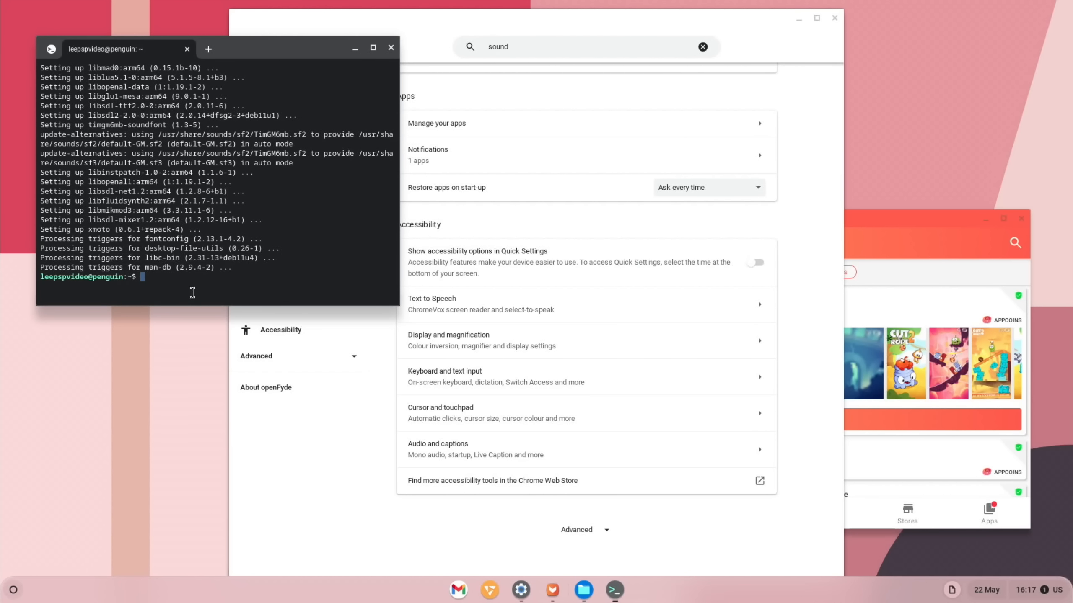
Launch xmoto from the terminal, view its level list and quit the game
text(xmoto)
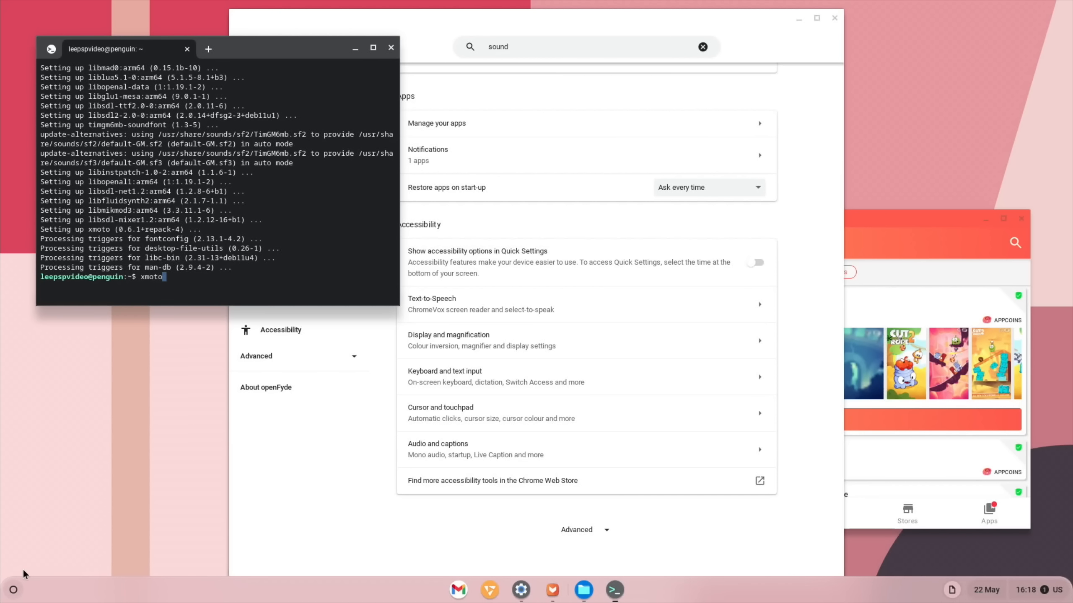
click(13, 589)
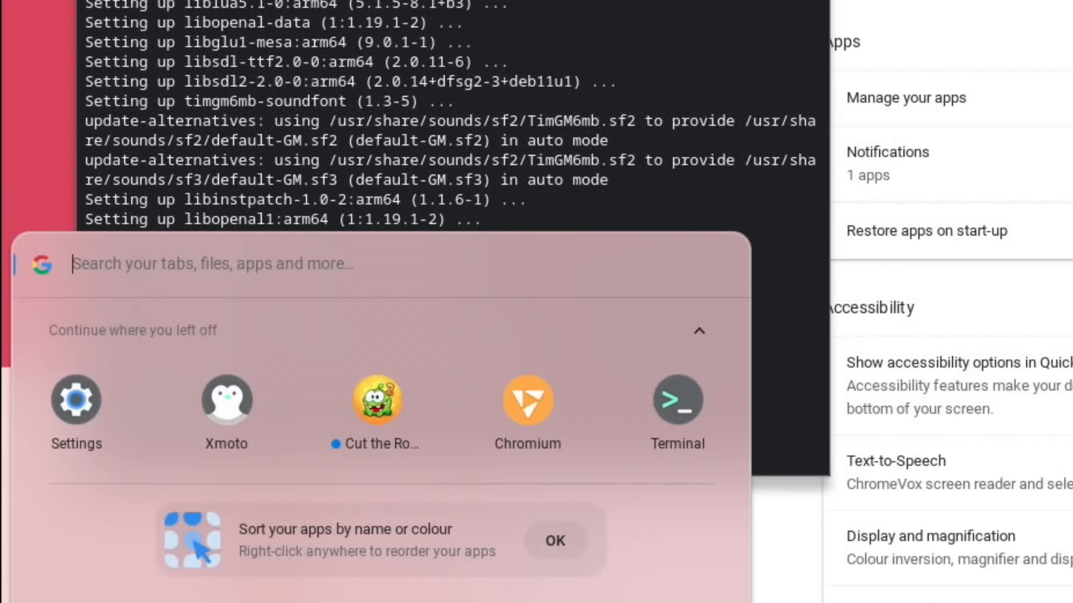
mouse_move(676, 404)
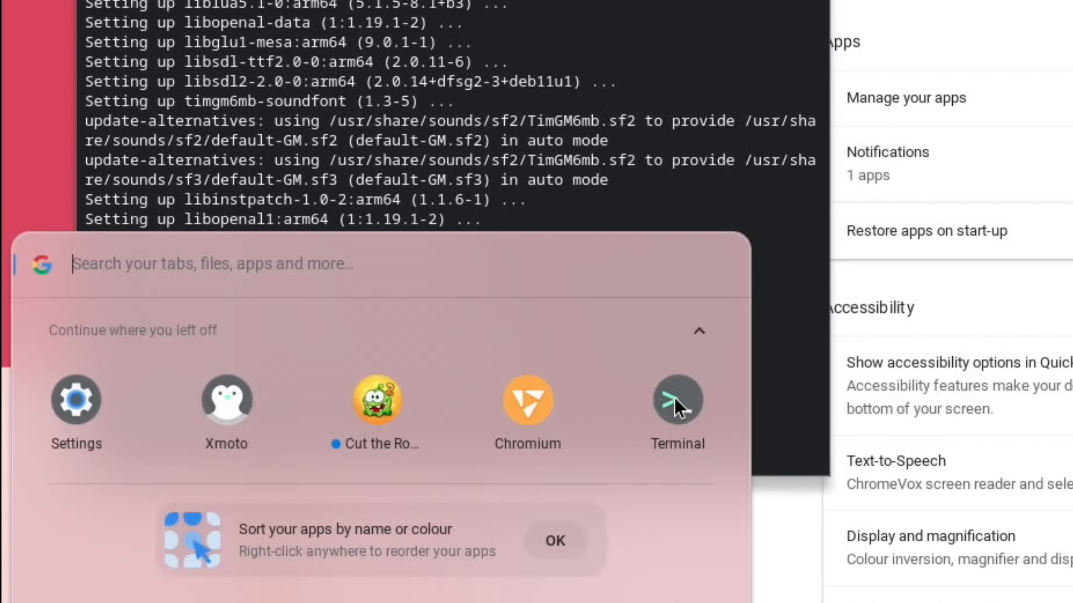
mouse_move(413, 395)
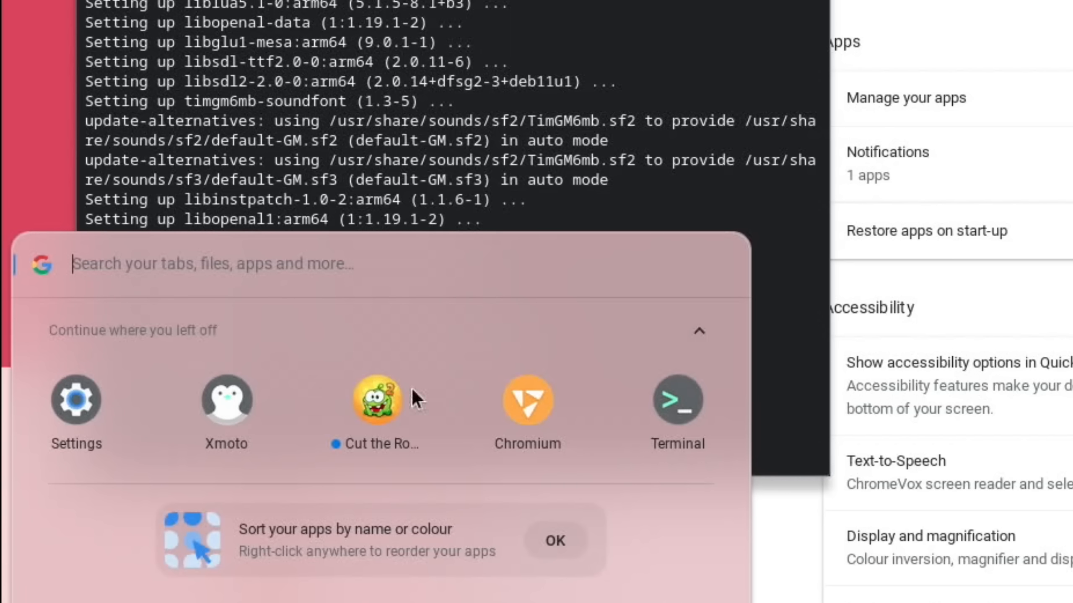
mouse_move(682, 284)
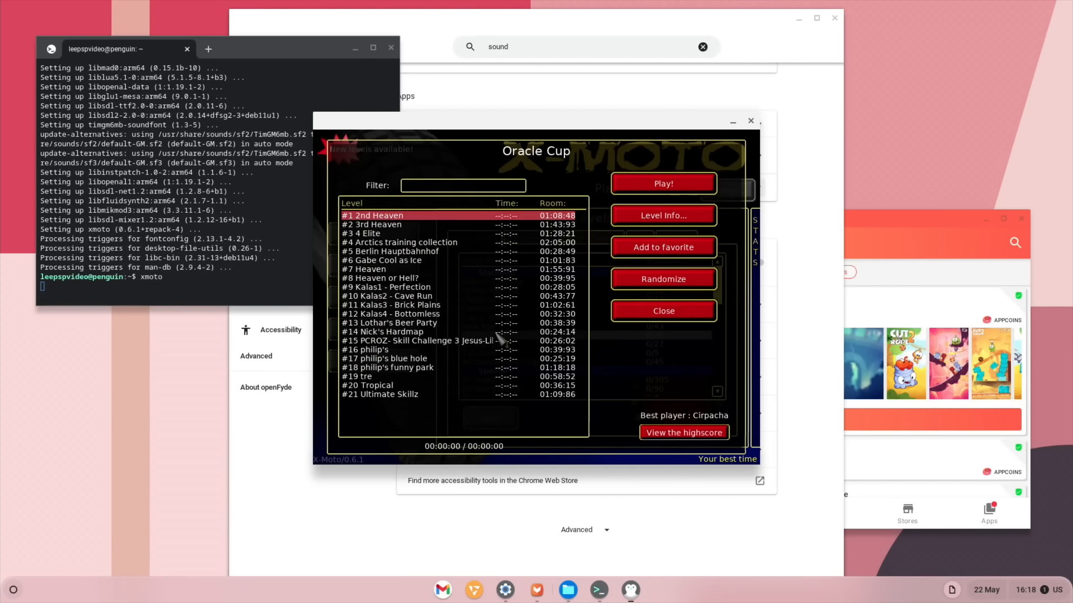
click(661, 184)
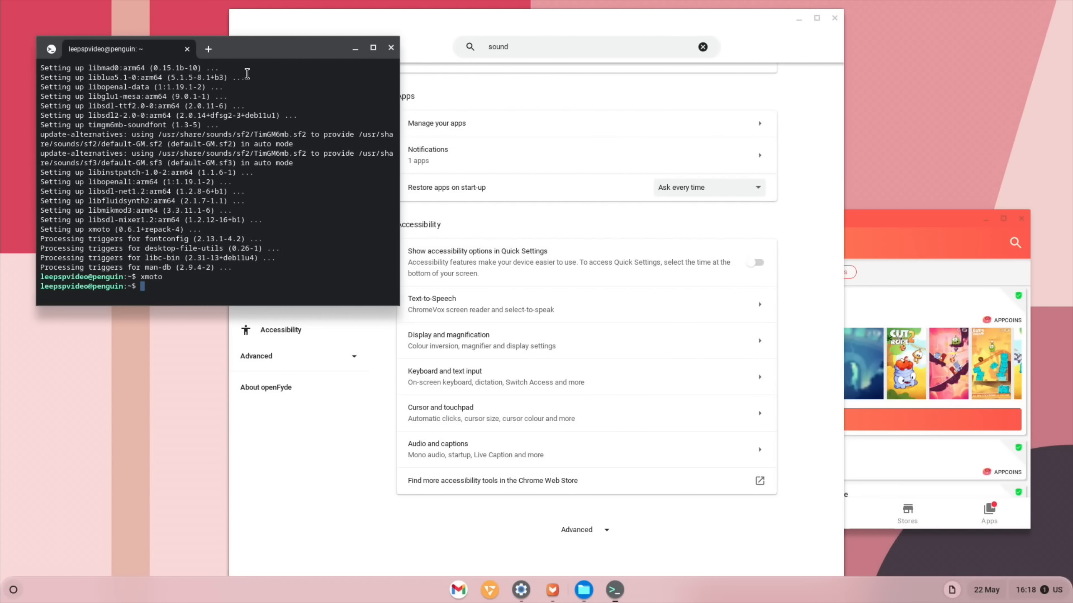
mouse_move(121, 269)
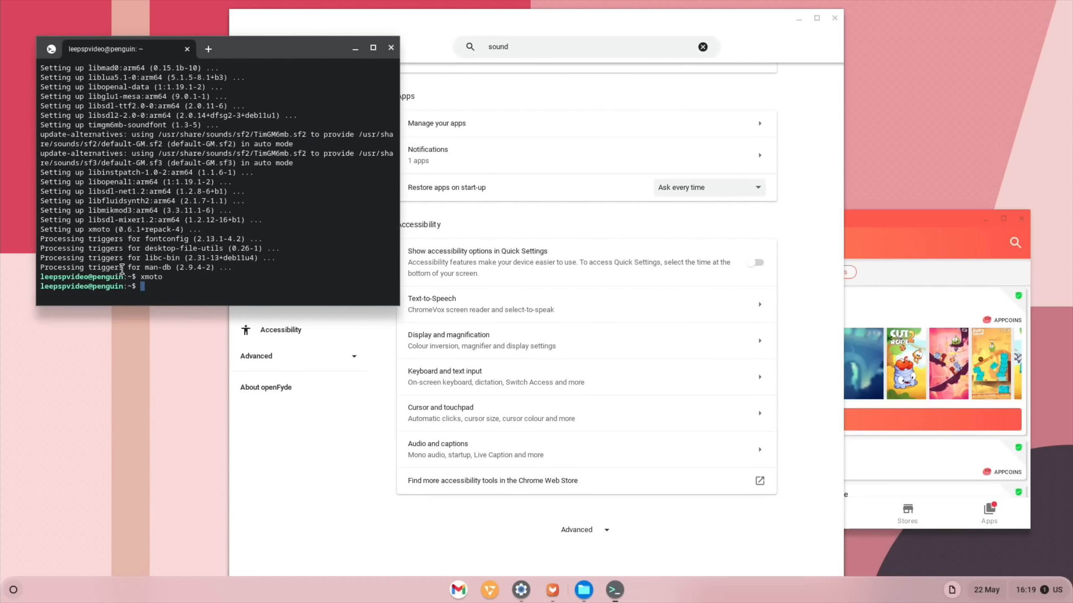
Run sudo apt install libreoffice to start downloading its packages
text(sudo apt install libreoff)
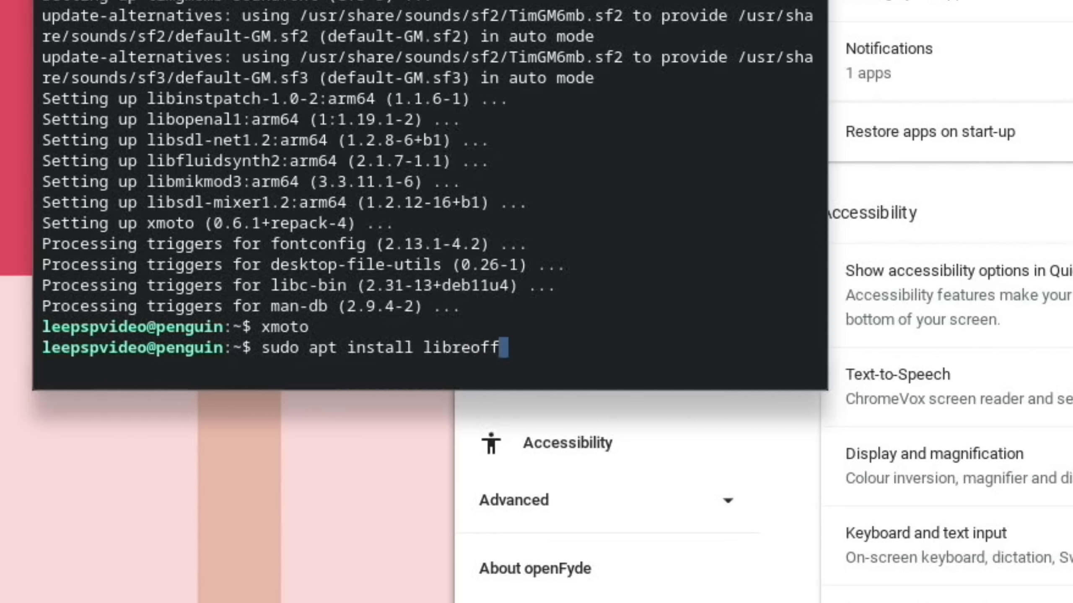
text(ice)
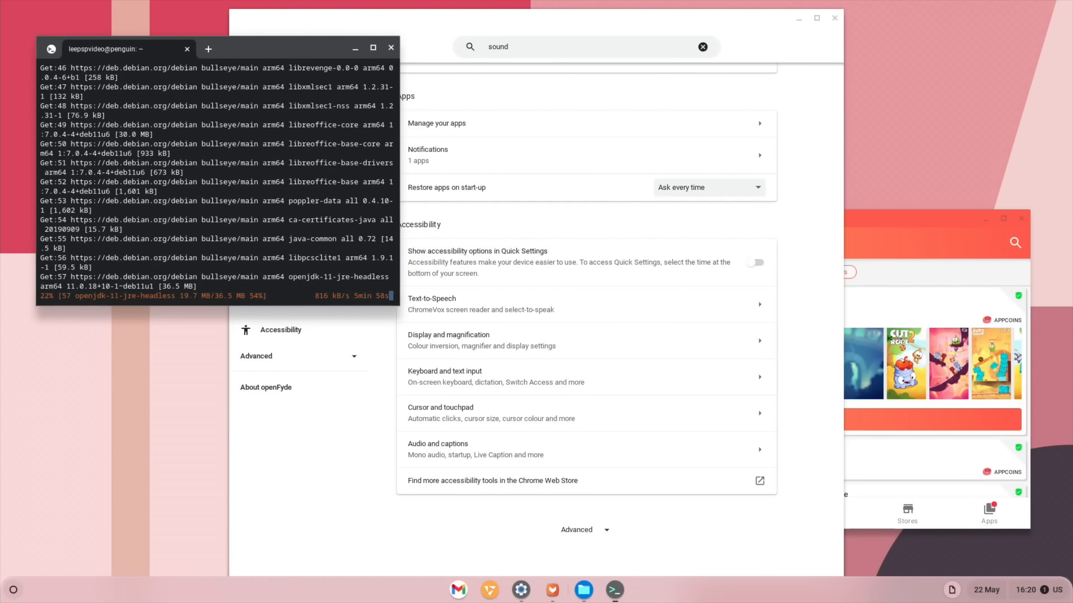
mouse_move(116, 334)
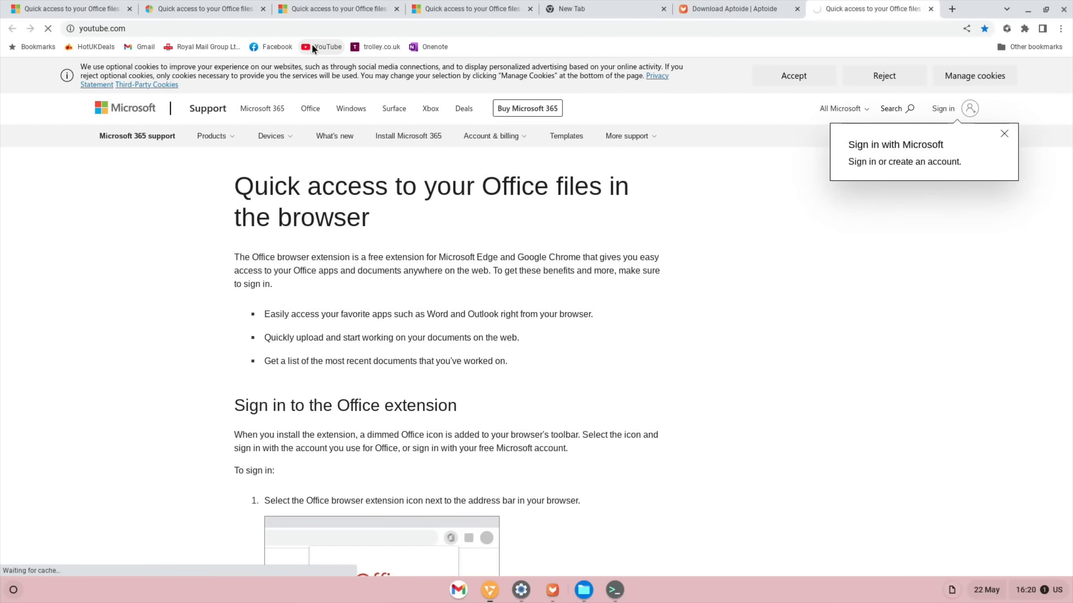
Search YouTube for leepspvideo hdr and pick the 4K UHD HDR demo clips video
click(327, 47)
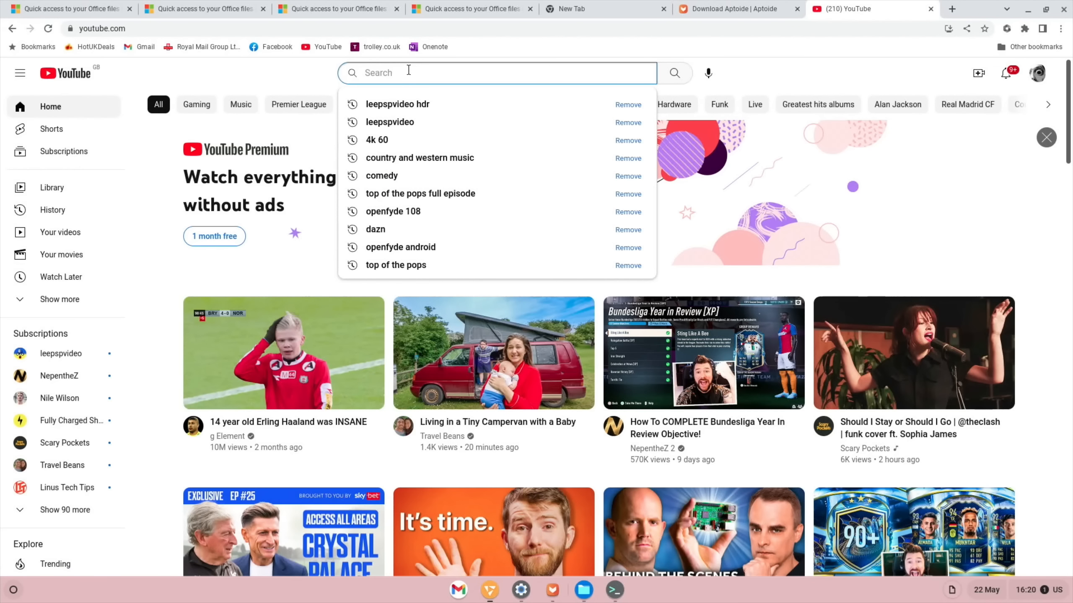
click(397, 104)
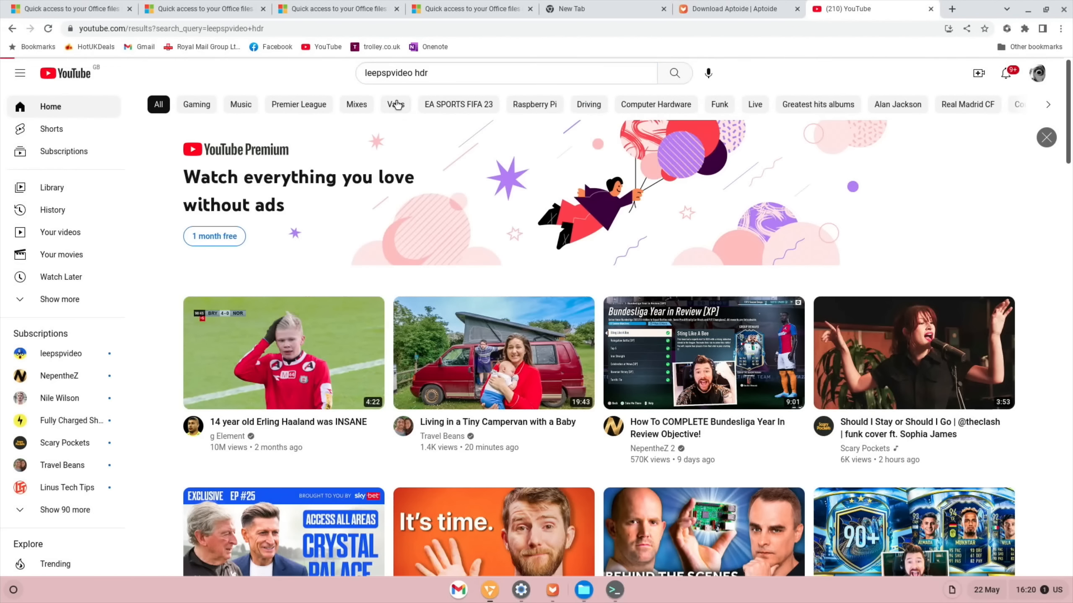
click(673, 73)
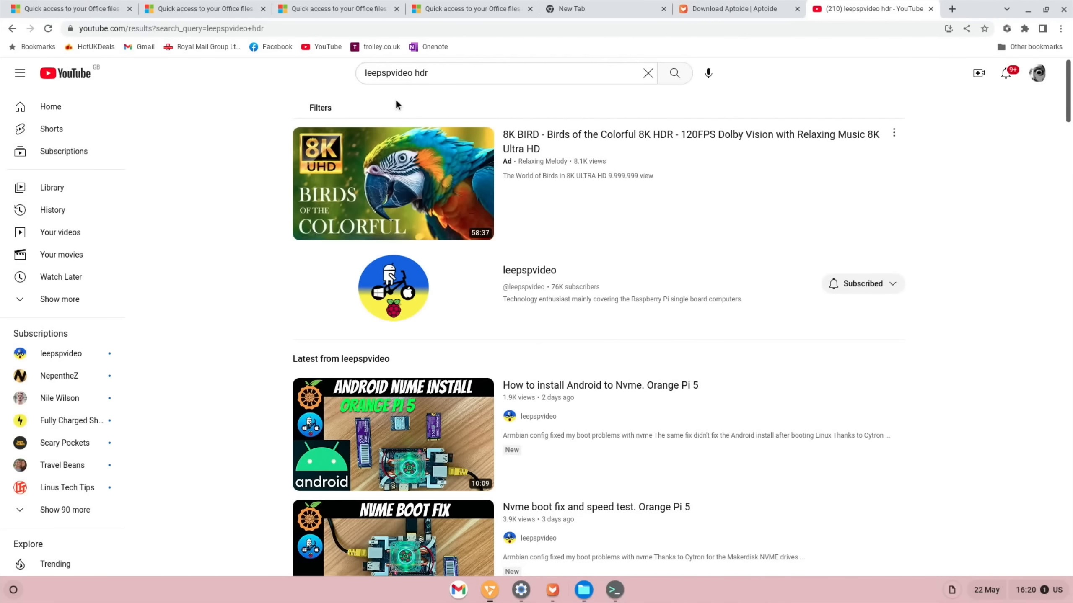
scroll(down, 3)
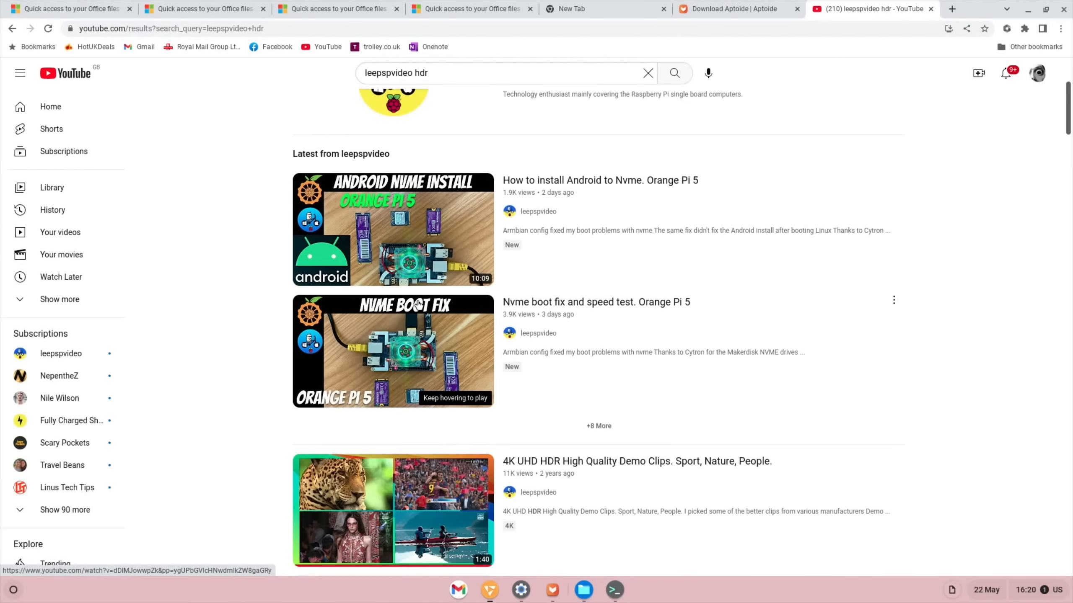
click(393, 510)
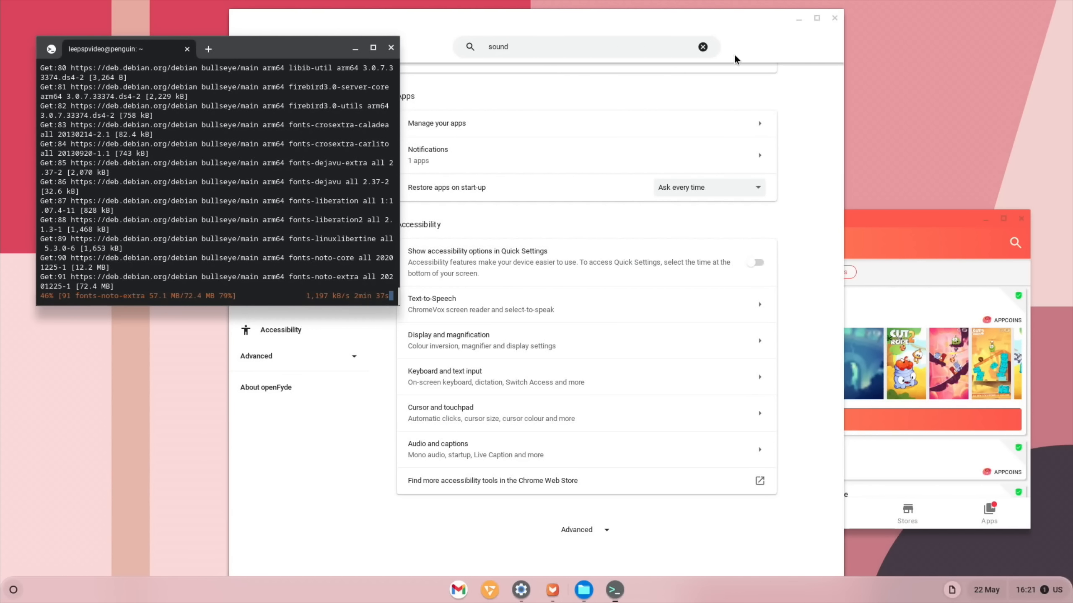
Close the other window and bring the terminal forward while LibreOffice finishes installing
click(833, 18)
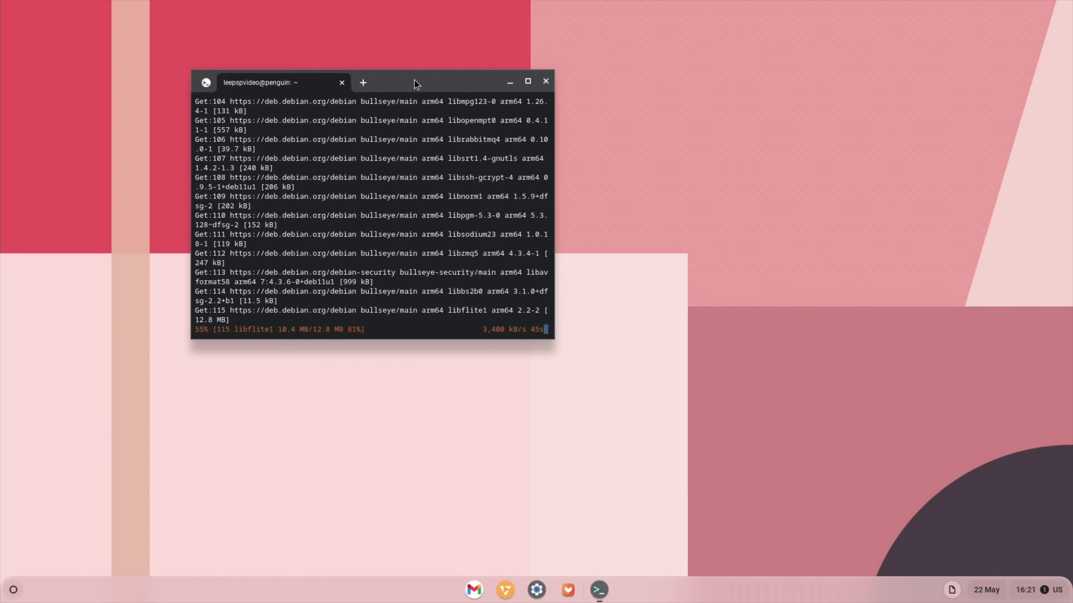
click(527, 81)
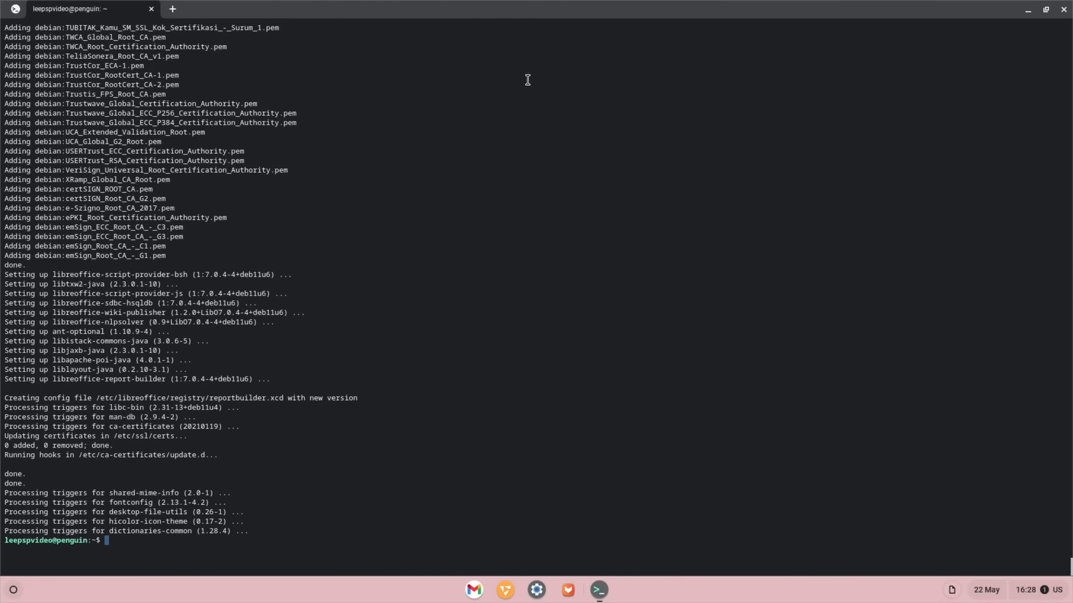
mouse_move(24, 599)
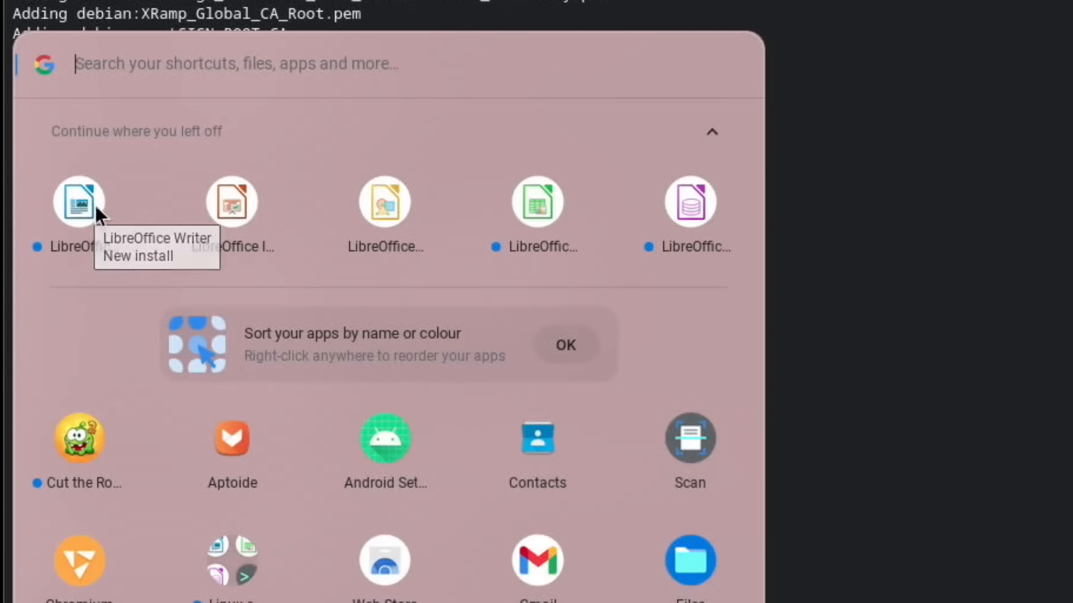
mouse_move(336, 219)
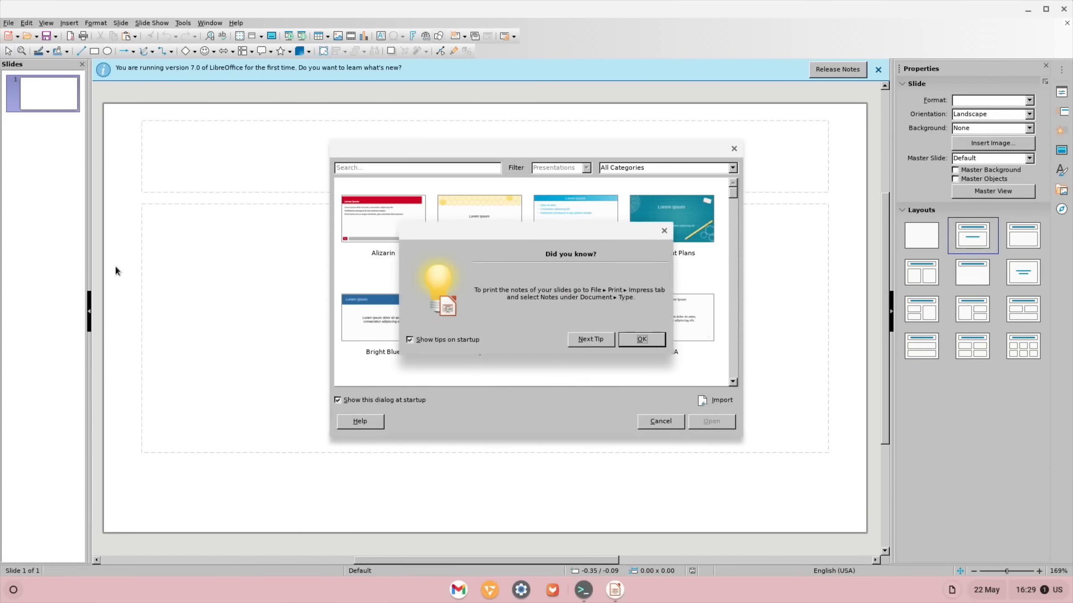
Start a Blueprint Plans presentation and set its title slide text to leepspvideo
click(640, 339)
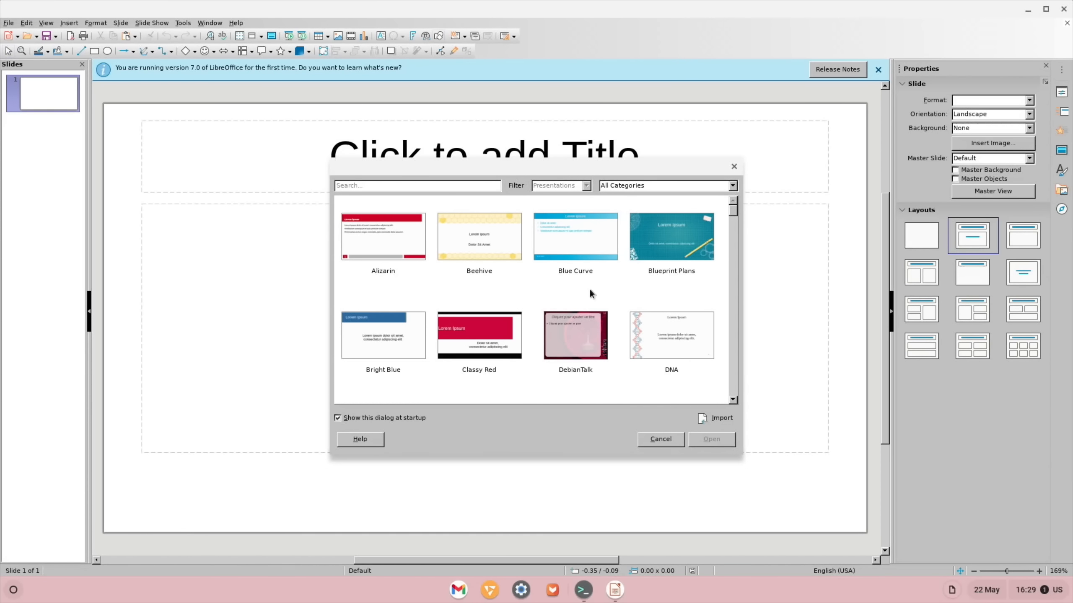
click(658, 439)
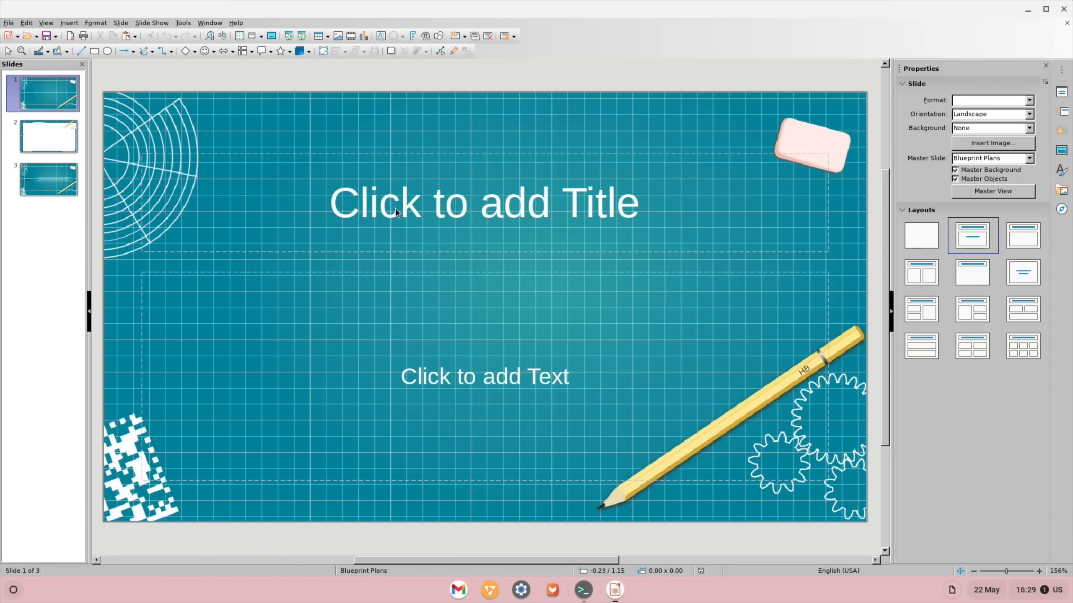
click(484, 203)
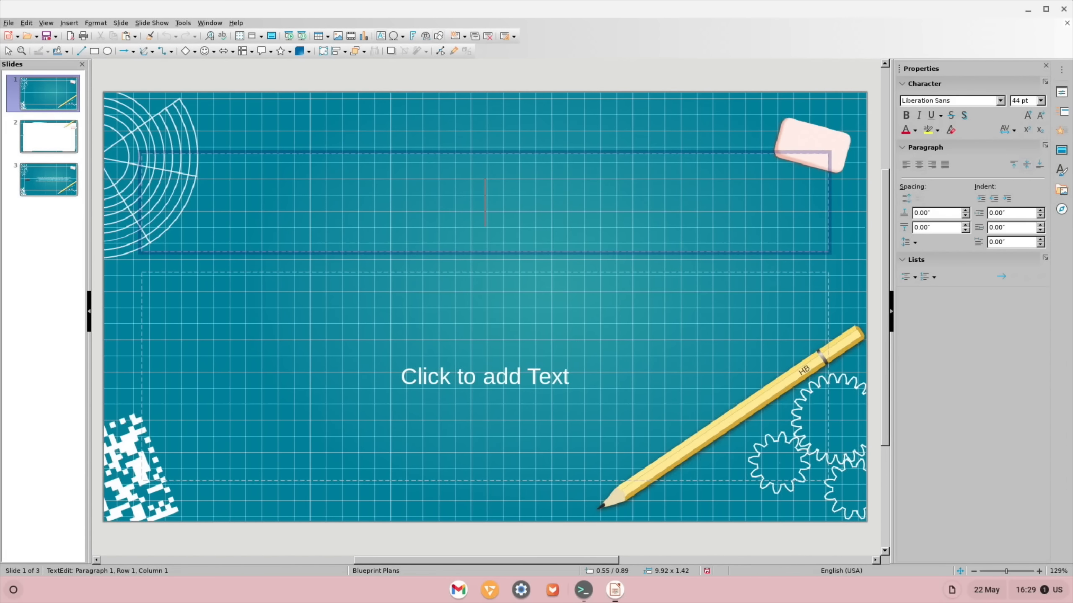
text(leepspv)
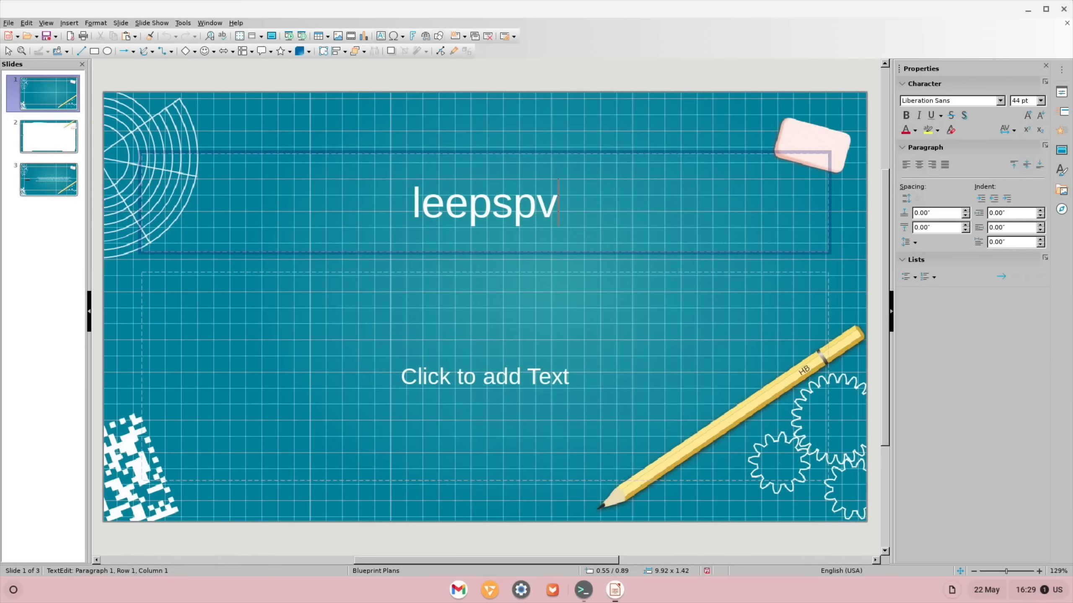
text(ideo)
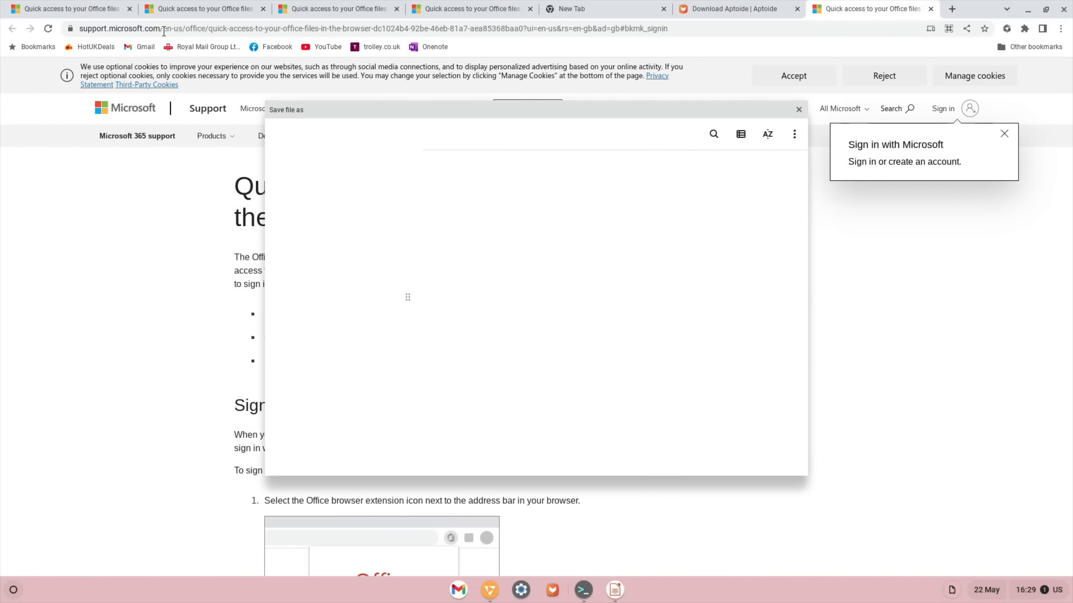
Find the Khadas Edge 2 eBay listing via image results and save its product photo
click(869, 8)
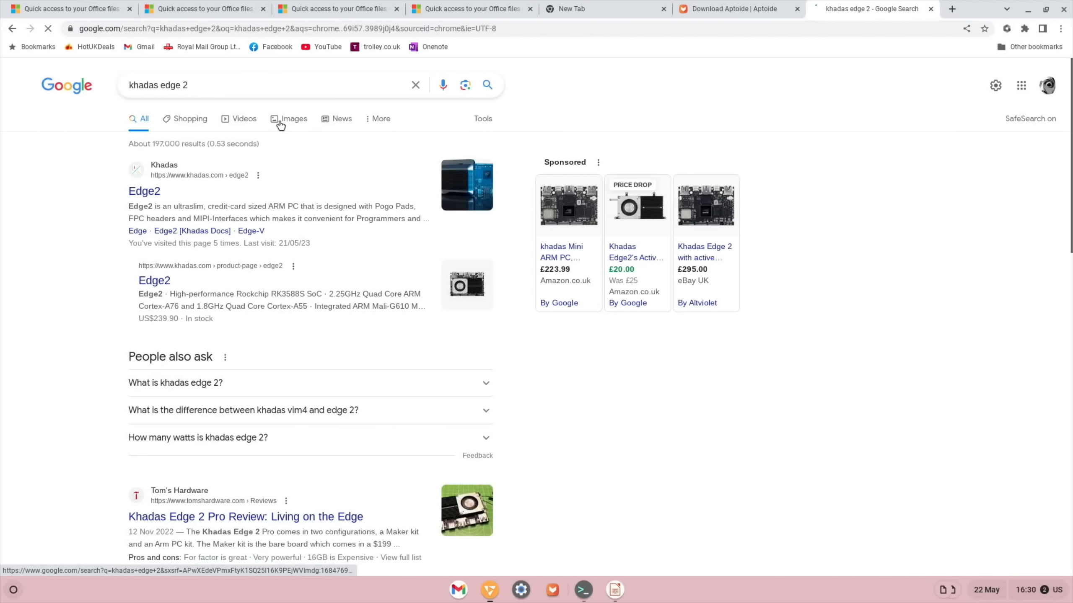
click(292, 118)
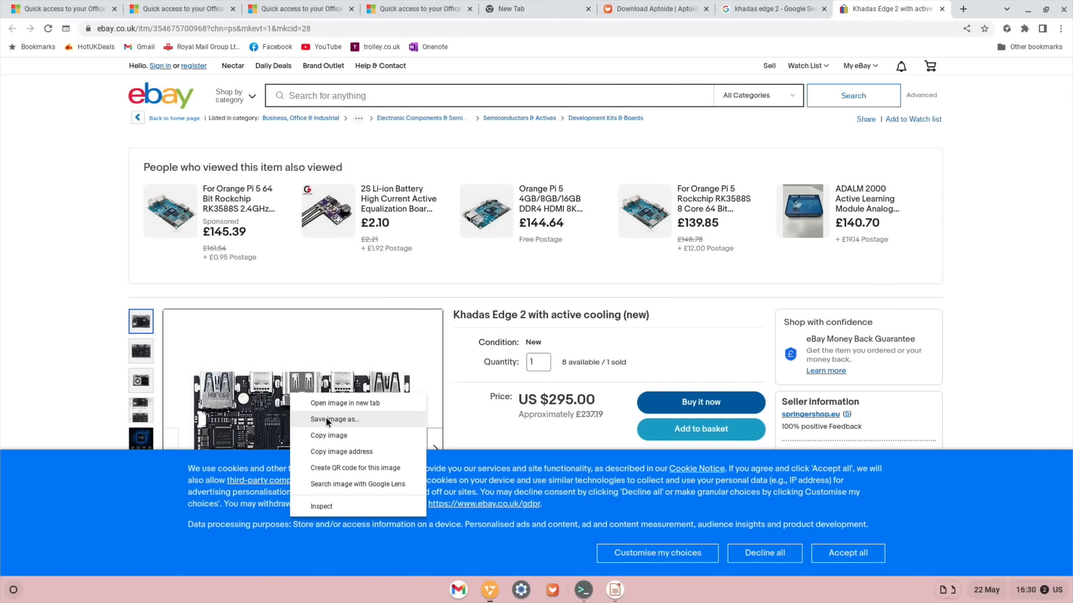
click(613, 590)
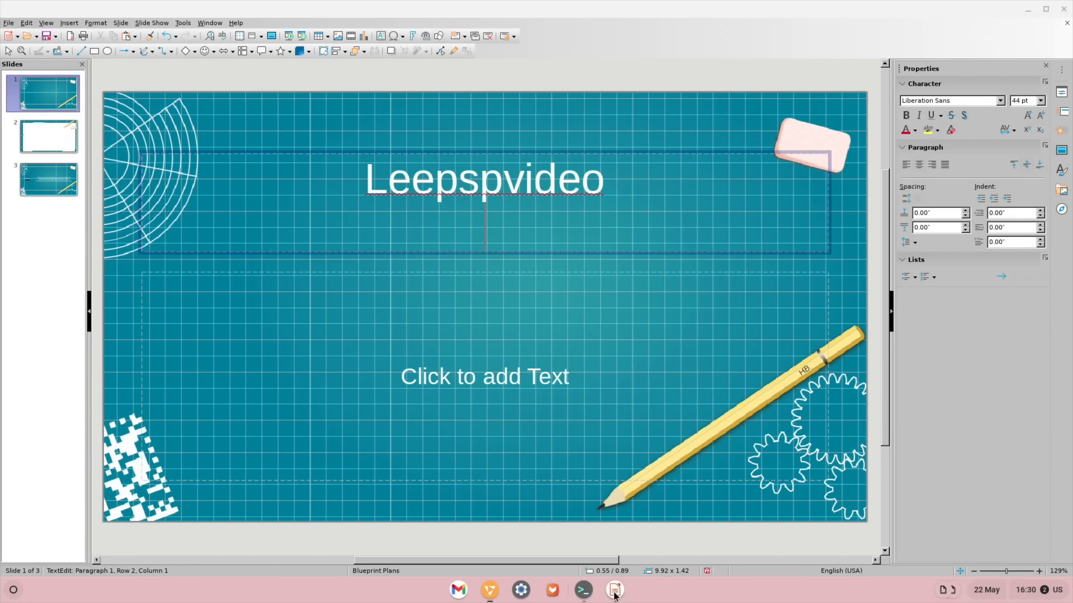
Close Impress from the shelf icon, raising the unsaved-changes warning
right_click(484, 376)
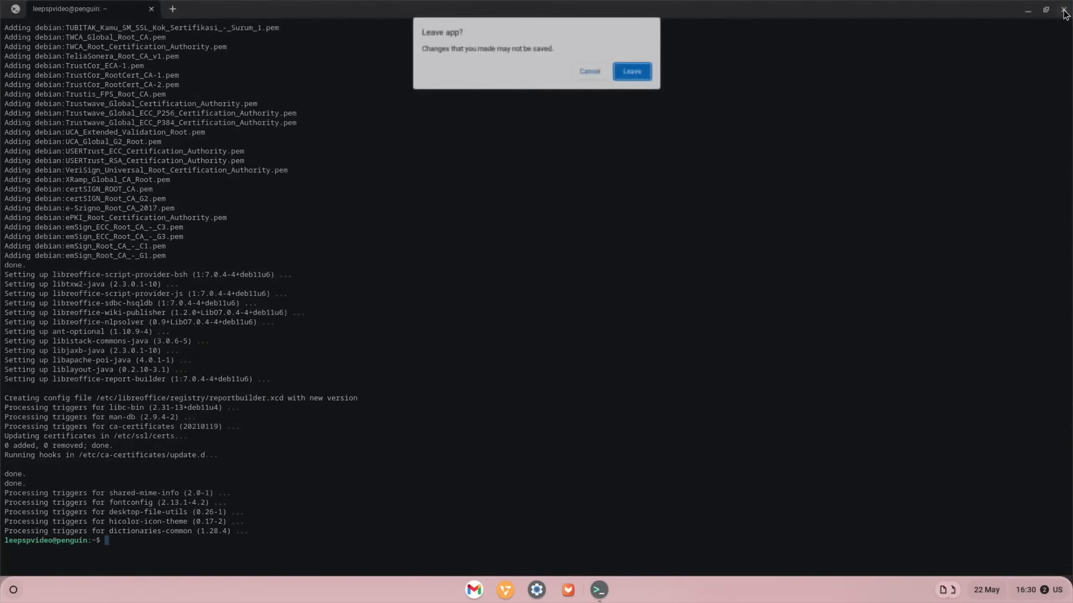
Leave the app without saving, returning to the empty desktop
click(630, 71)
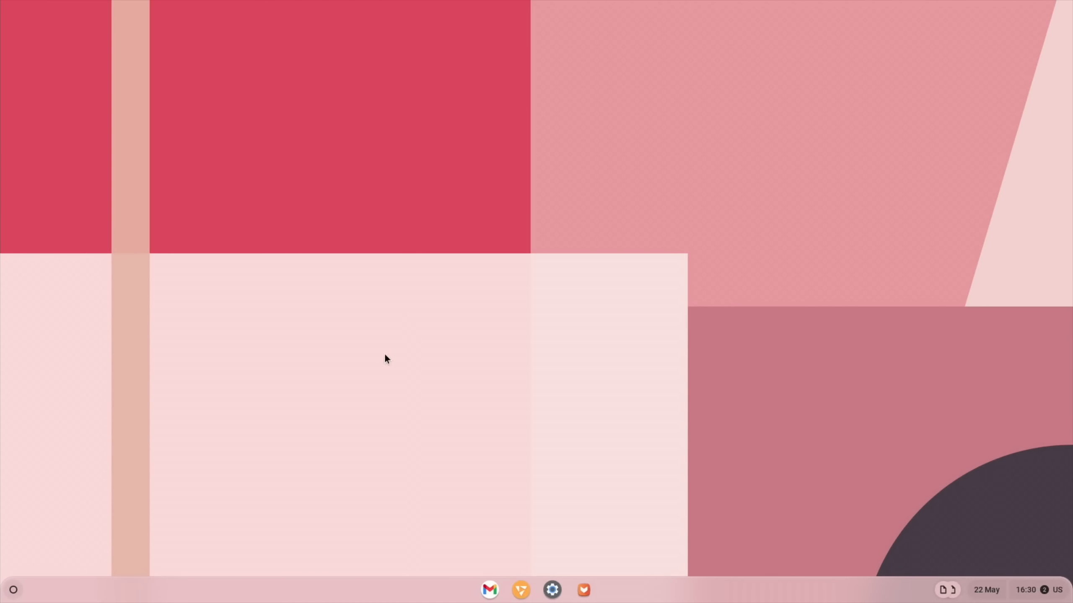
mouse_move(862, 410)
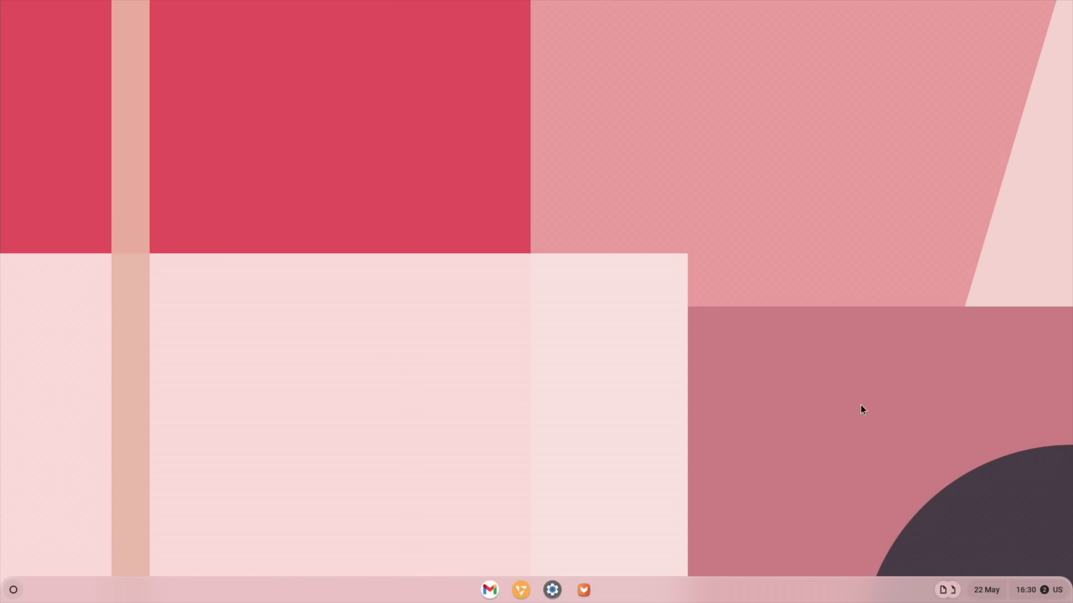
mouse_move(592, 568)
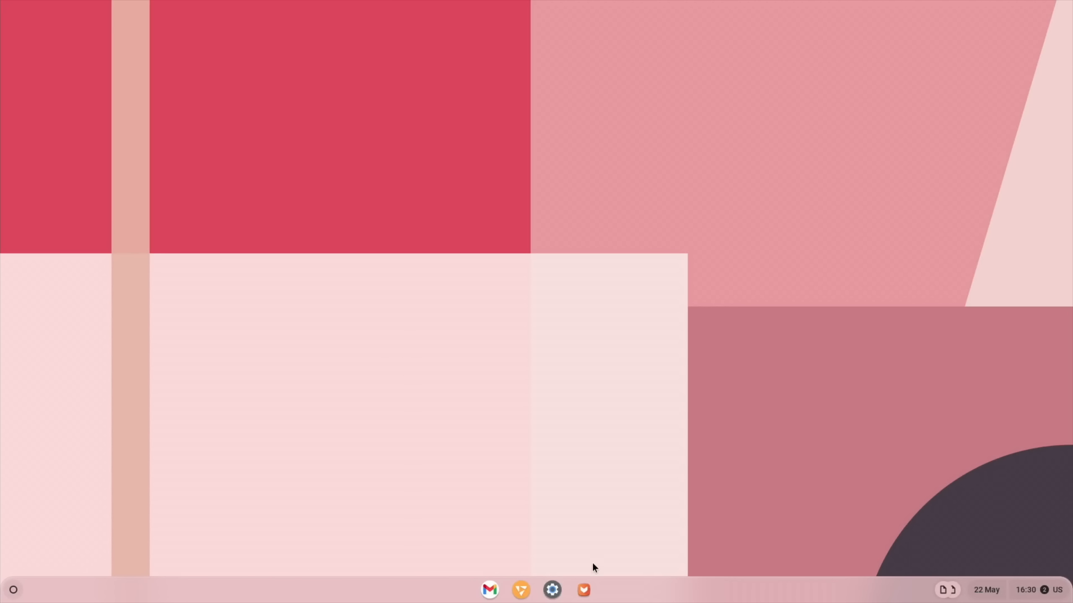